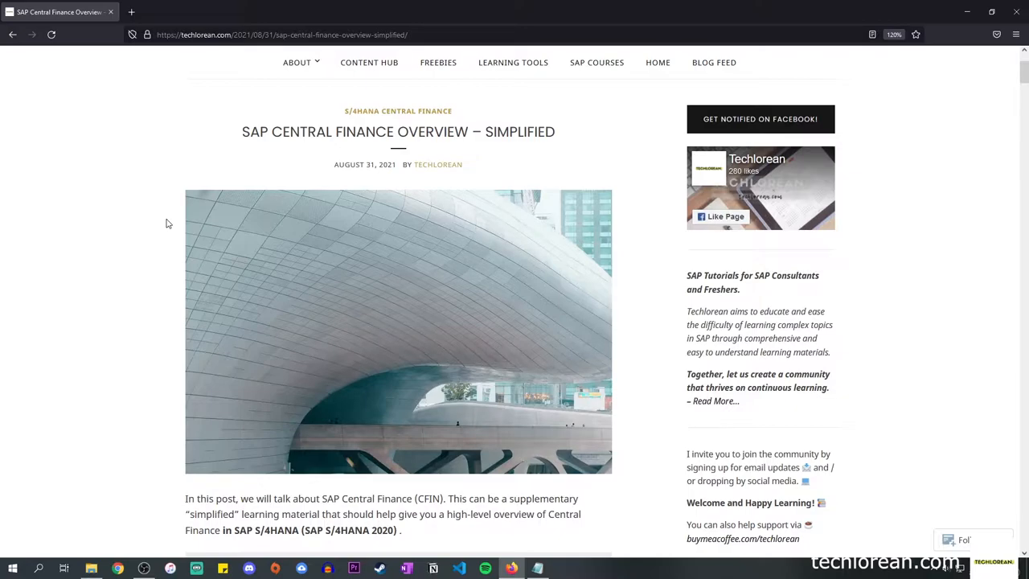
# - Scroll to the IMPORTANT note and highlight its Central Finance phrase
pyautogui.scroll(-3)
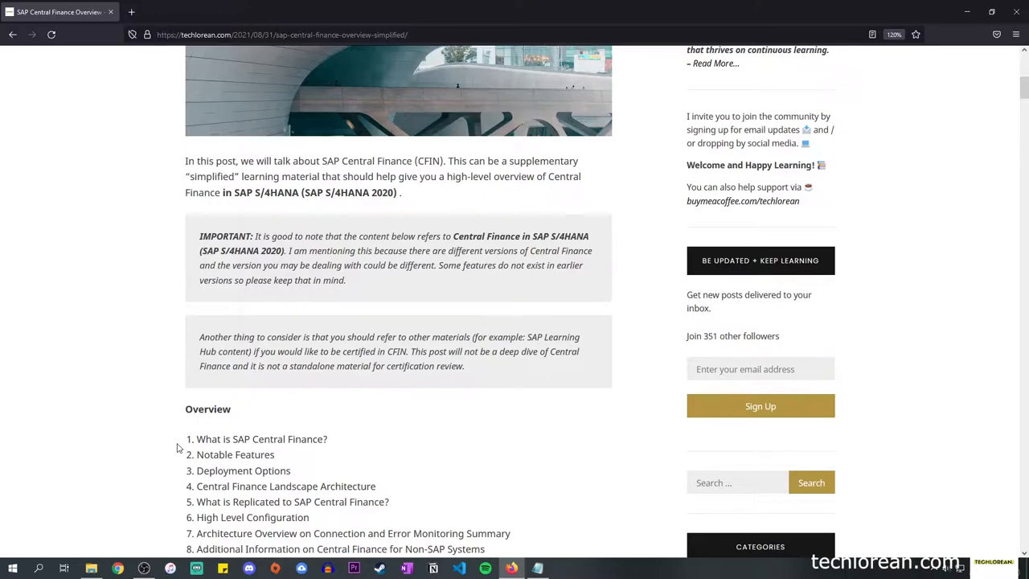
pyautogui.doubleClick(469, 235)
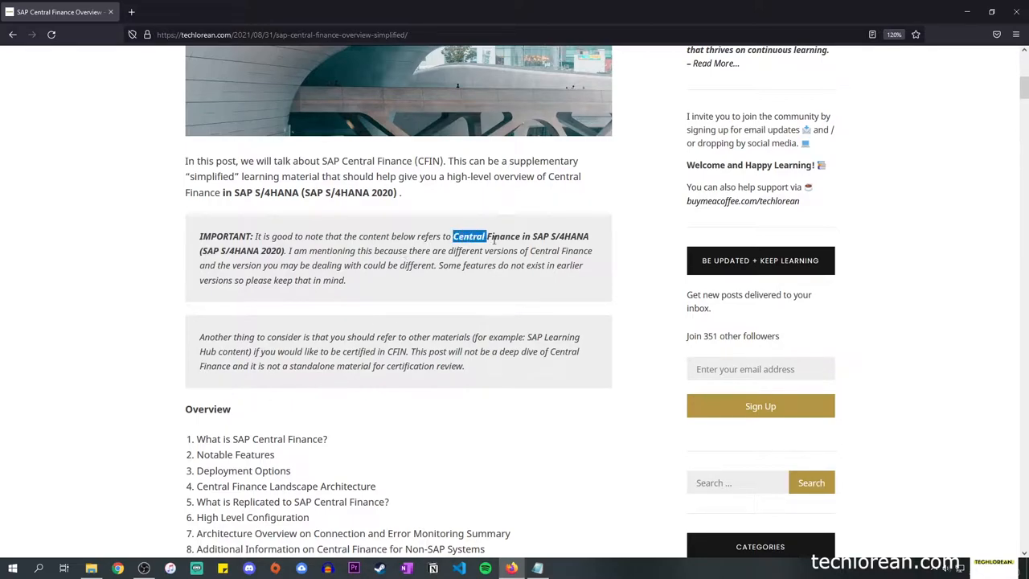
pyautogui.moveTo(453, 235); pyautogui.dragTo(587, 236)
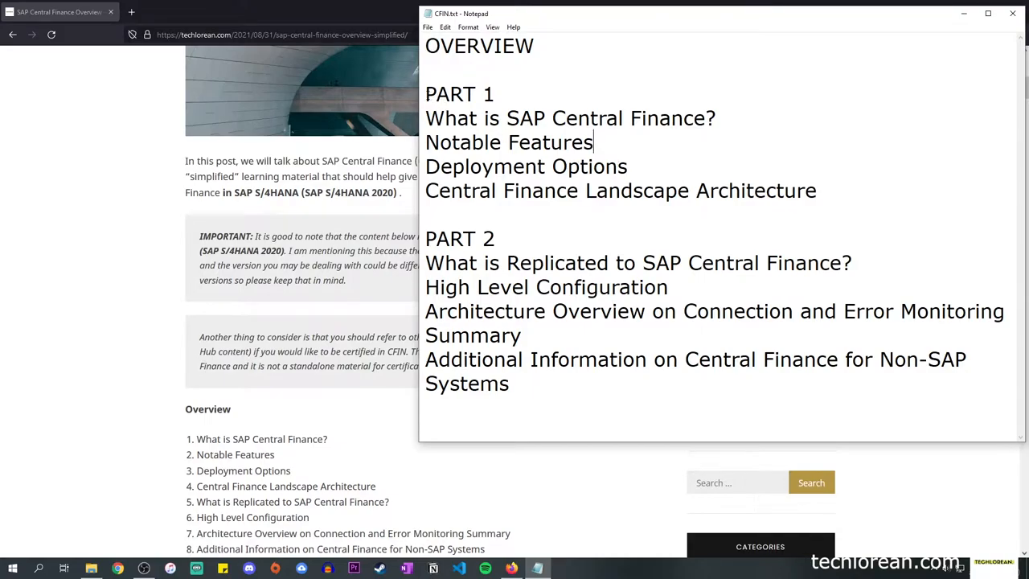
# - Highlight the PART 1 and PART 2 topics in the Notepad outline, then return to Firefox
pyautogui.moveTo(424, 94); pyautogui.dragTo(509, 384)
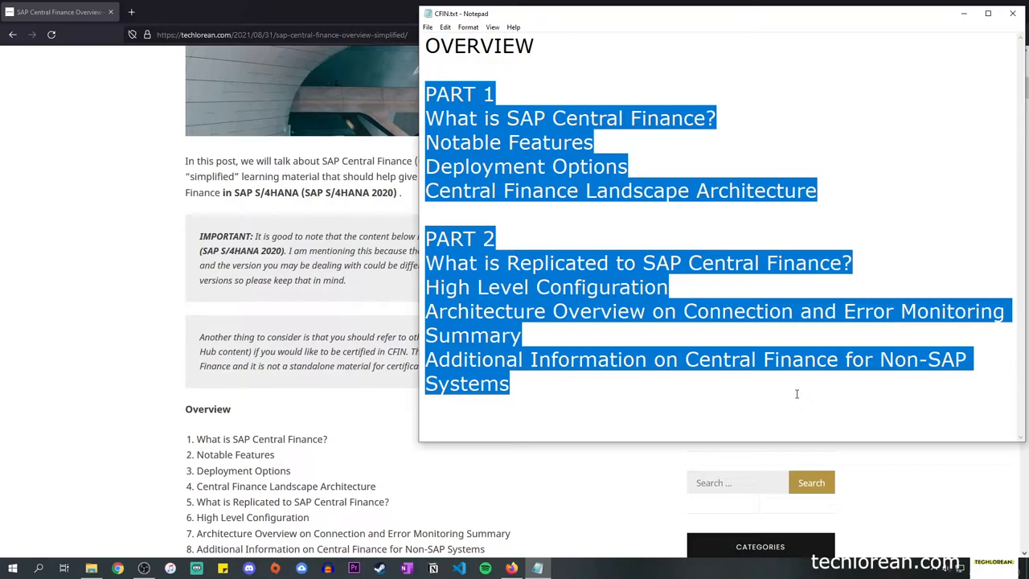
pyautogui.click(1012, 14)
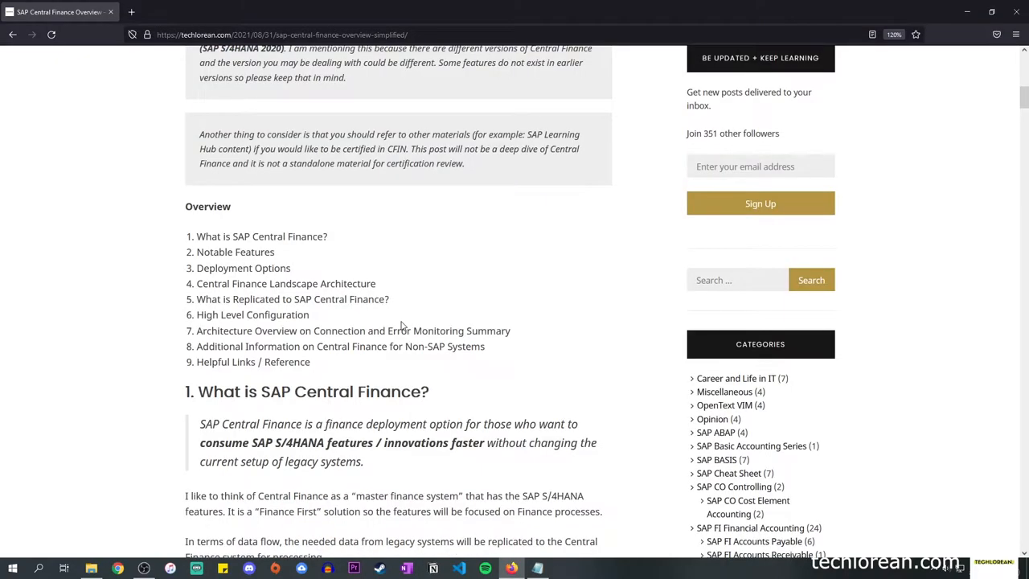
# - Highlight topics in the Overview list, including item 8, and scroll toward section 1
pyautogui.doubleClick(257, 236)
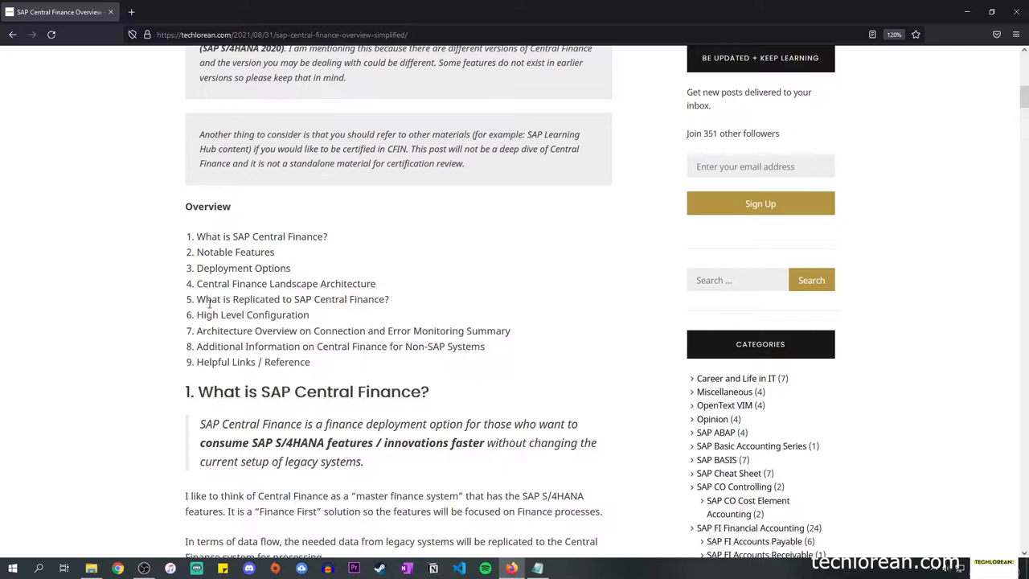
pyautogui.moveTo(209, 310)
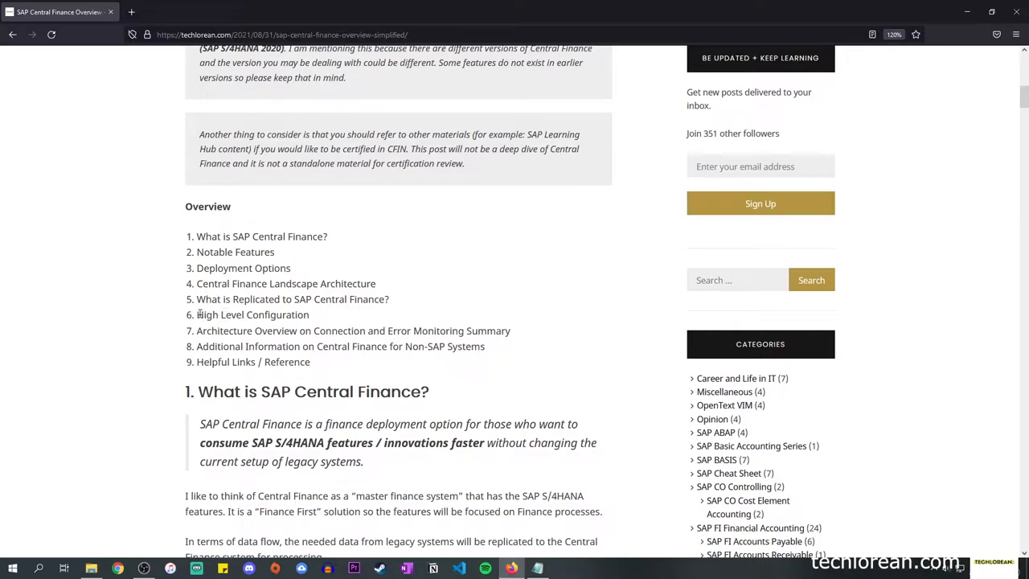
pyautogui.doubleClick(252, 314)
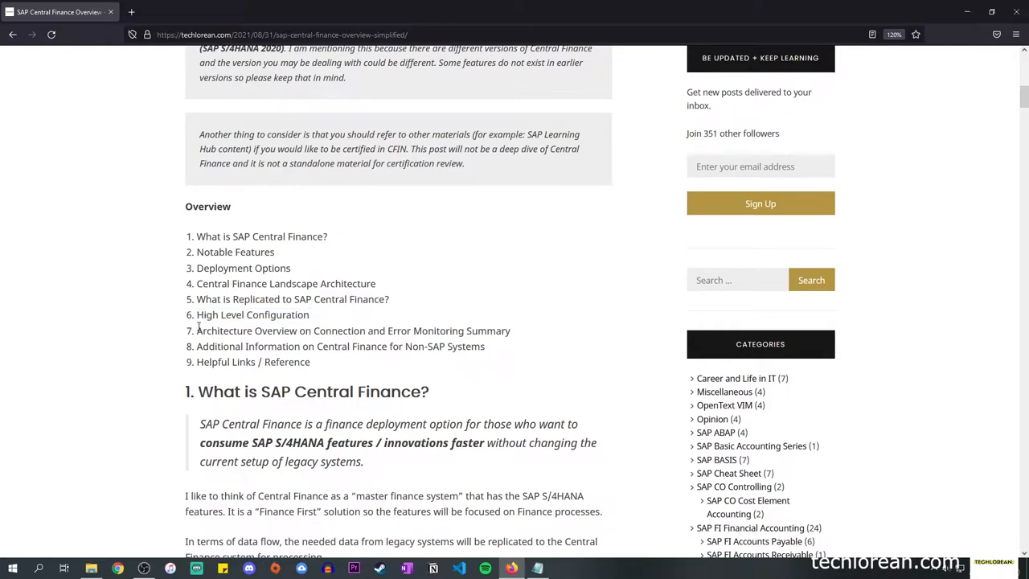
pyautogui.moveTo(203, 328)
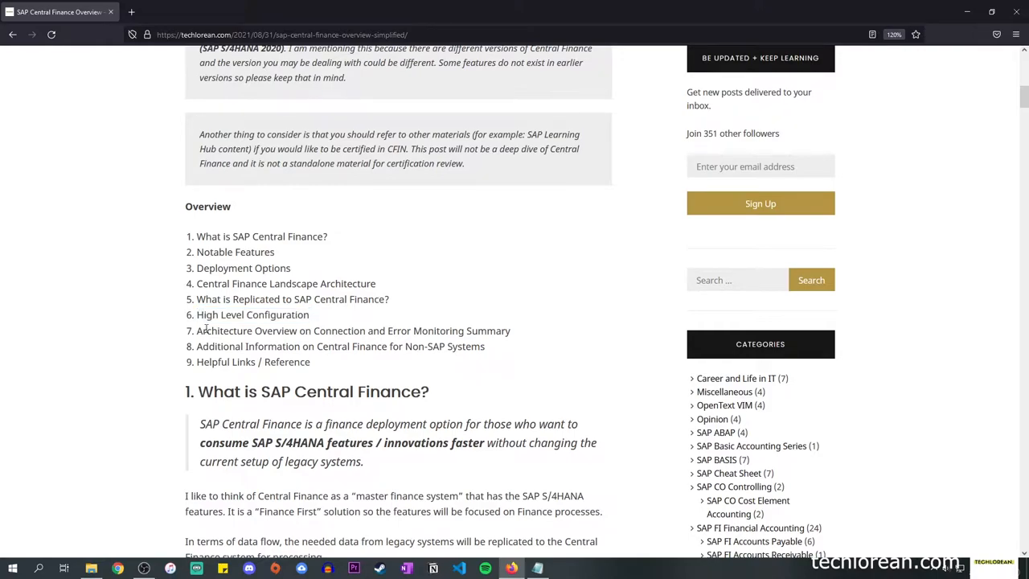
pyautogui.moveTo(188, 356)
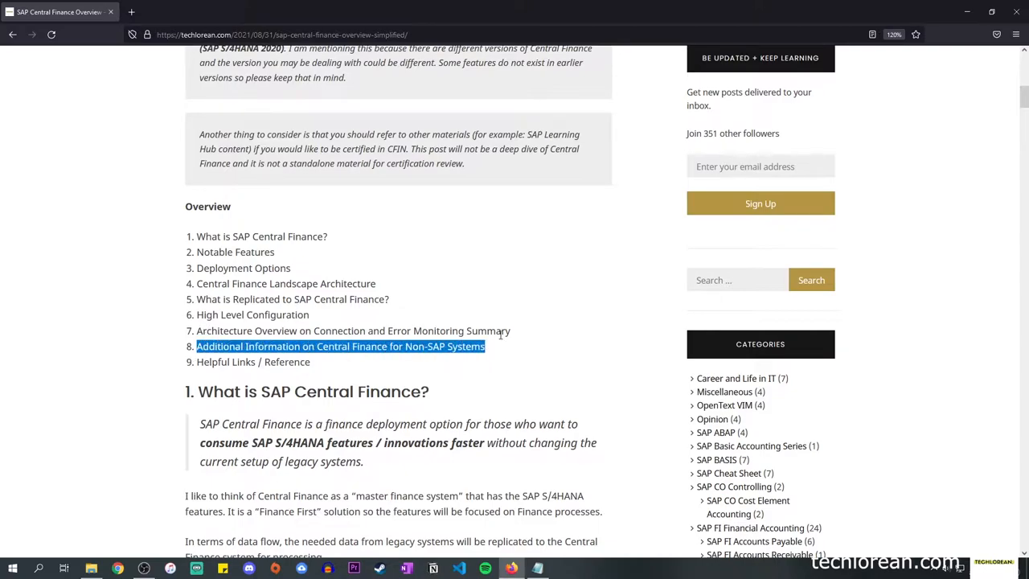
pyautogui.scroll(-3)
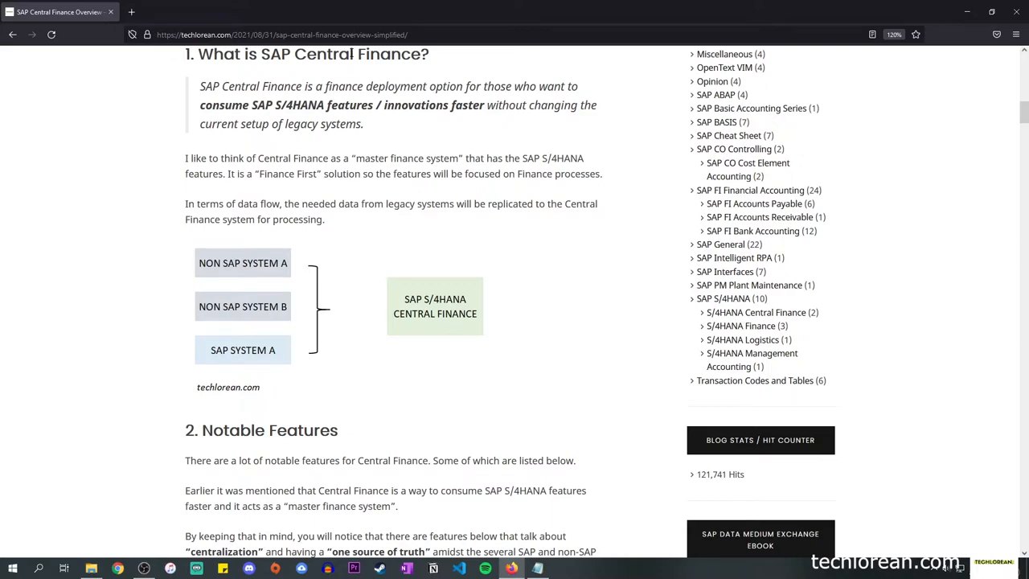
# - Highlight the definition phrase 'consume SAP S/4HANA features and innovations faster'
pyautogui.doubleClick(393, 86)
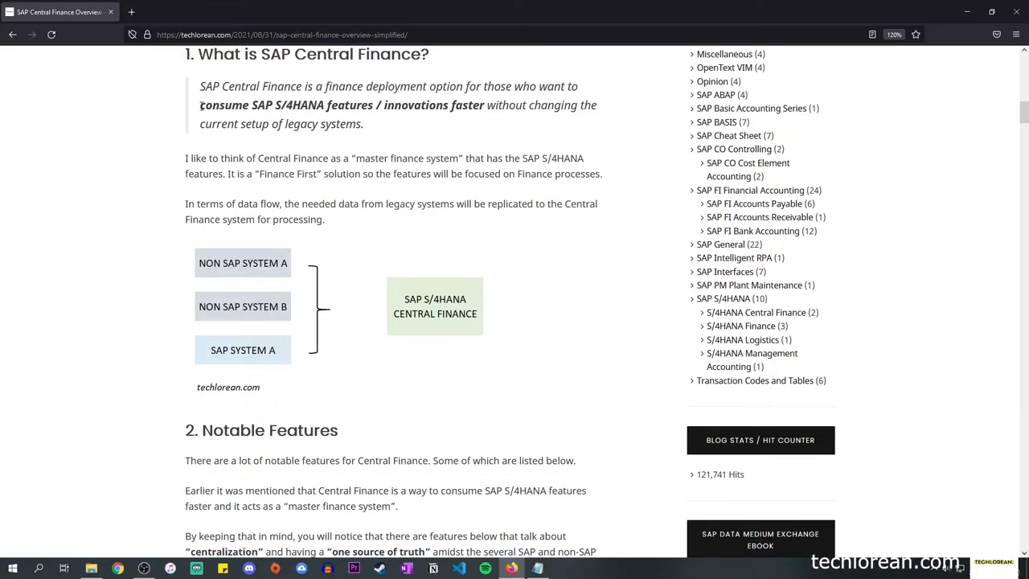
pyautogui.moveTo(199, 104); pyautogui.dragTo(382, 105)
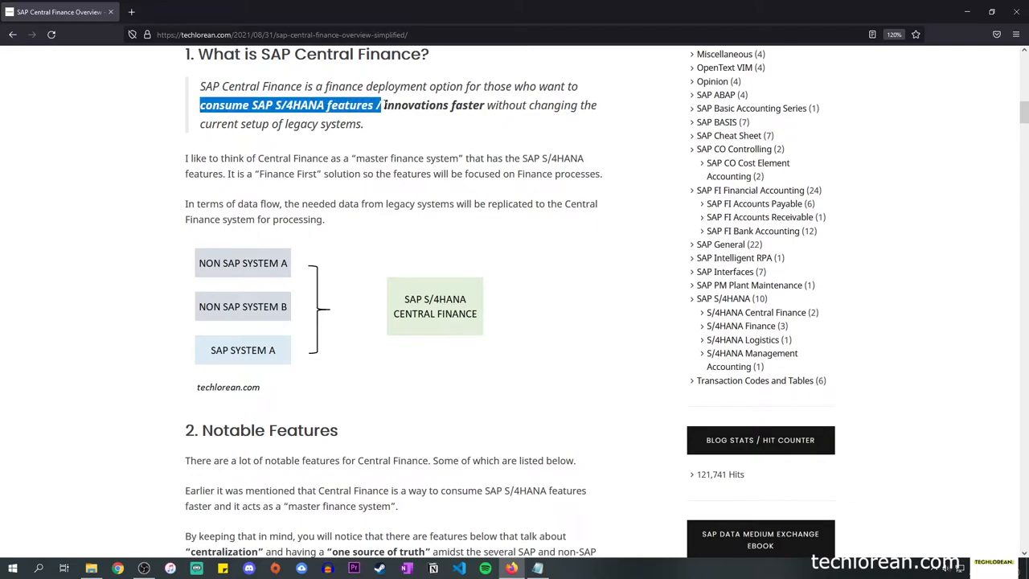
pyautogui.moveTo(382, 105); pyautogui.dragTo(487, 105)
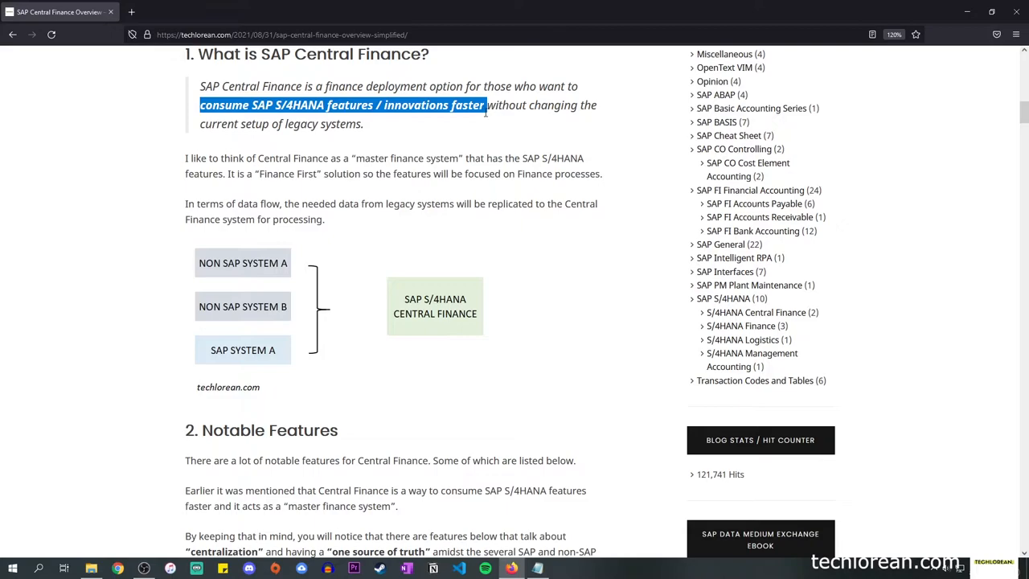
# - Highlight 'Central', 'master finance system' and 'SAP S/4HANA' in the next sentence
pyautogui.doubleClick(270, 157)
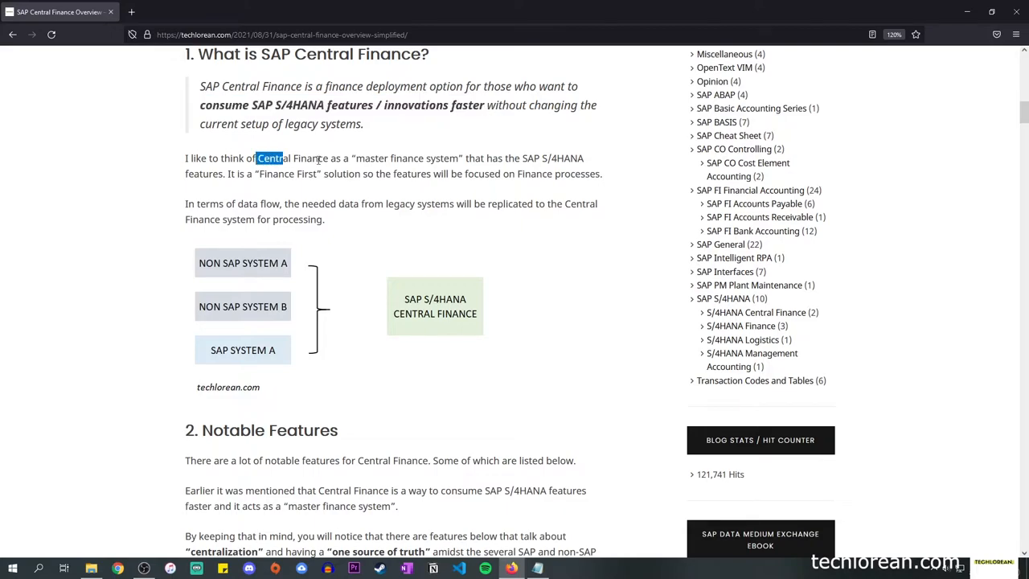
pyautogui.doubleClick(369, 157)
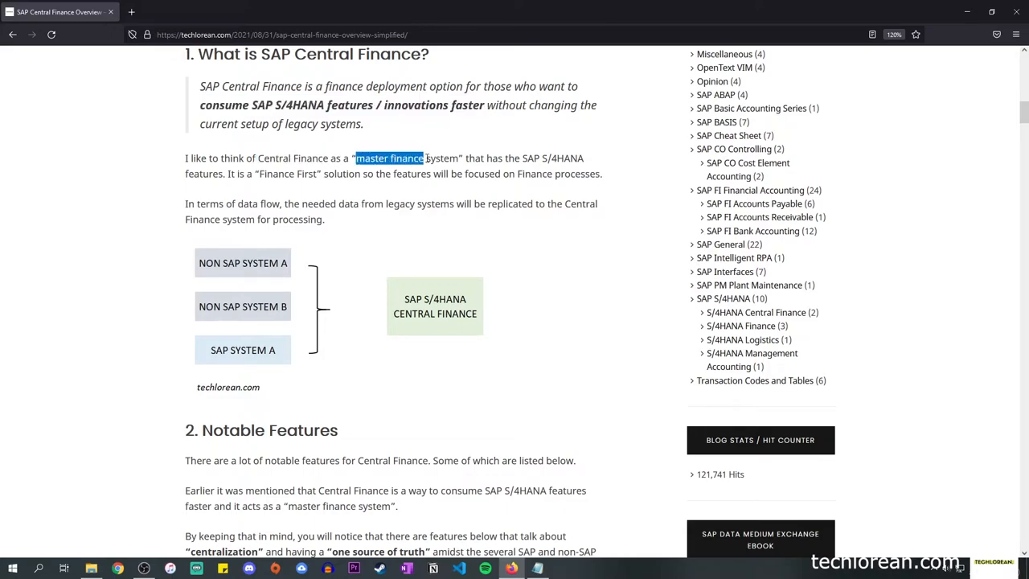
pyautogui.moveTo(424, 157); pyautogui.dragTo(461, 158)
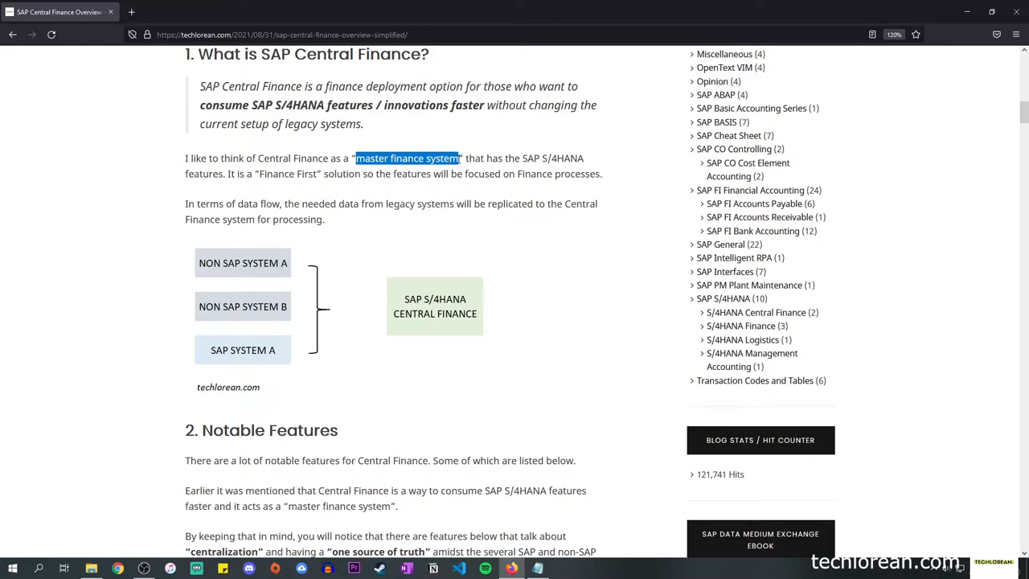
pyautogui.moveTo(525, 157)
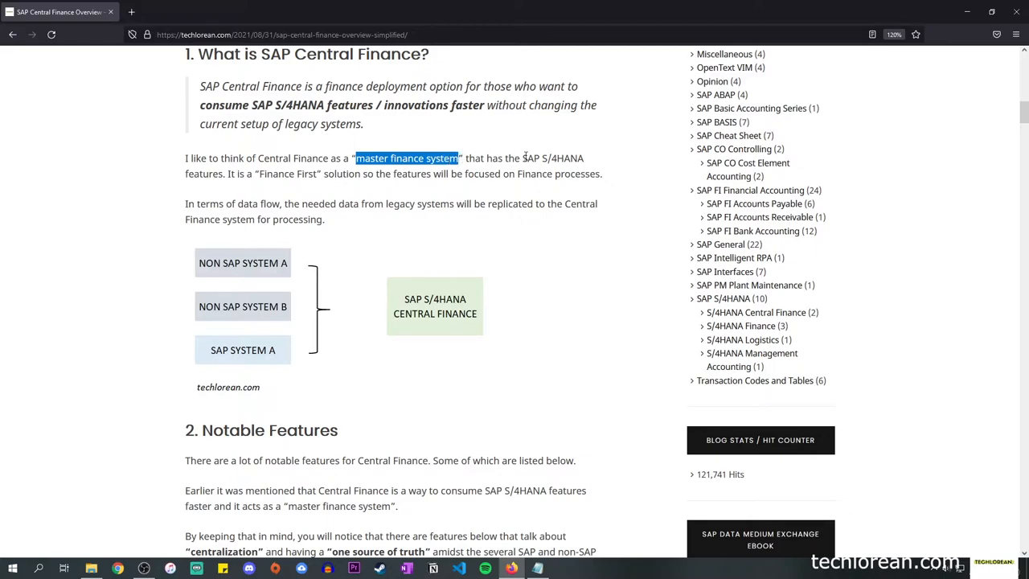
pyautogui.doubleClick(553, 158)
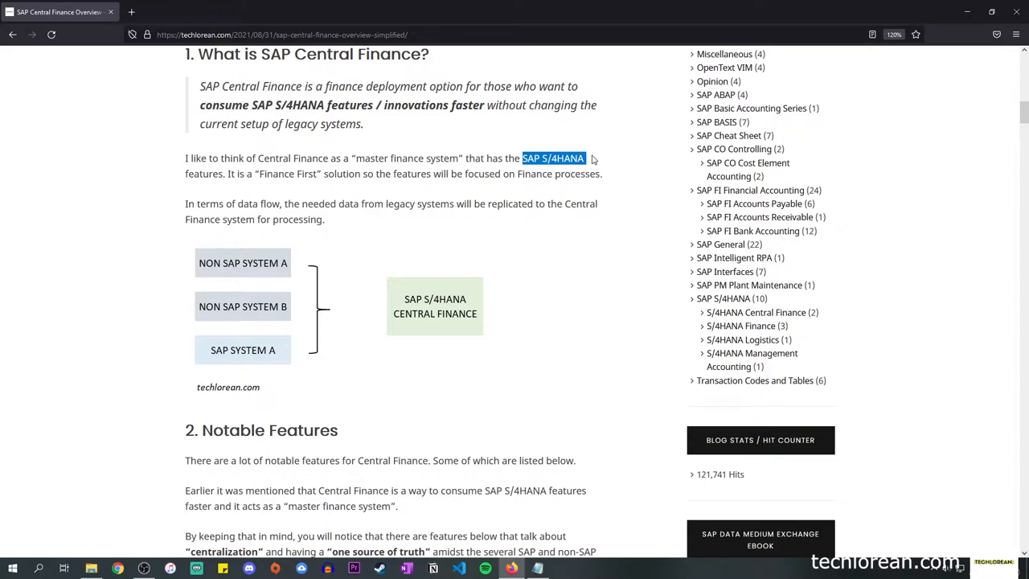
pyautogui.moveTo(518, 175)
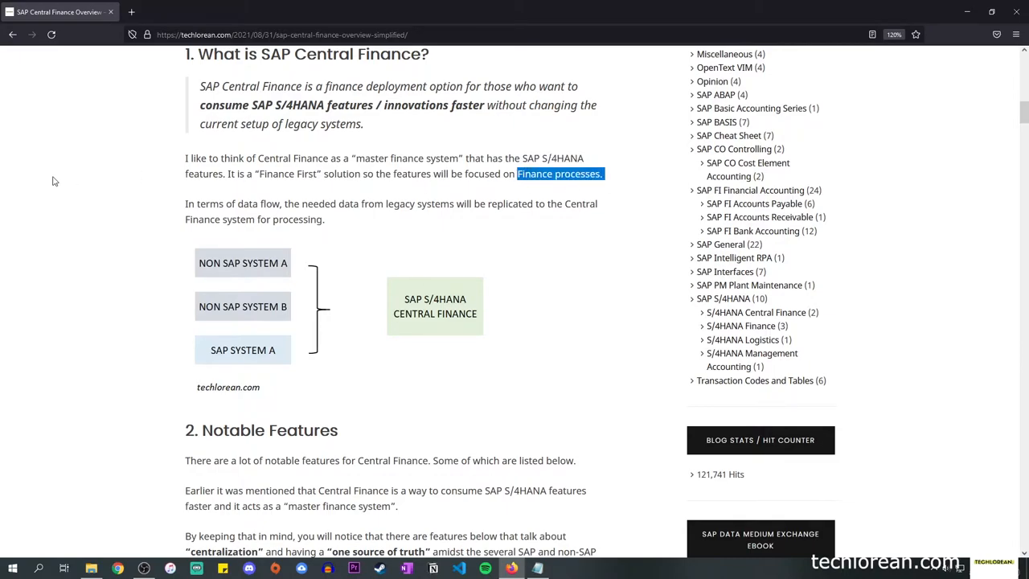
# - Scroll down to section 2, Notable Features, showing its feature list A through E
pyautogui.scroll(-3)
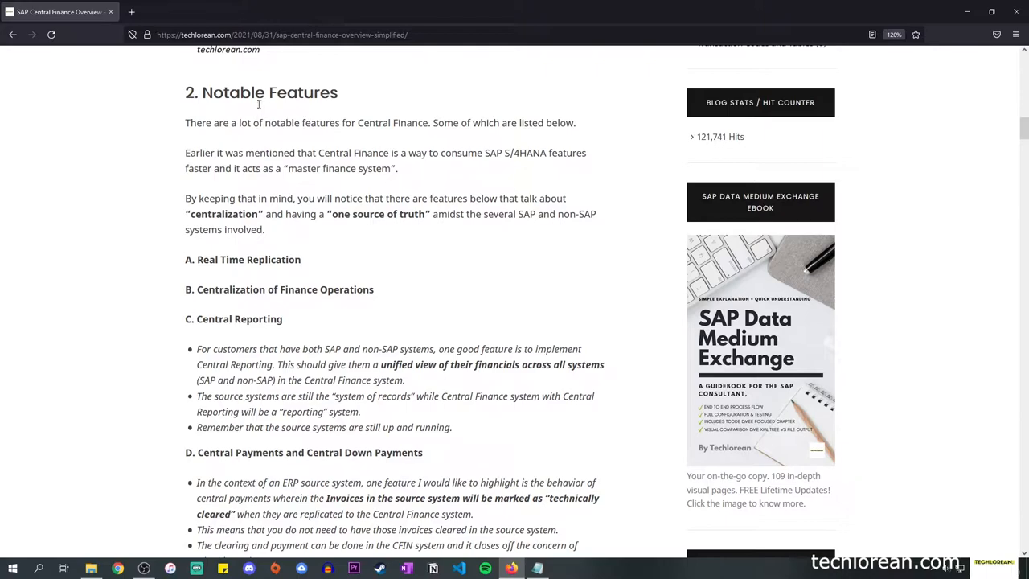
pyautogui.moveTo(260, 136)
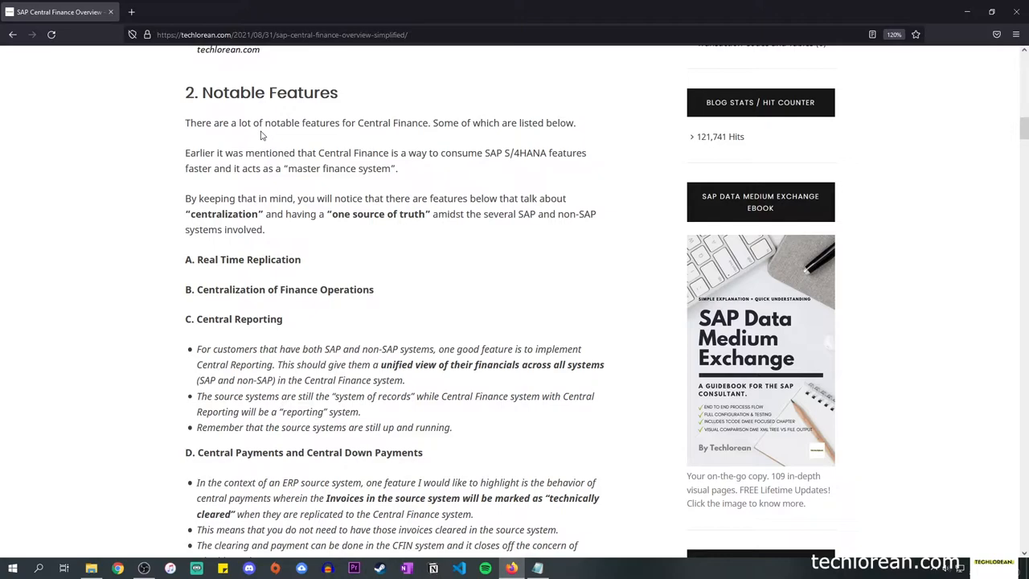
pyautogui.moveTo(266, 143)
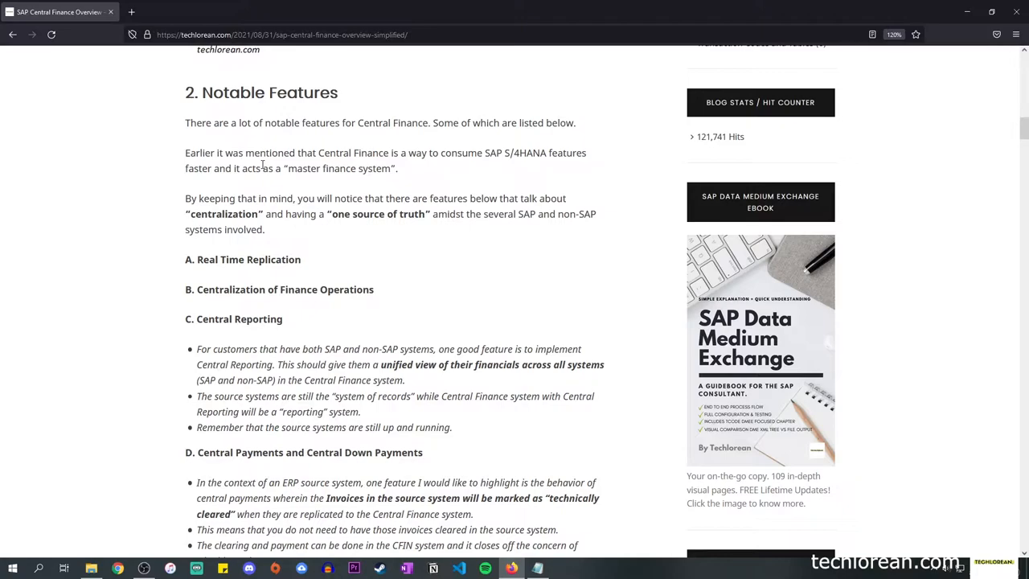
pyautogui.moveTo(363, 276)
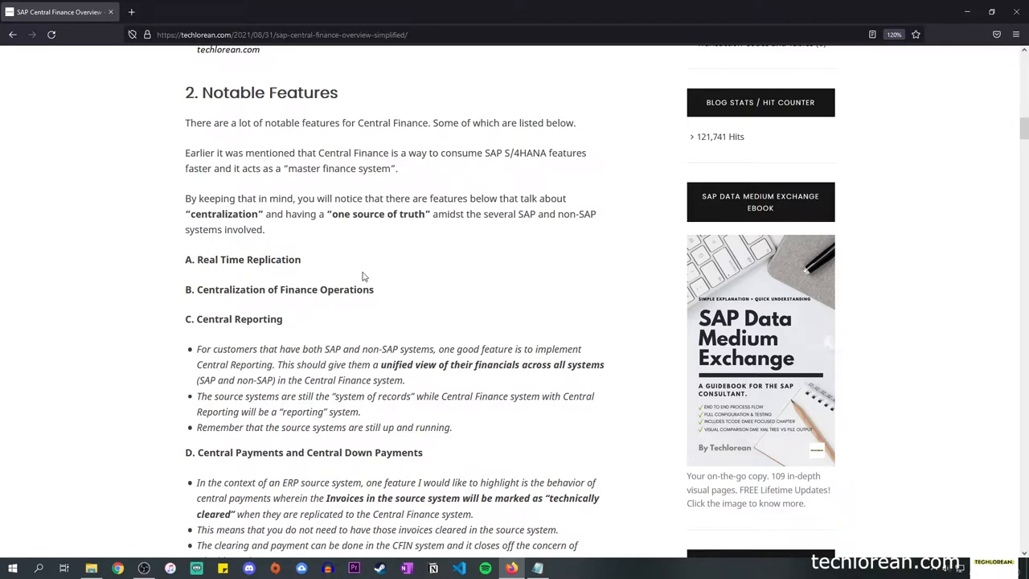
pyautogui.scroll(-3)
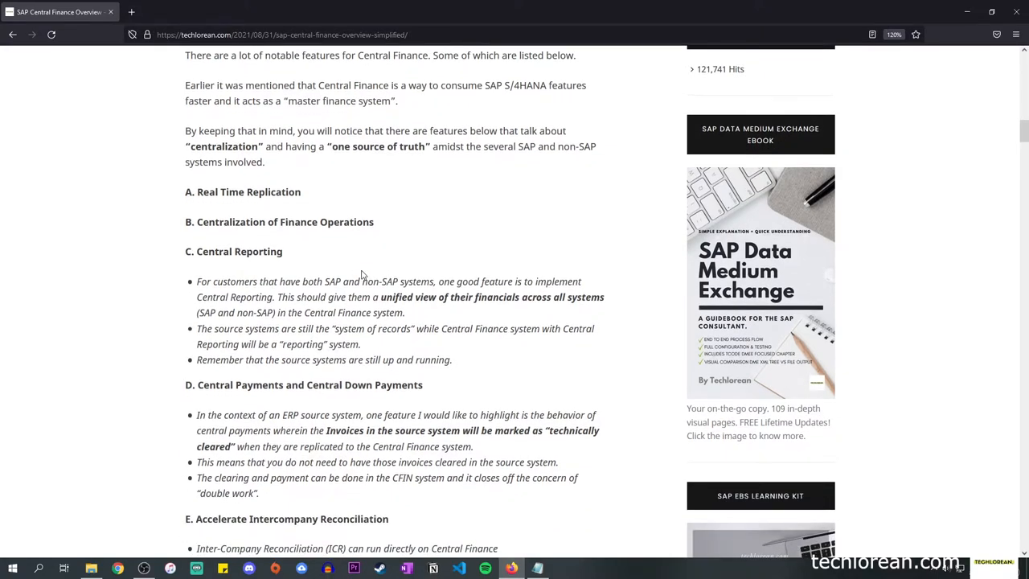
pyautogui.moveTo(334, 152)
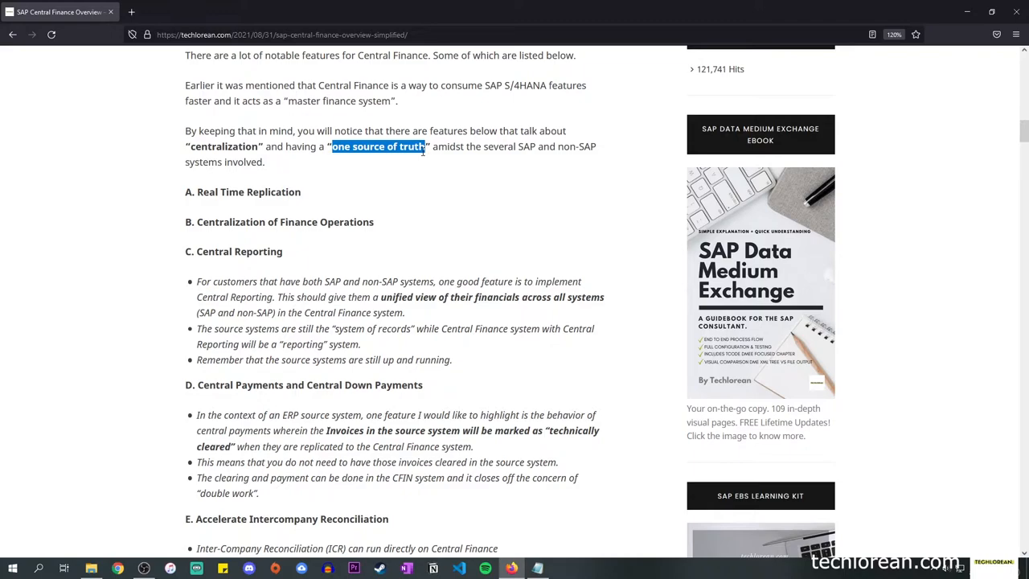
# - Highlight the feature A heading, Real Time Replication
pyautogui.doubleClick(249, 191)
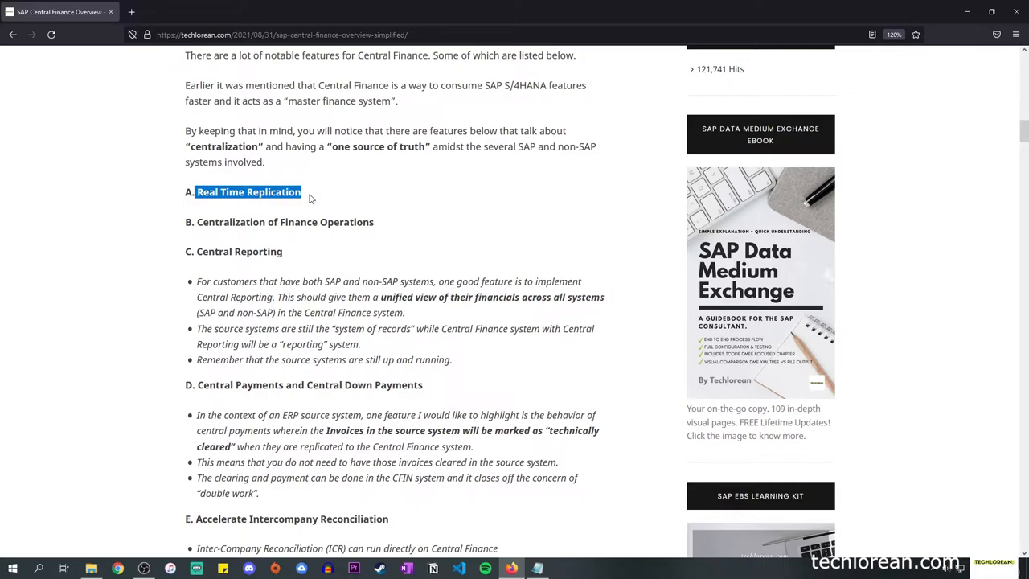
# - Highlight 'unified view' and 'Central Finance system' in the Central Reporting bullet
pyautogui.click(198, 221)
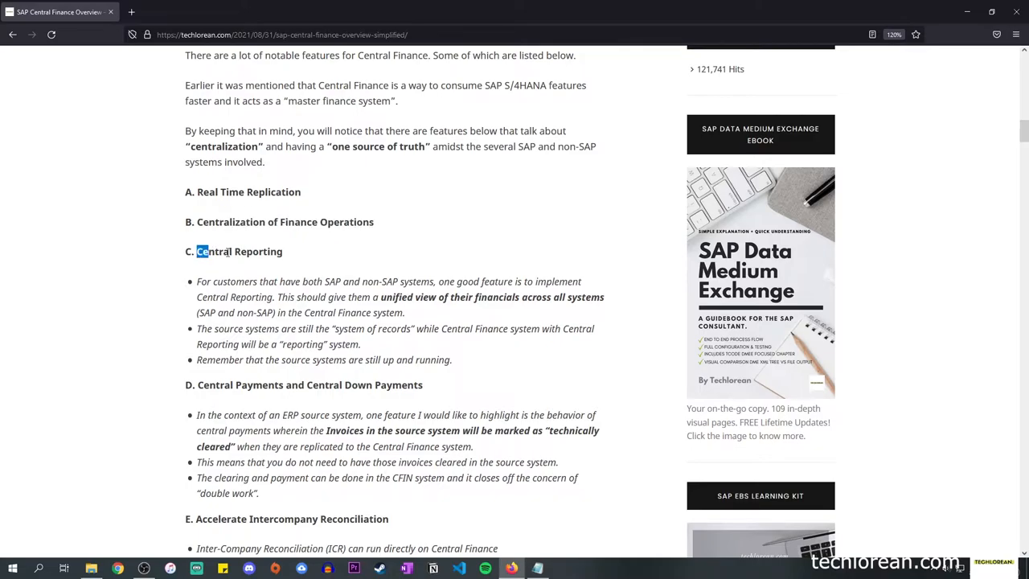
pyautogui.scroll(-3)
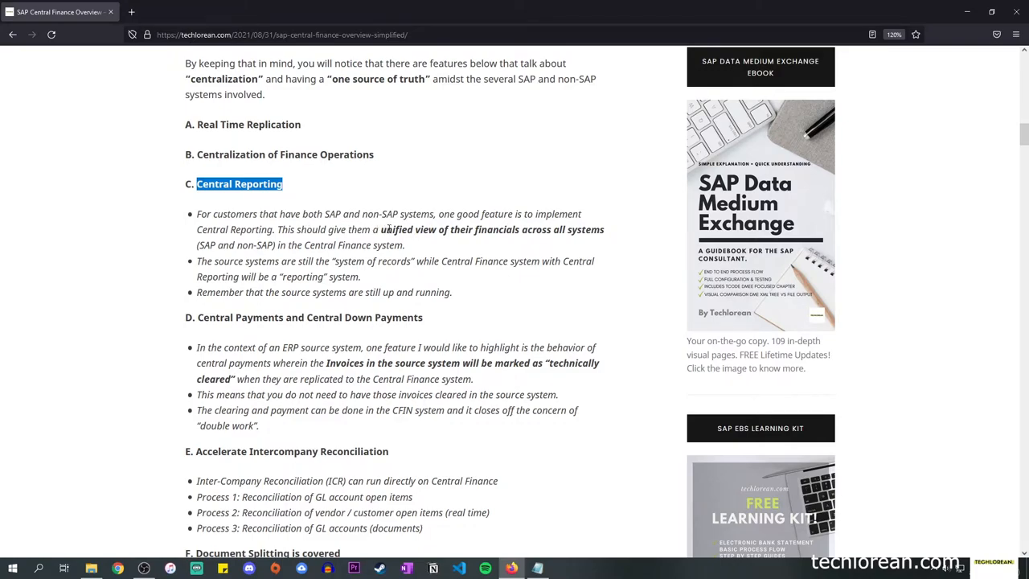
pyautogui.moveTo(386, 229)
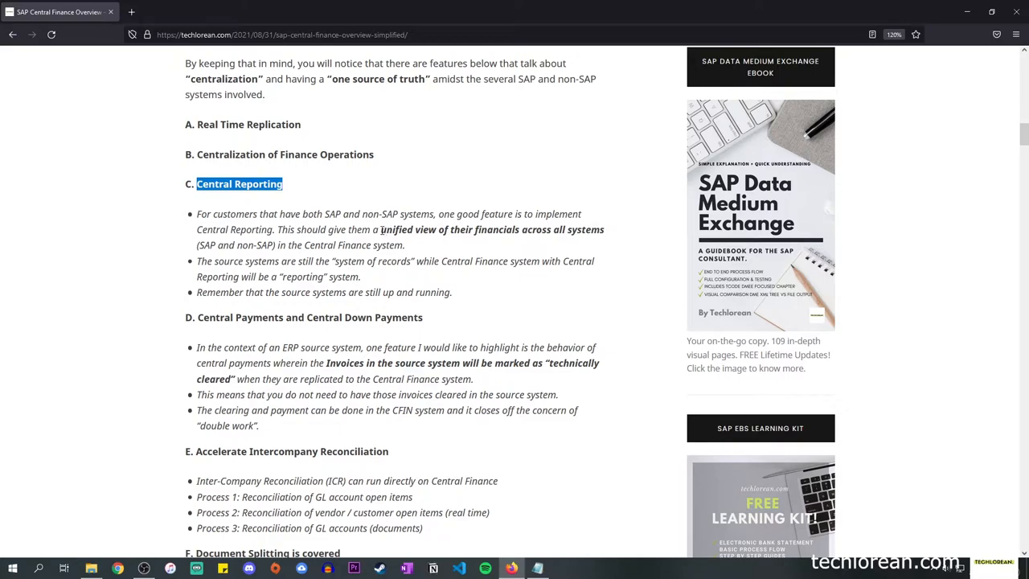
pyautogui.doubleClick(404, 229)
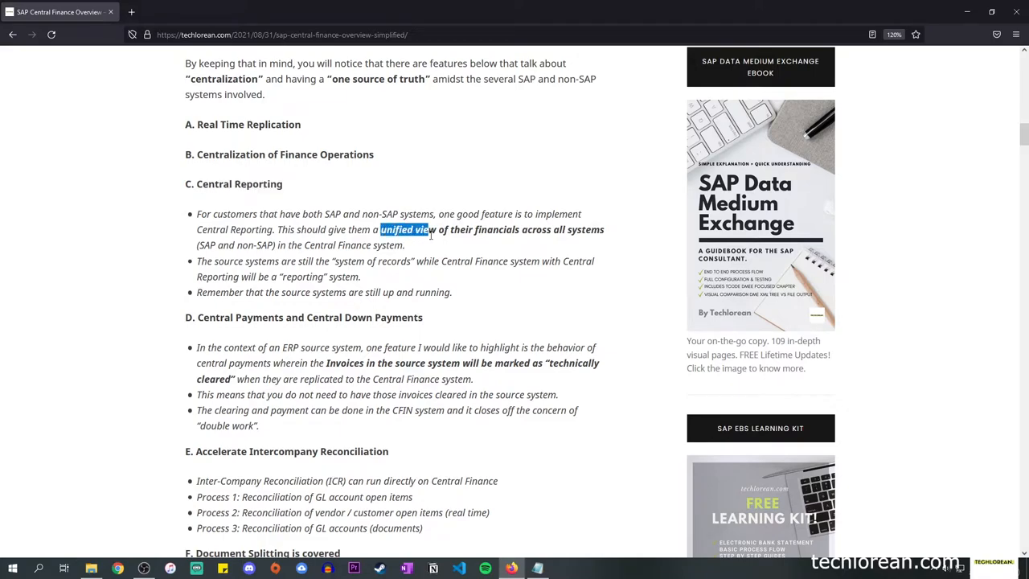
pyautogui.moveTo(406, 229); pyautogui.dragTo(518, 229)
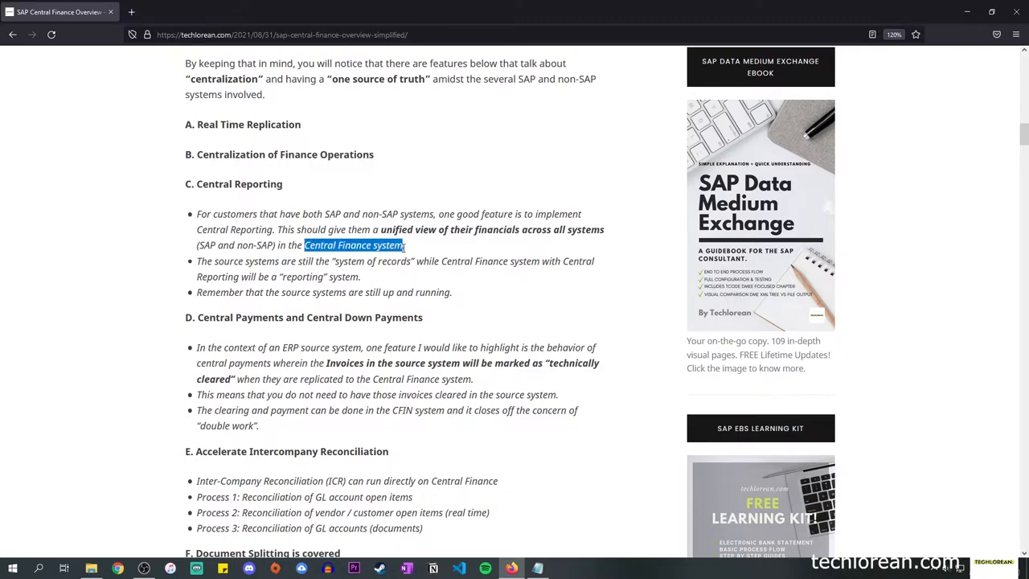
# - Highlight the feature D heading Central Payments and 'central payments' in its first bullet
pyautogui.scroll(-3)
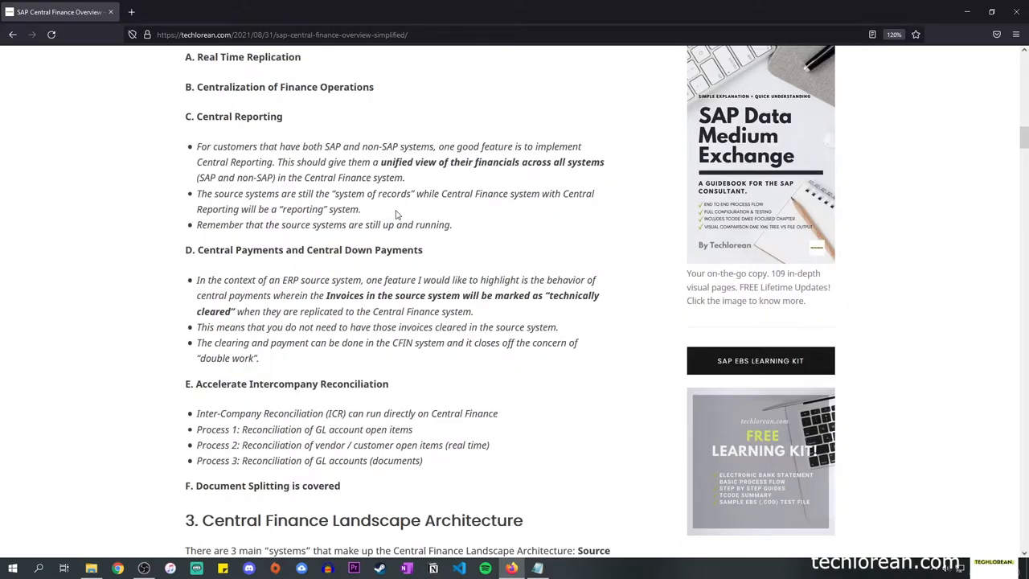
pyautogui.moveTo(279, 231)
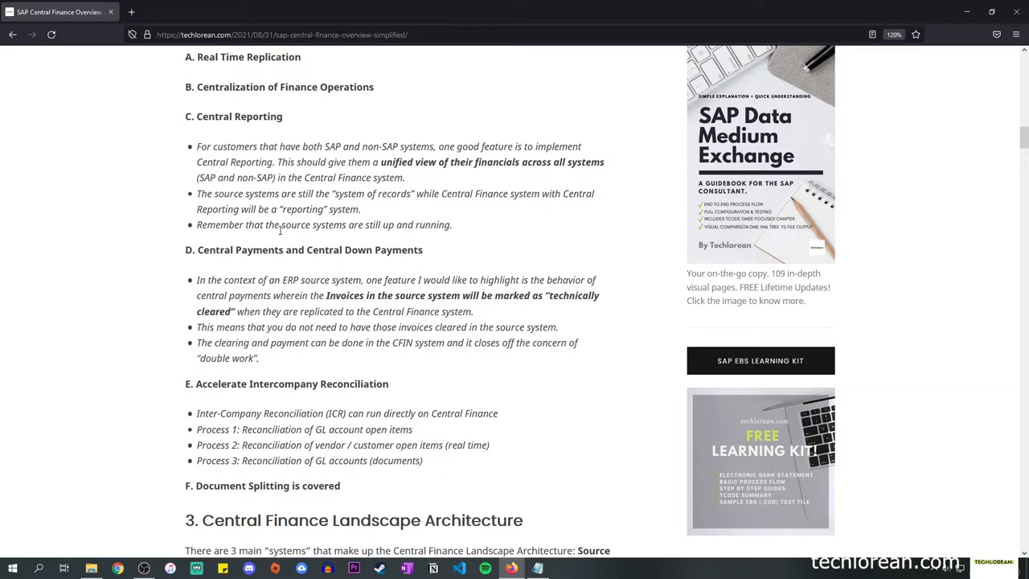
pyautogui.doubleClick(233, 249)
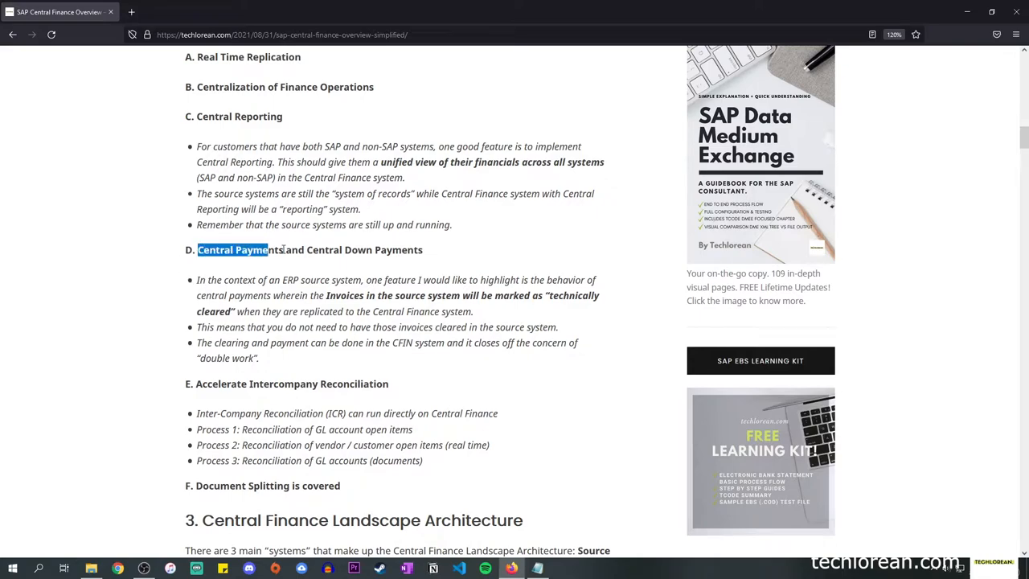
pyautogui.moveTo(199, 249); pyautogui.dragTo(425, 249)
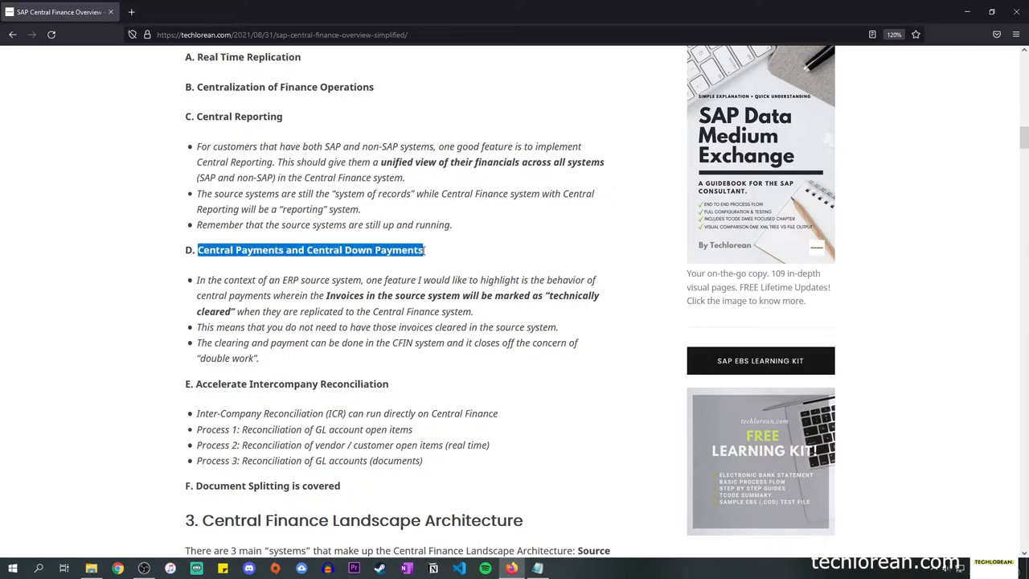
pyautogui.click(322, 294)
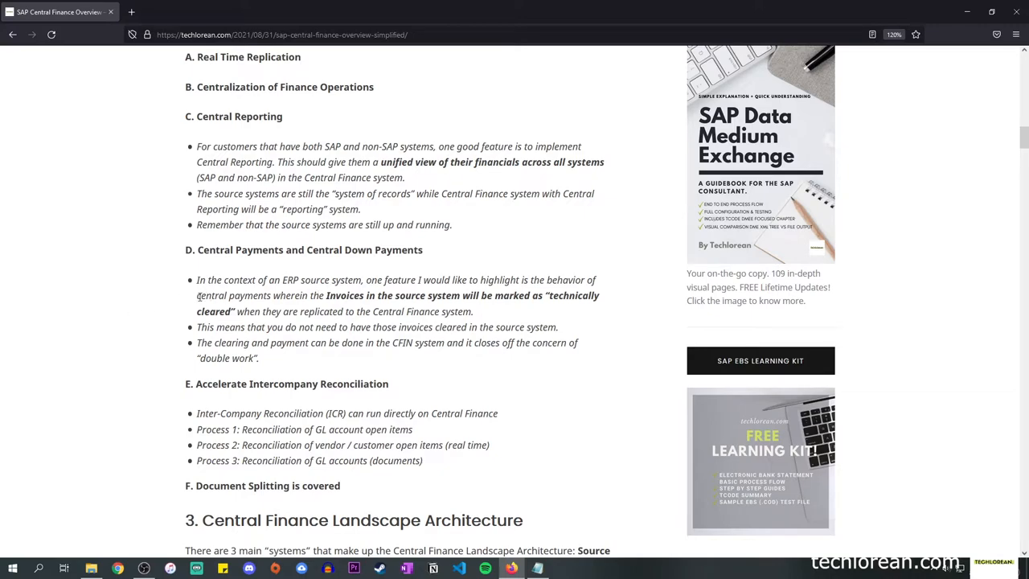
pyautogui.doubleClick(233, 295)
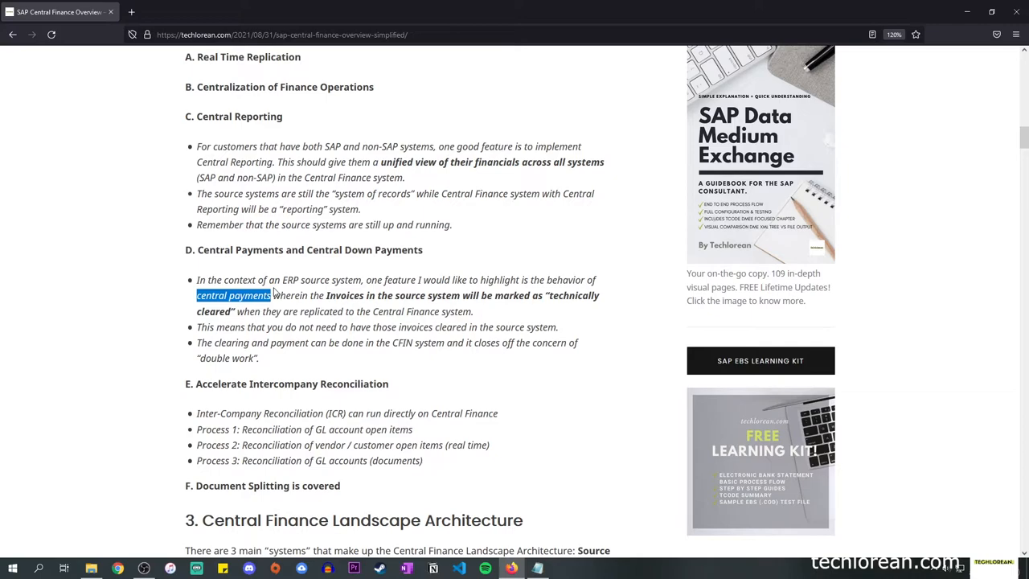
pyautogui.moveTo(496, 298)
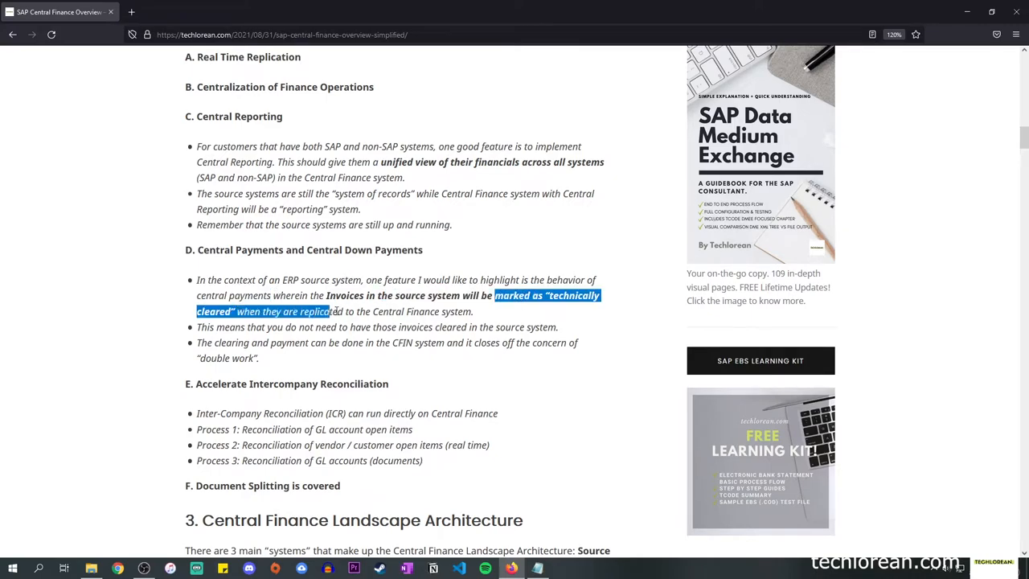
# - Highlight 'technically cleared', 'source system' and 'clearing and payment can be done in the CFIN system'
pyautogui.moveTo(325, 311); pyautogui.dragTo(474, 311)
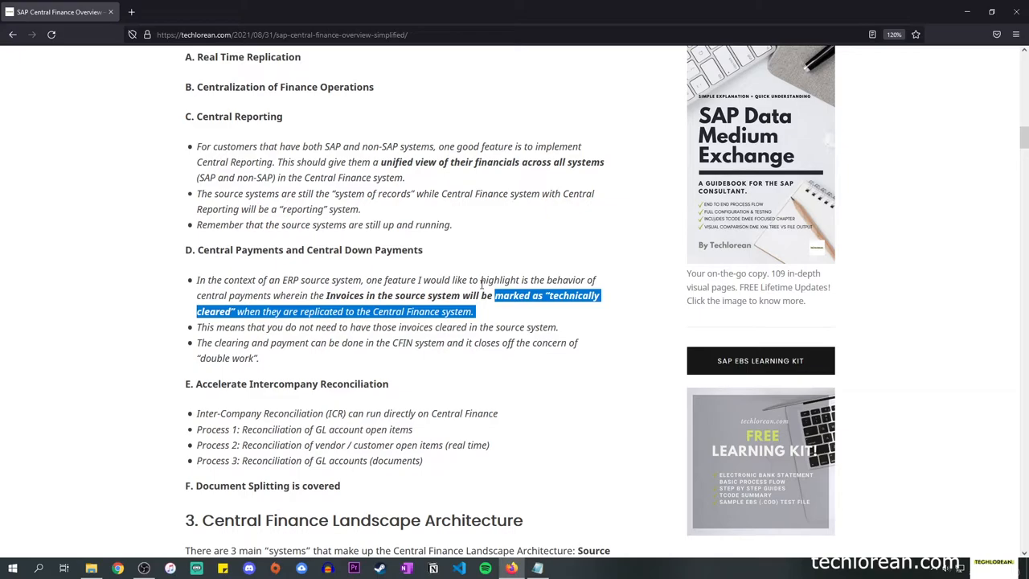
pyautogui.moveTo(426, 327)
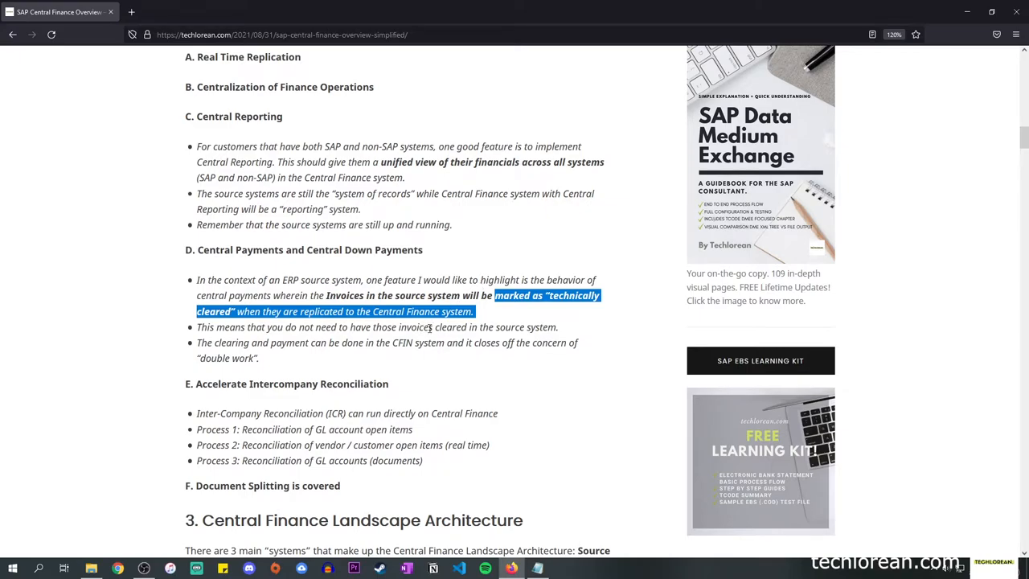
pyautogui.doubleClick(525, 327)
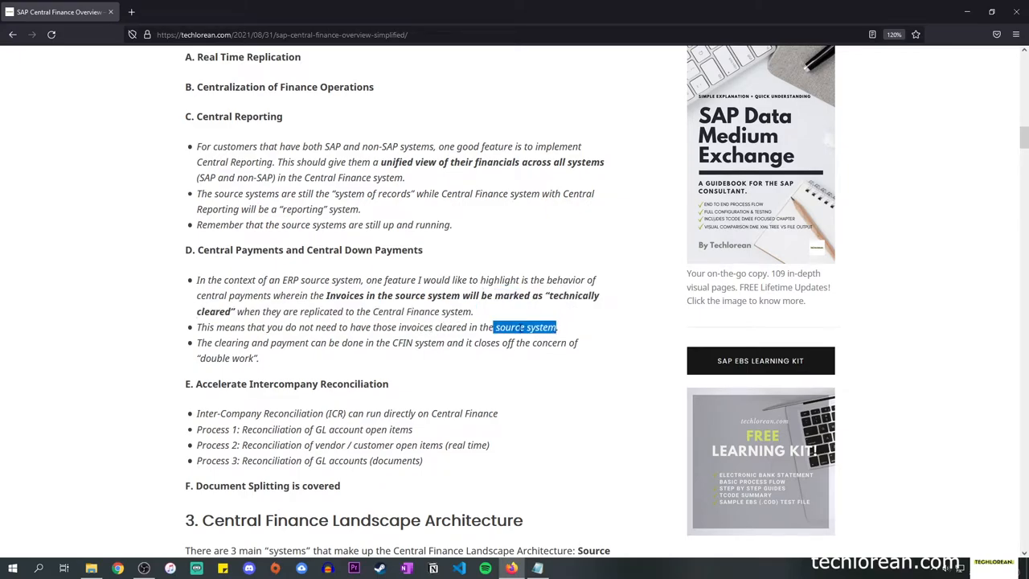
pyautogui.moveTo(470, 310)
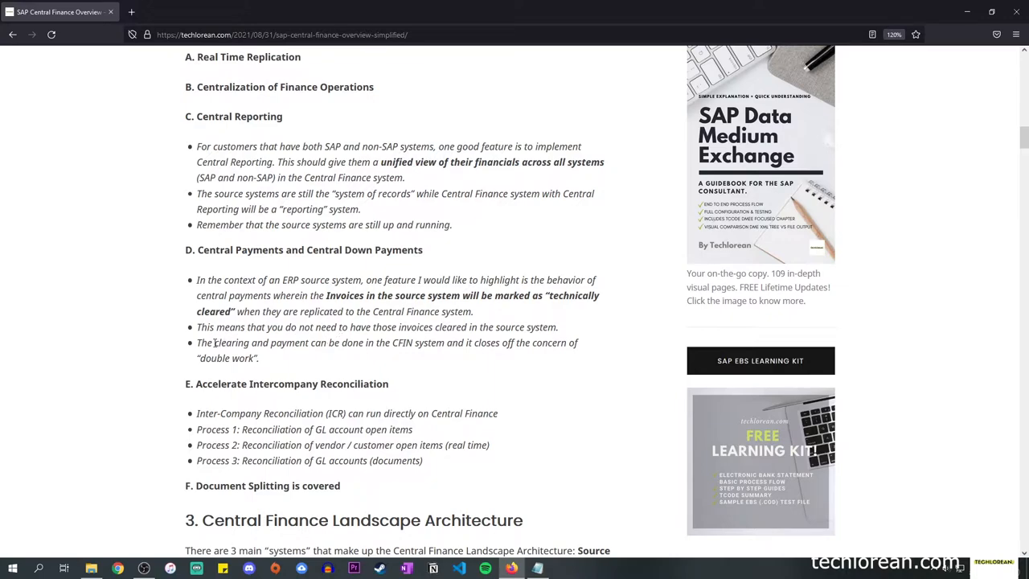
pyautogui.moveTo(215, 343); pyautogui.dragTo(354, 342)
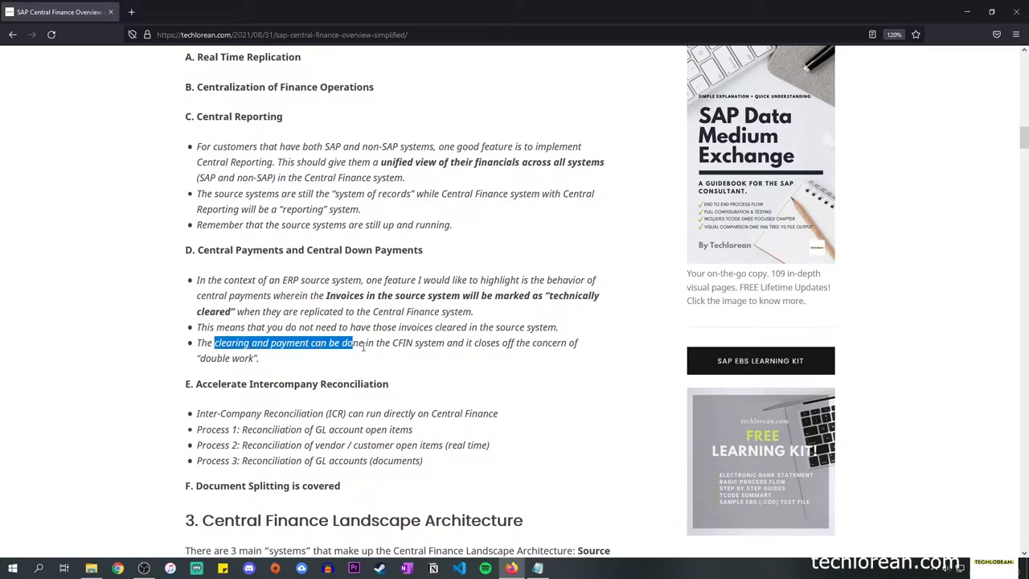
pyautogui.moveTo(349, 343); pyautogui.dragTo(442, 342)
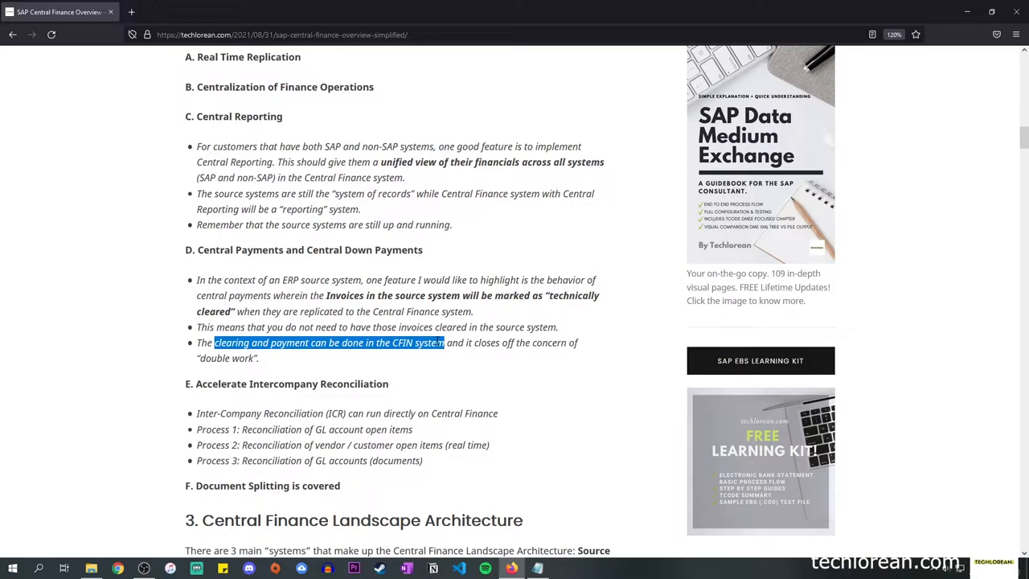
# - Scroll past feature E's reconciliation processes and highlight the 'Document Splitting is covered' heading
pyautogui.scroll(-3)
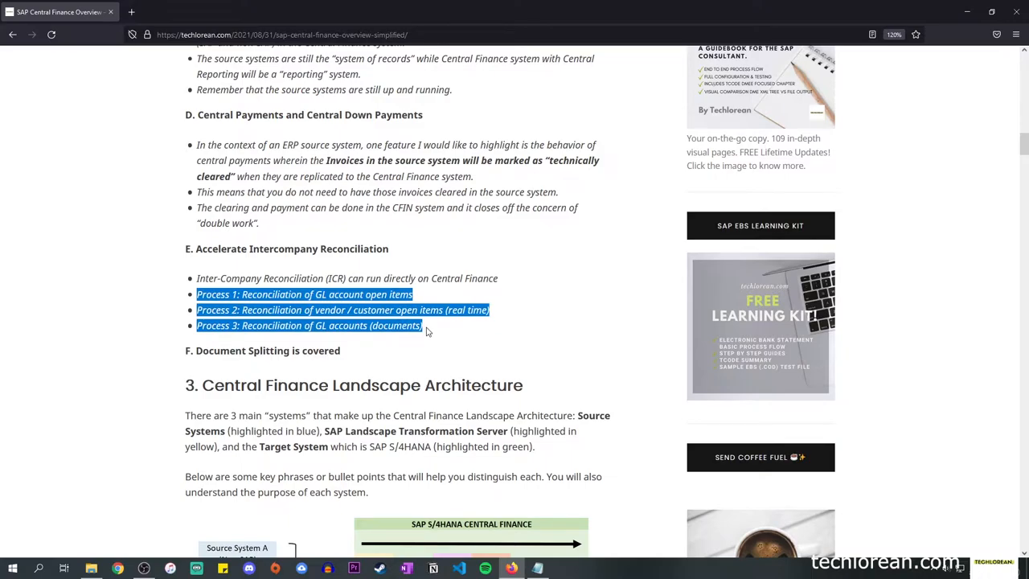
pyautogui.moveTo(428, 332)
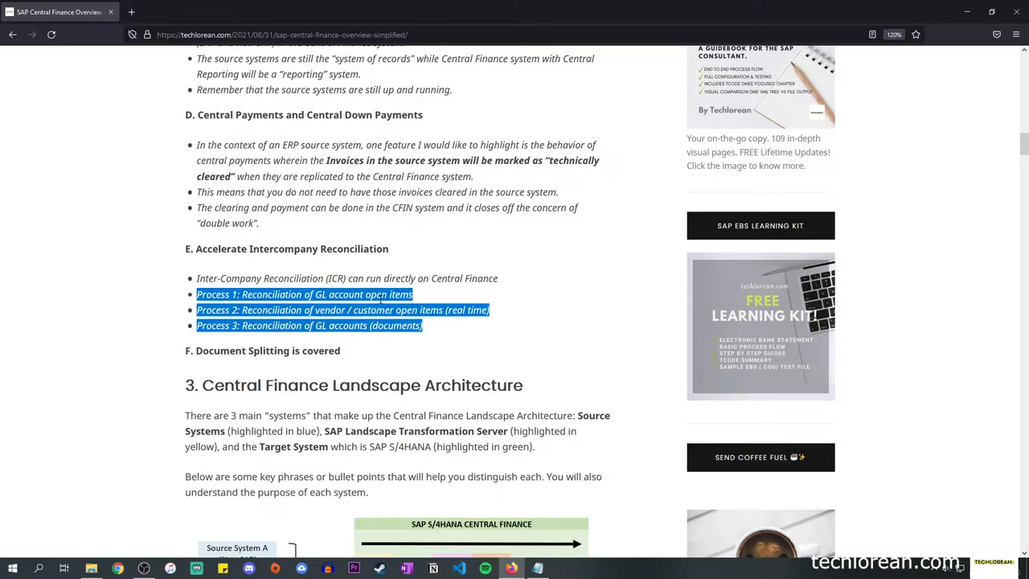
pyautogui.moveTo(316, 282)
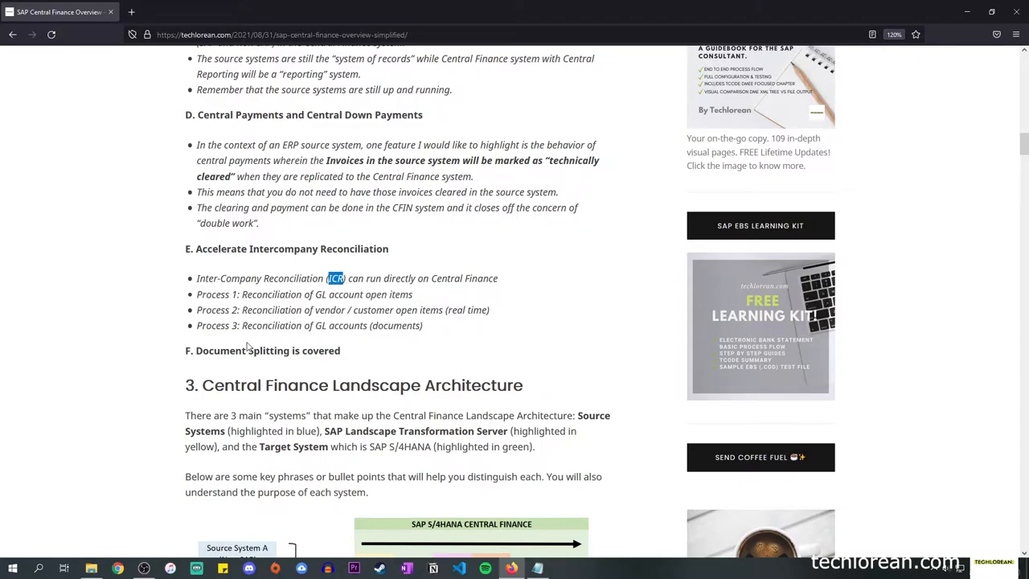
pyautogui.scroll(-3)
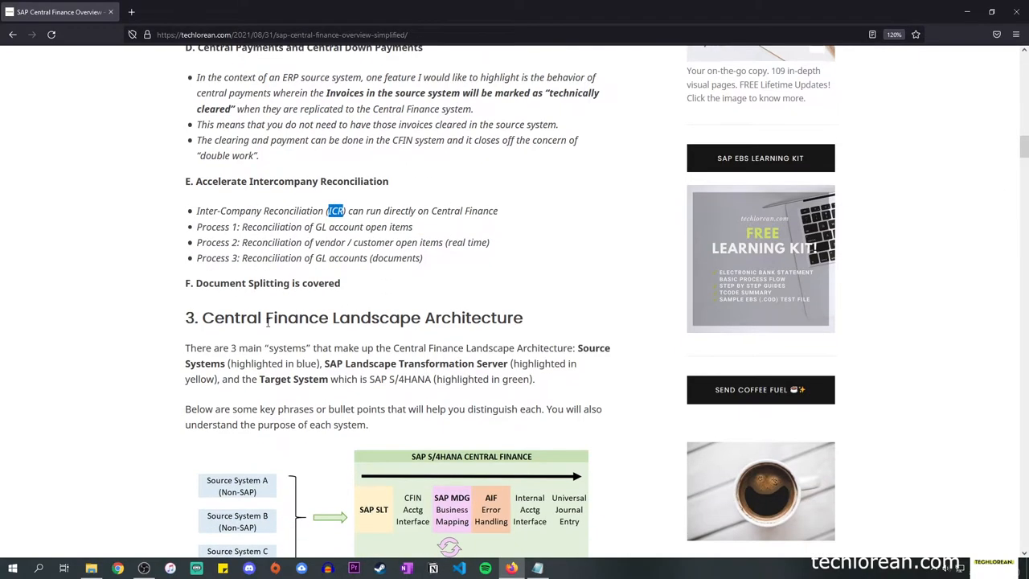
pyautogui.doubleClick(268, 283)
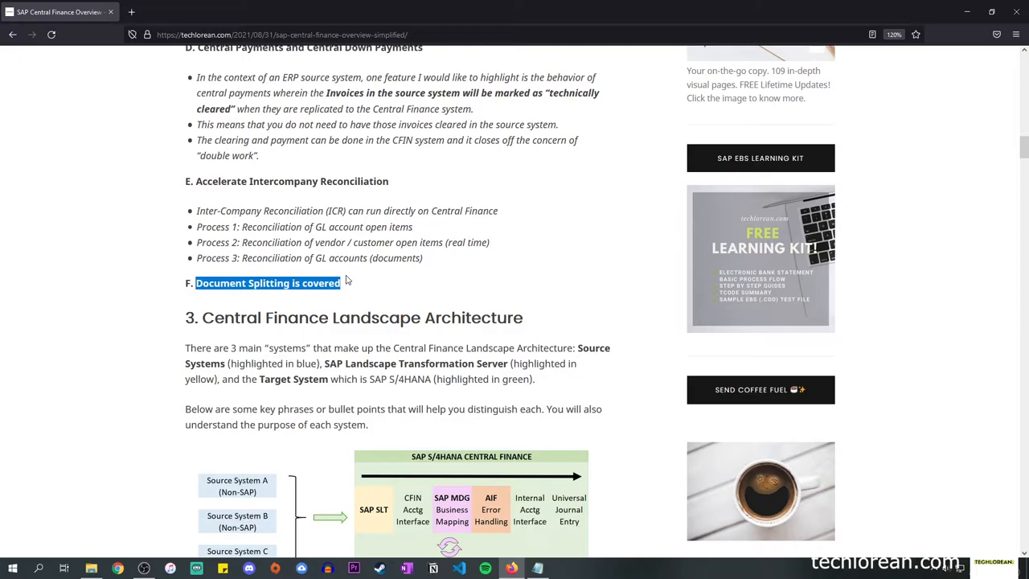
# - Highlight 'Central Finance Landscape' in the section 3 title, then 'Target System' in its intro
pyautogui.scroll(-3)
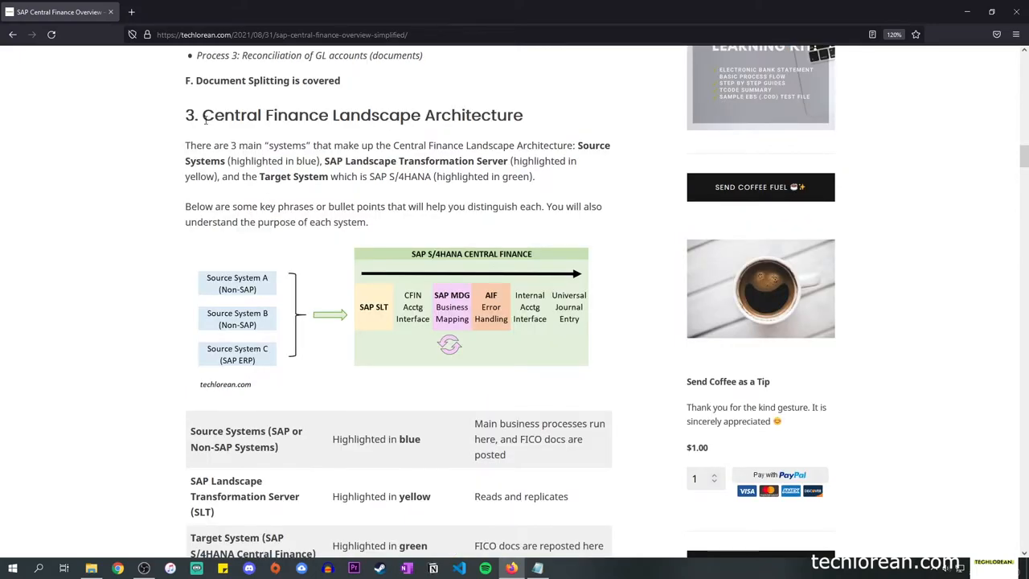
pyautogui.moveTo(203, 115); pyautogui.dragTo(389, 115)
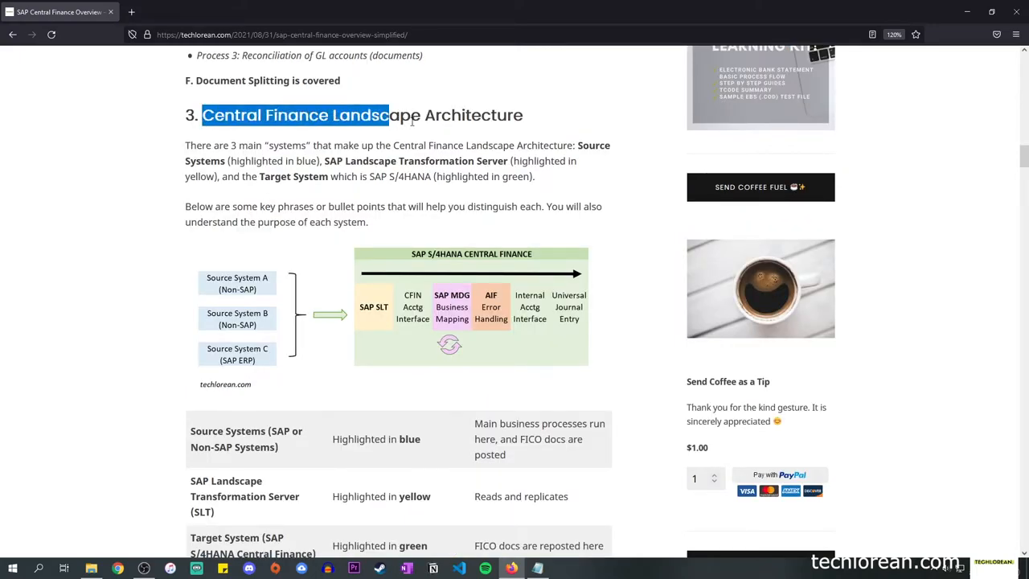
pyautogui.click(323, 146)
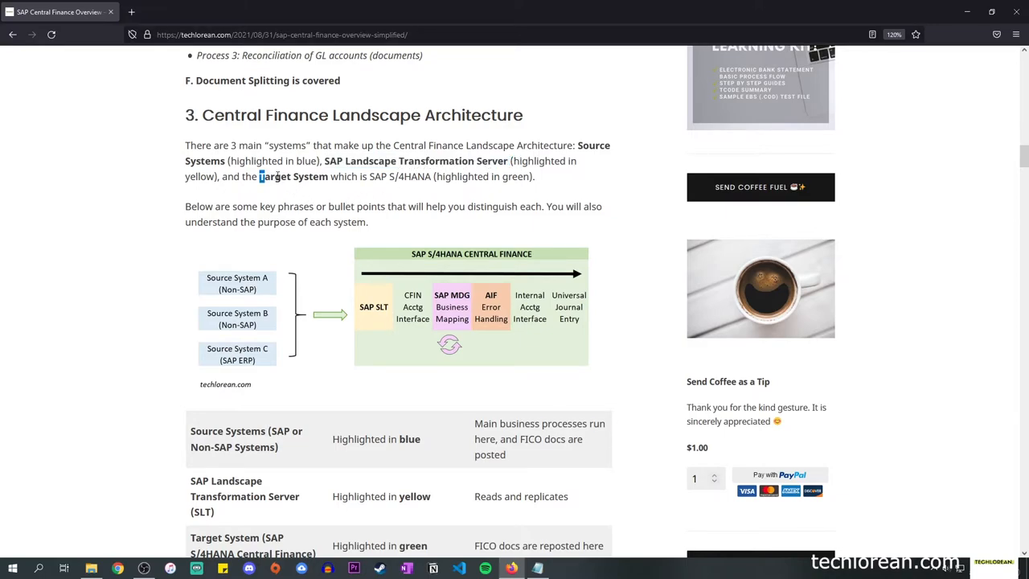
pyautogui.doubleClick(293, 176)
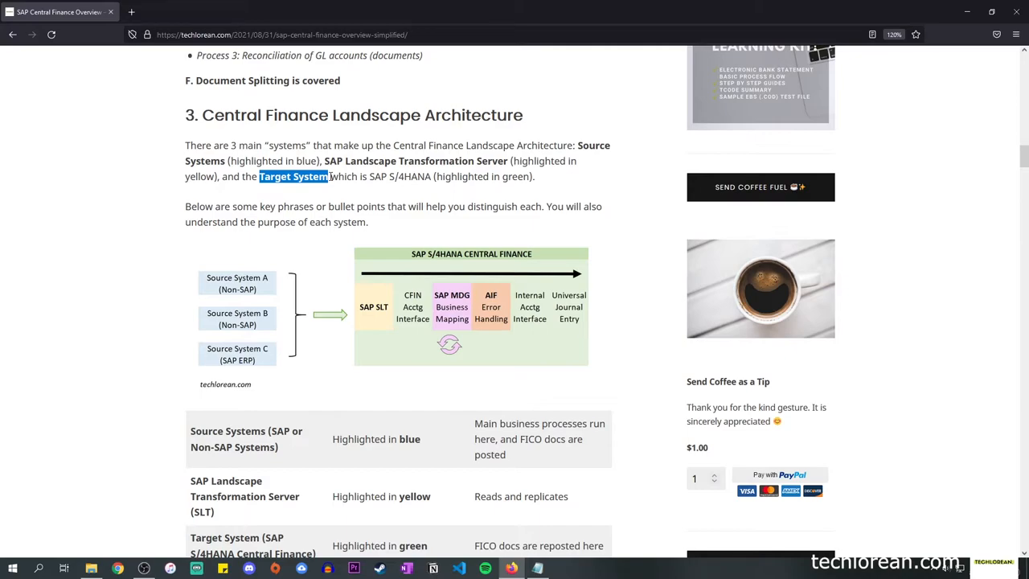
pyautogui.moveTo(611, 310)
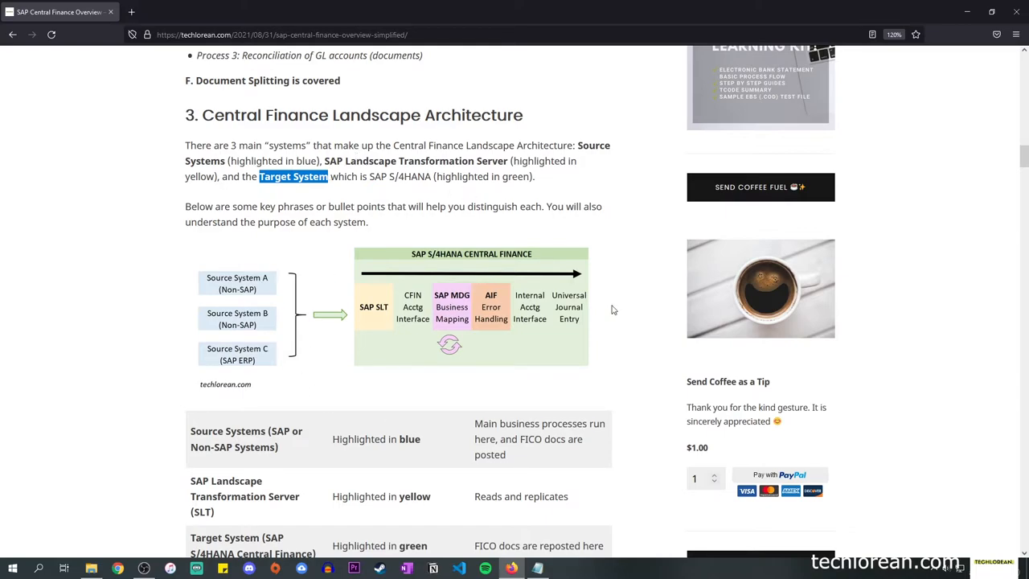
pyautogui.moveTo(516, 298)
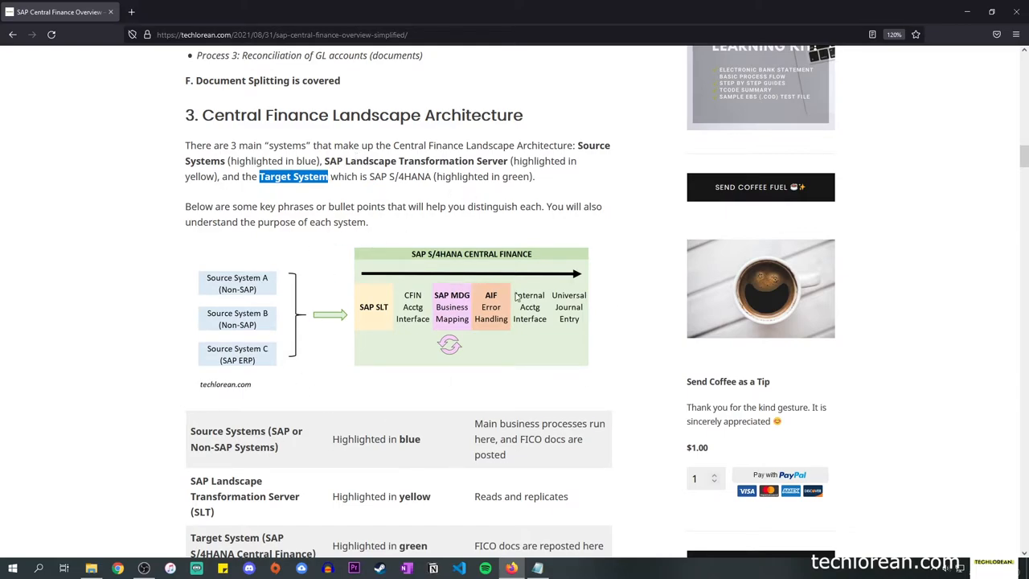
pyautogui.moveTo(304, 236)
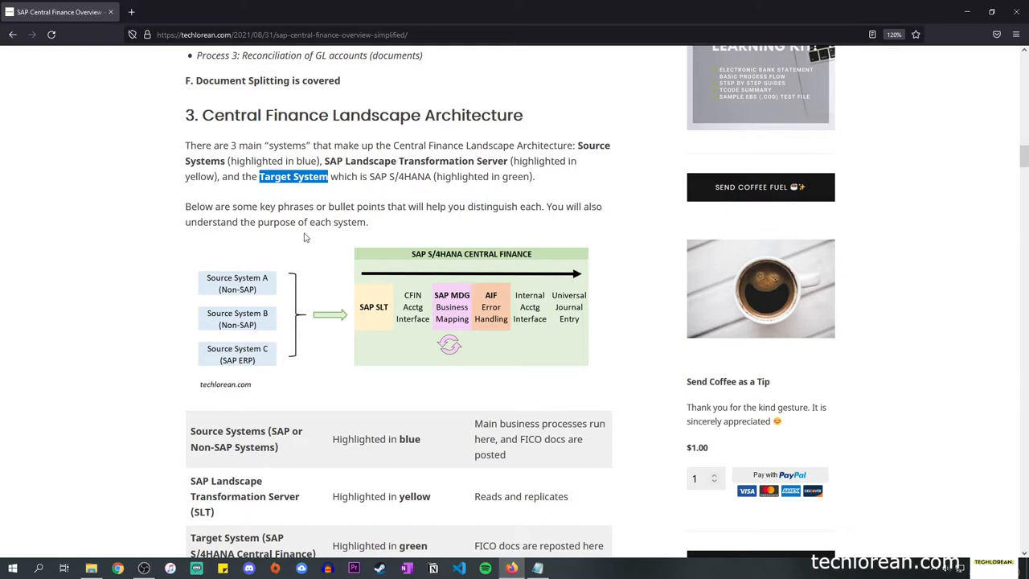
pyautogui.moveTo(213, 298)
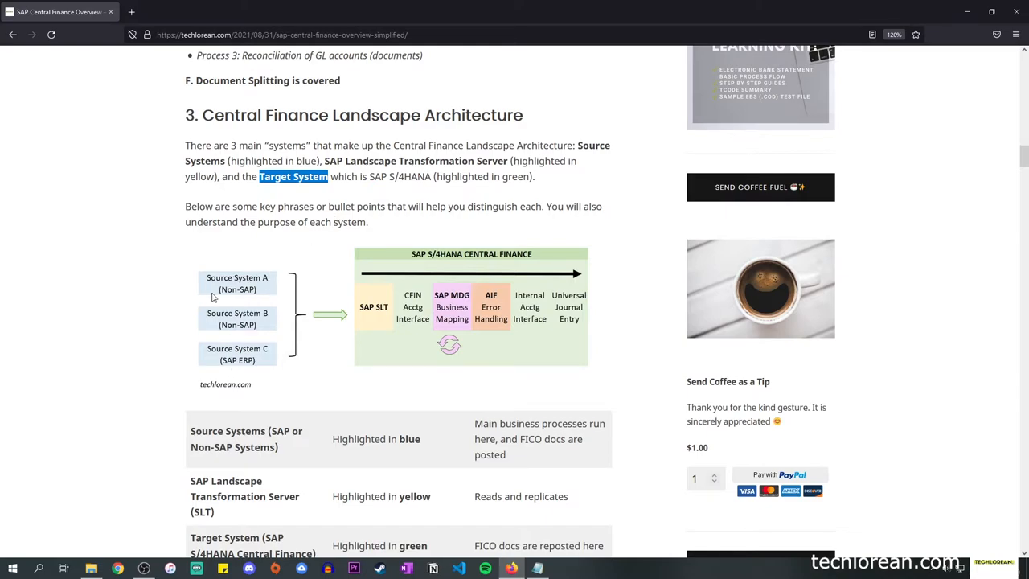
pyautogui.moveTo(236, 288)
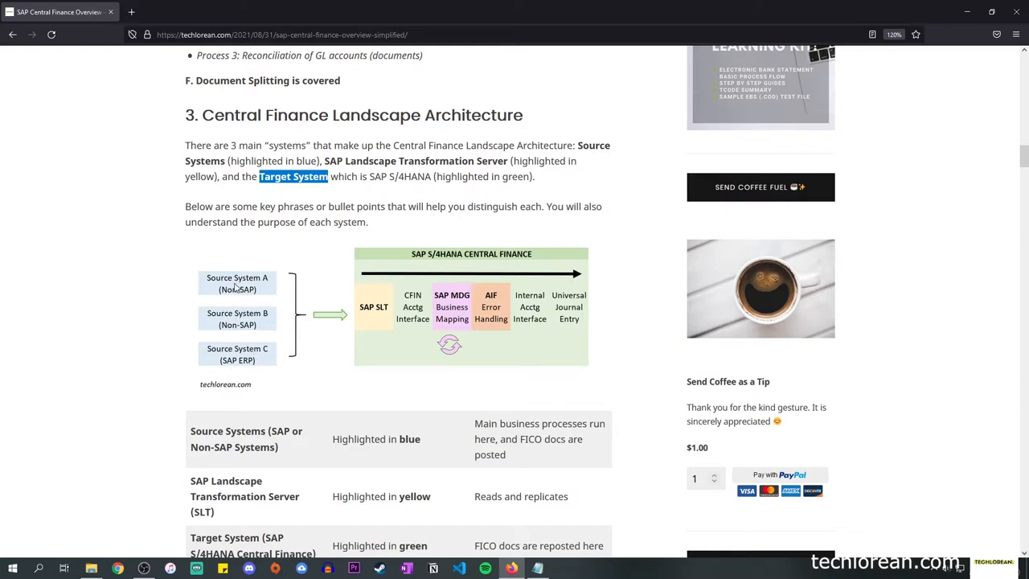
pyautogui.moveTo(250, 294)
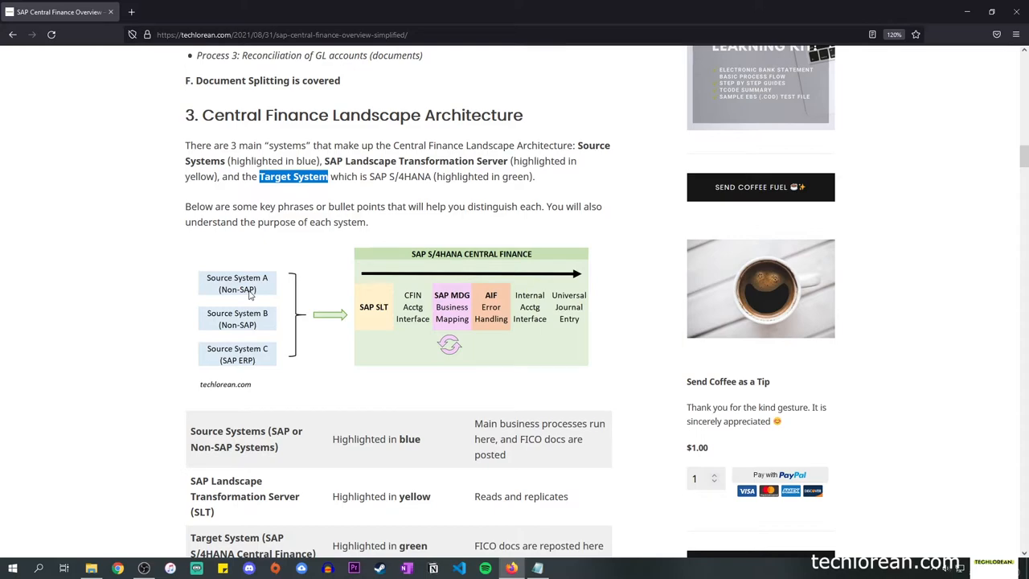
pyautogui.moveTo(259, 366)
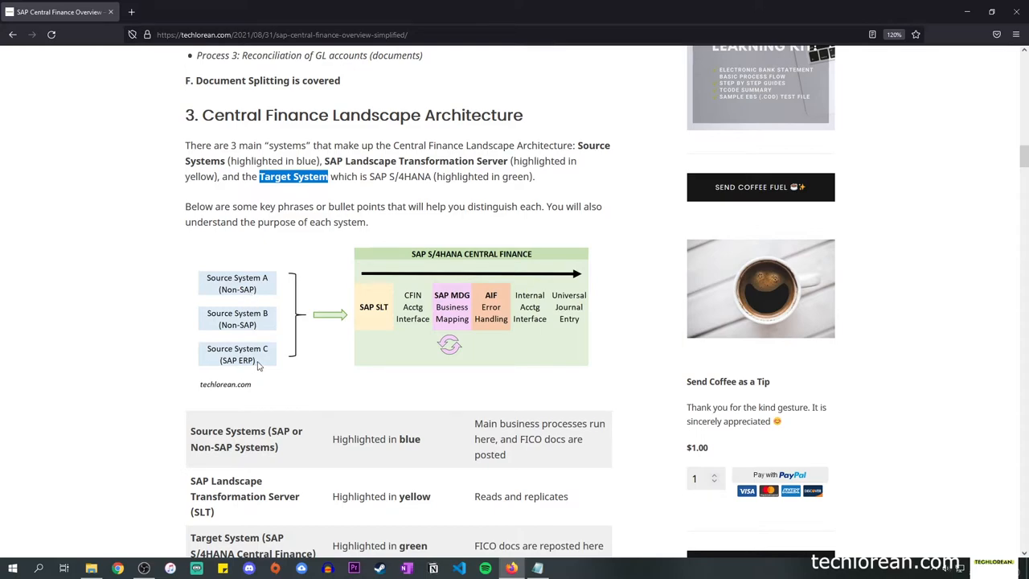
pyautogui.moveTo(398, 336)
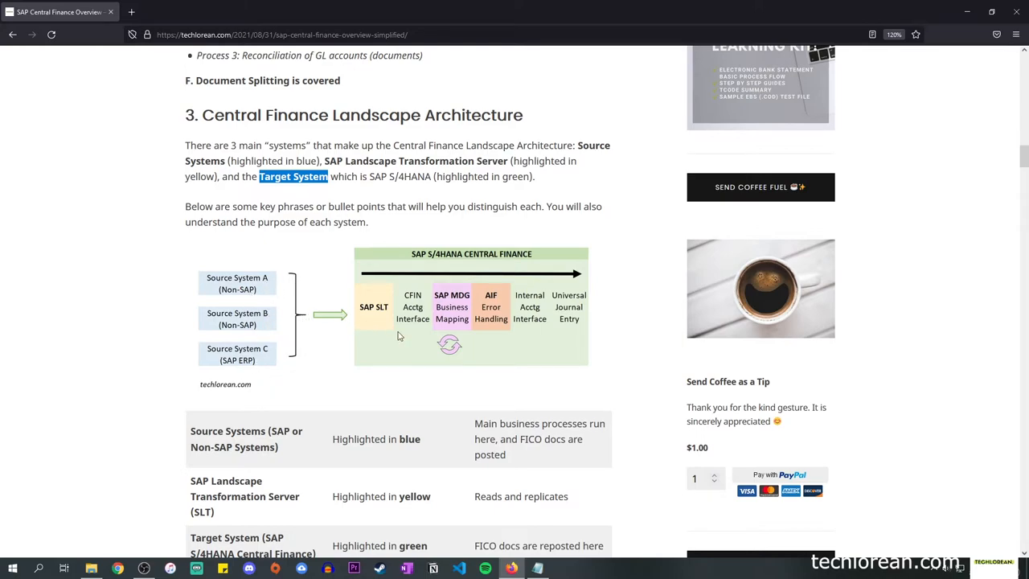
pyautogui.moveTo(541, 281)
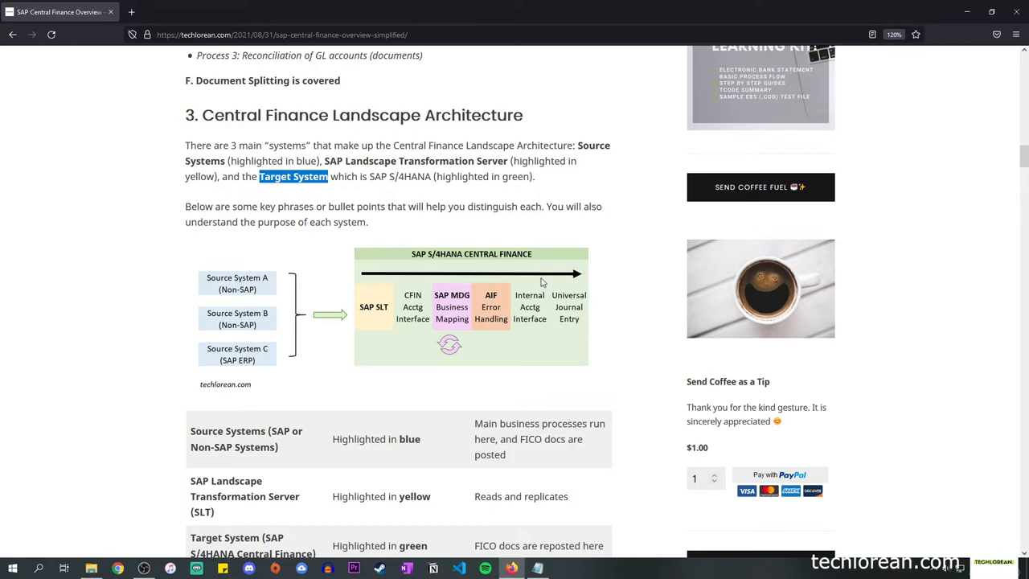
pyautogui.moveTo(355, 332)
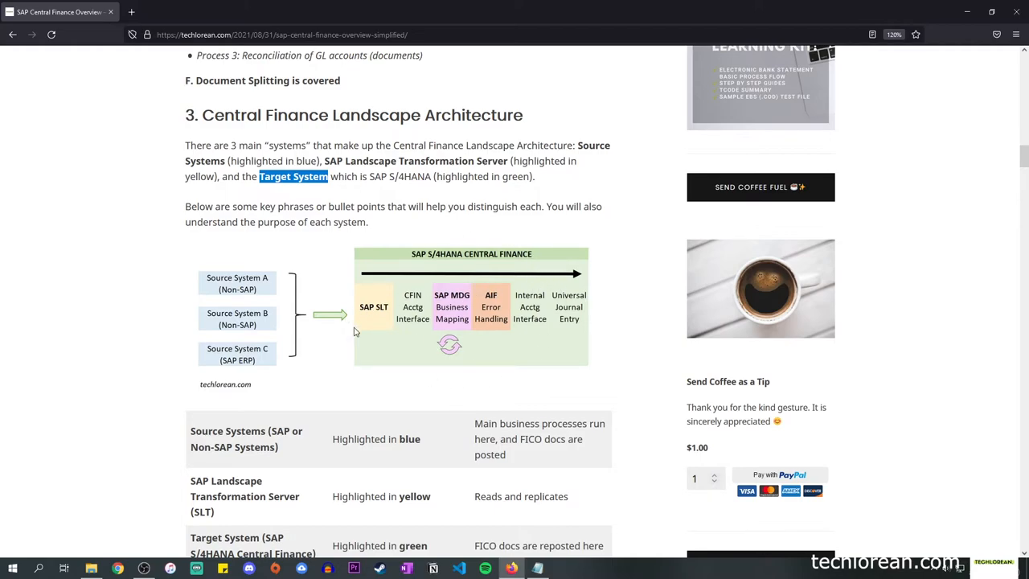
pyautogui.moveTo(378, 320)
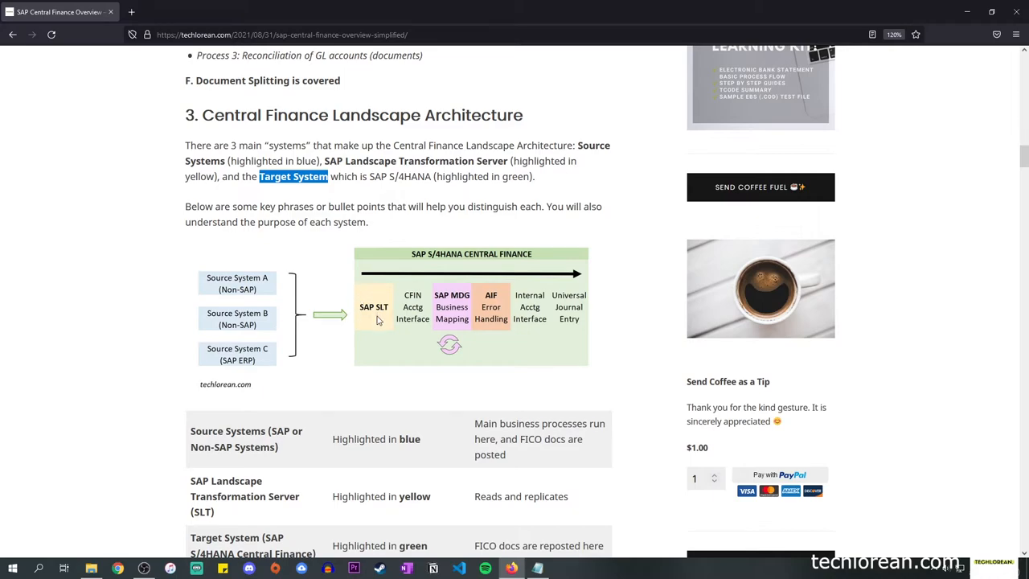
pyautogui.moveTo(466, 313)
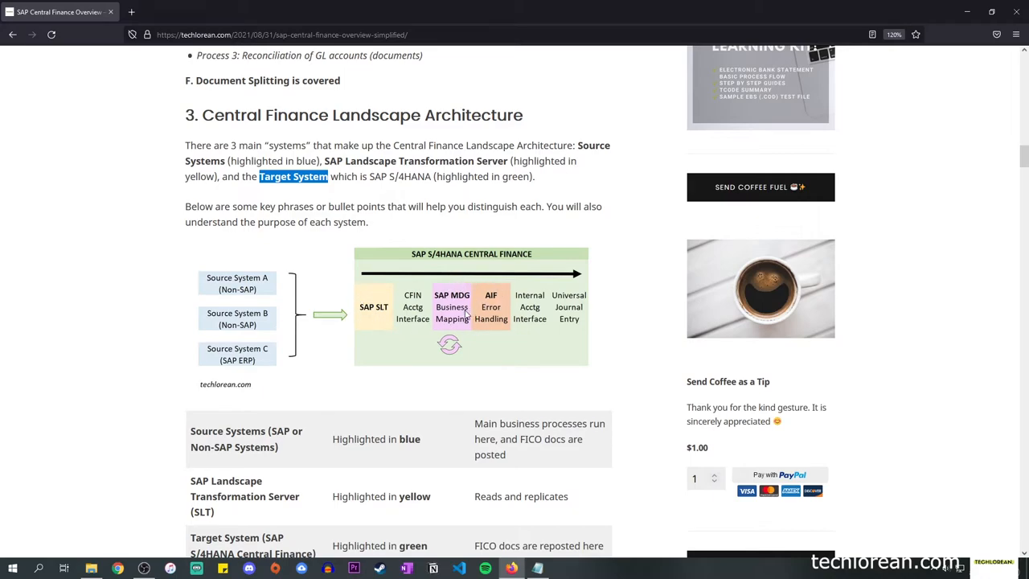
pyautogui.moveTo(452, 328)
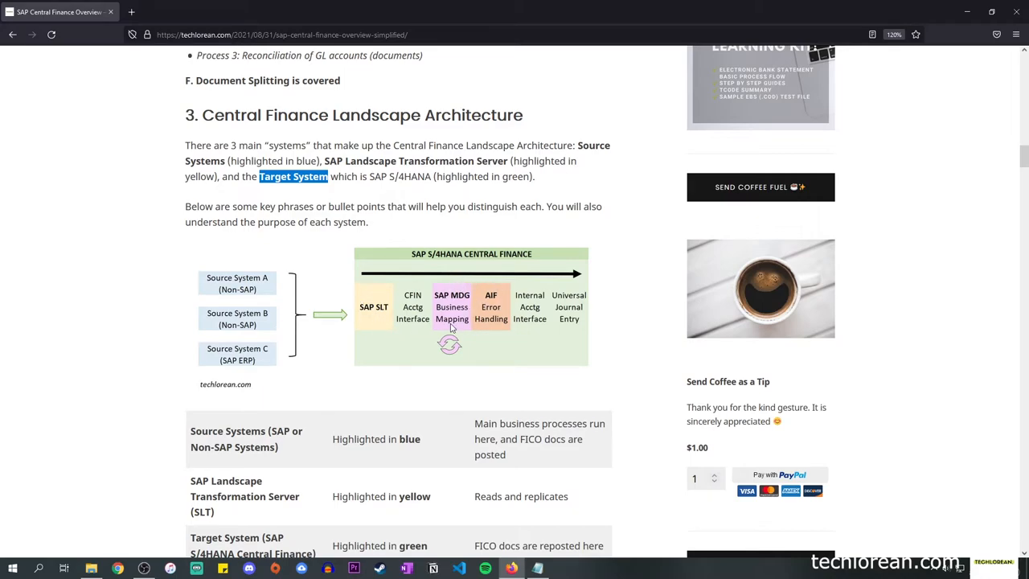
pyautogui.moveTo(474, 337)
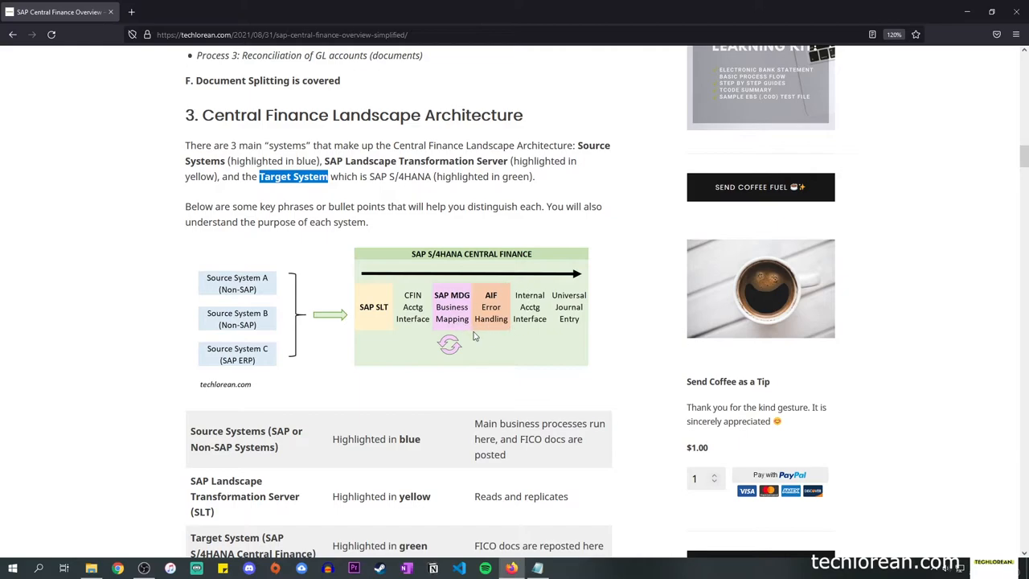
pyautogui.moveTo(513, 291)
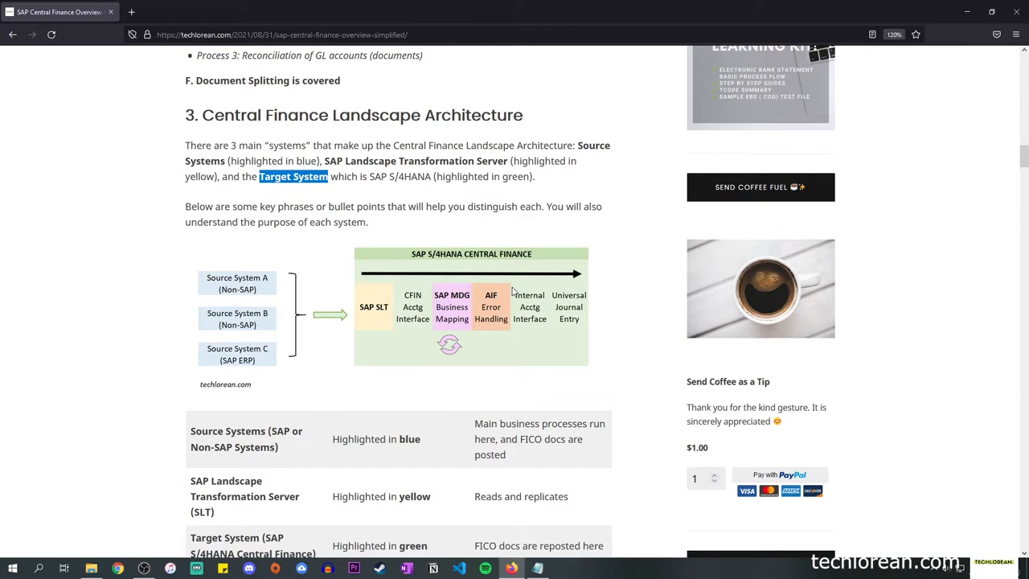
pyautogui.moveTo(380, 300)
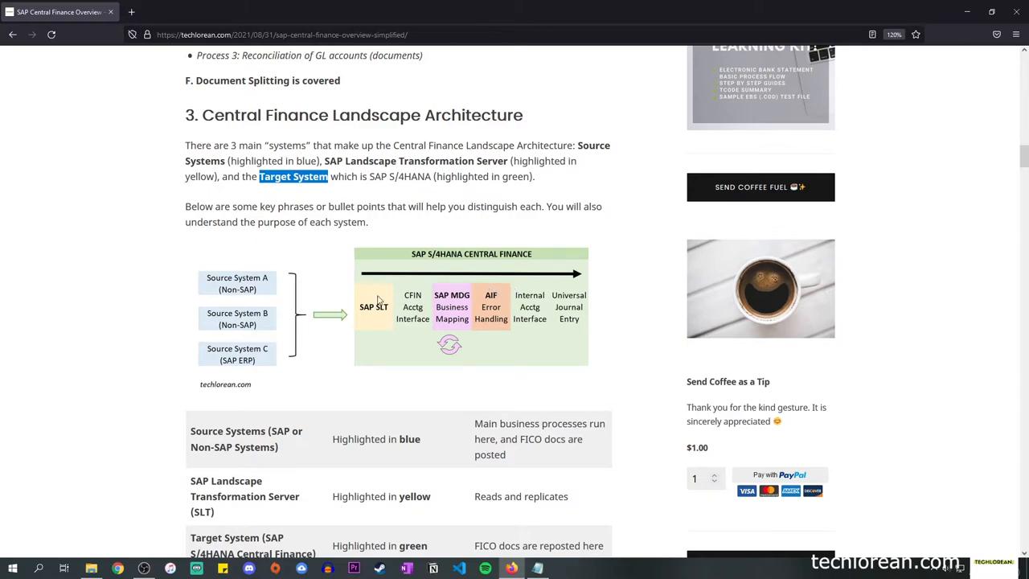
pyautogui.moveTo(478, 206)
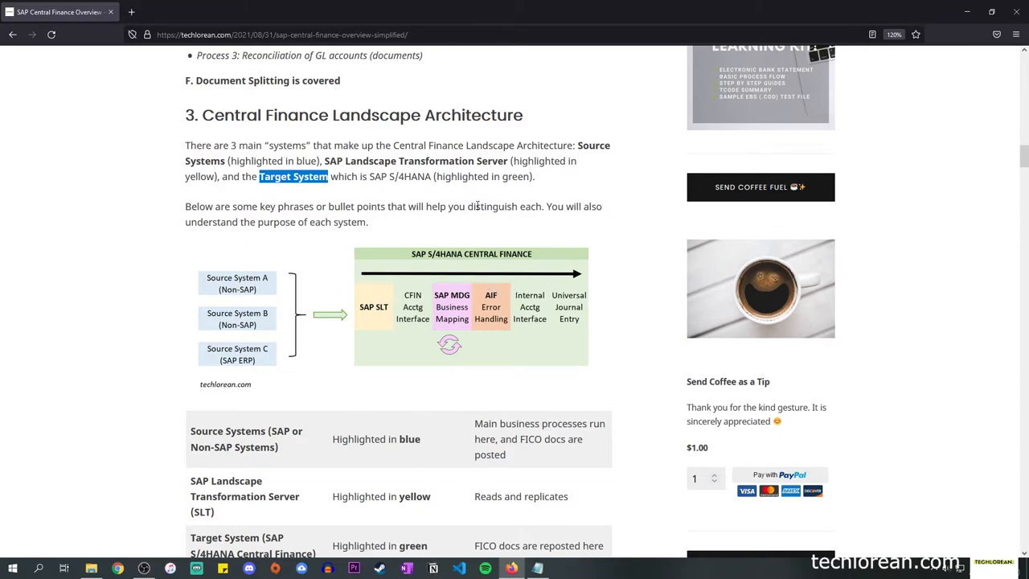
pyautogui.moveTo(383, 284)
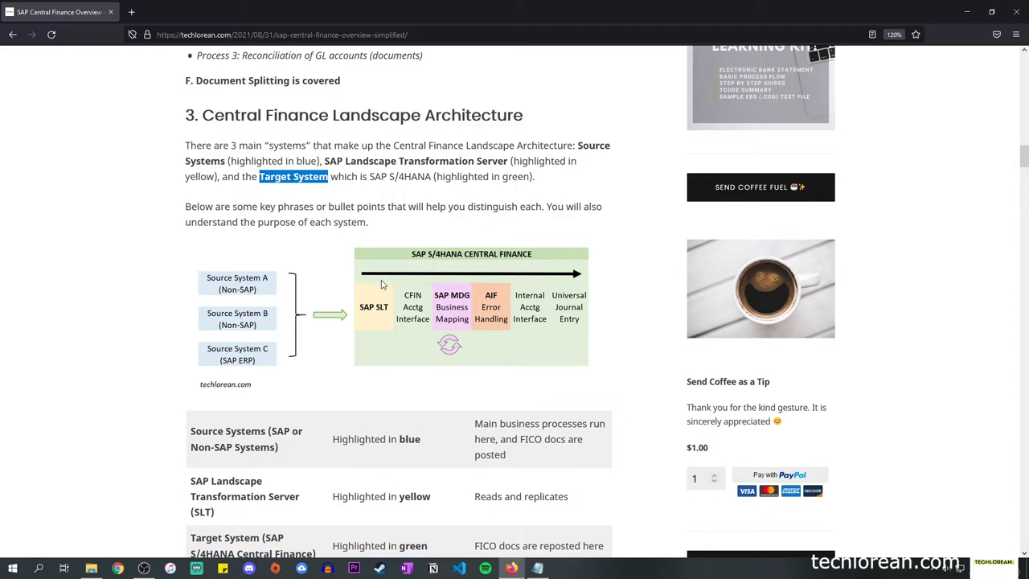
# - Highlight the Source Systems description 'Main business processes run here, and FICO docs are posted'
pyautogui.scroll(-3)
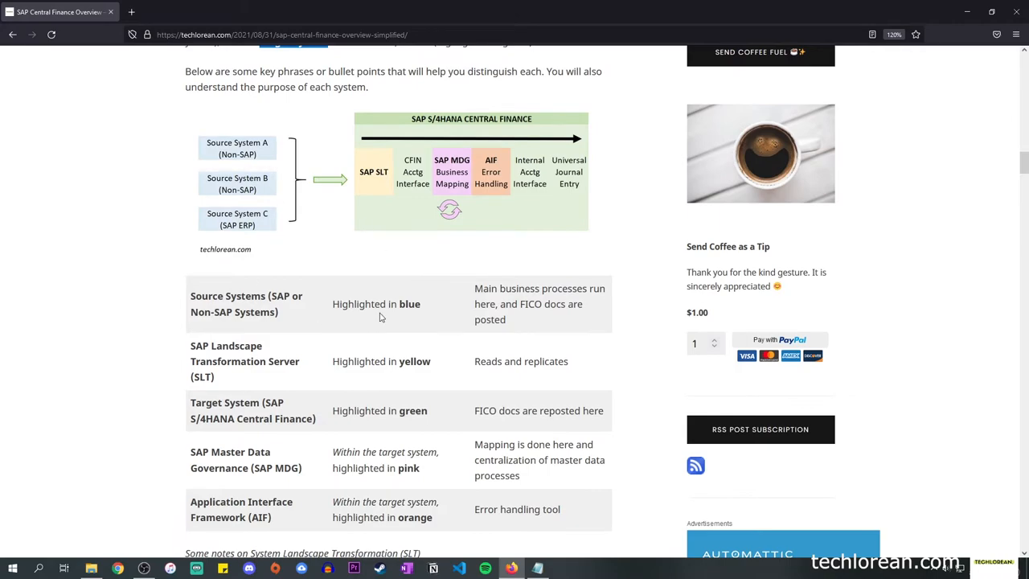
pyautogui.moveTo(410, 154)
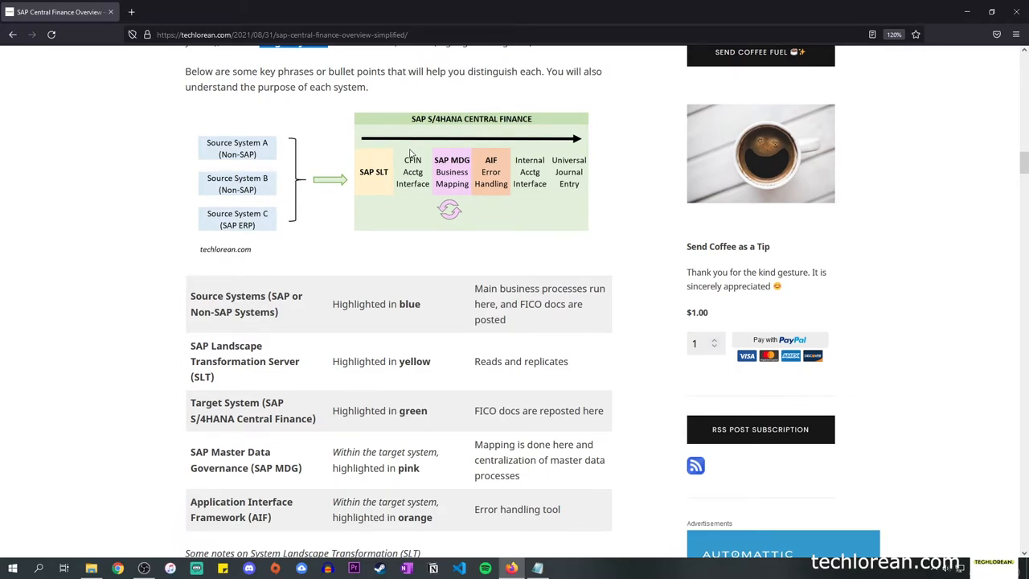
pyautogui.moveTo(248, 163)
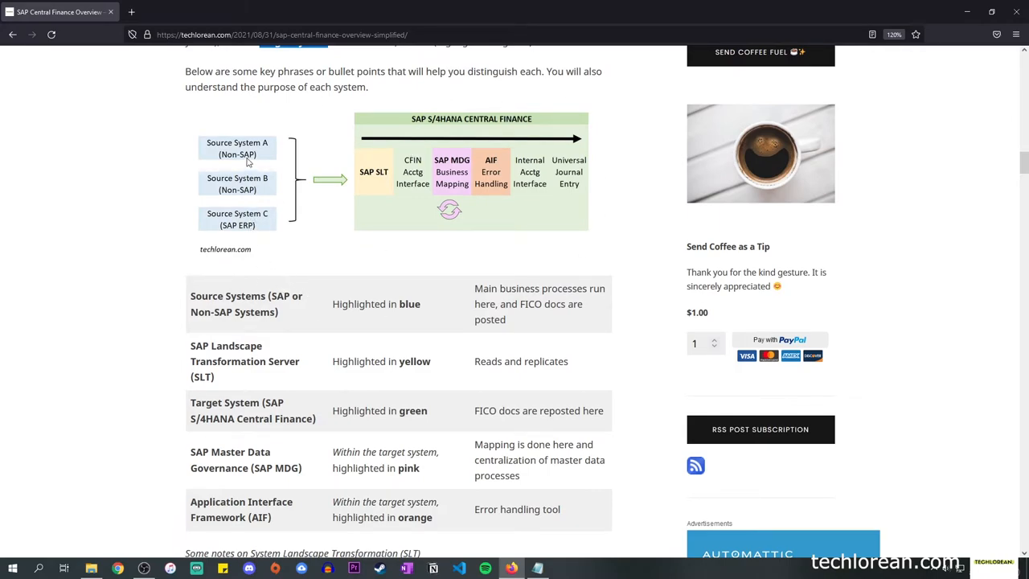
pyautogui.moveTo(267, 133)
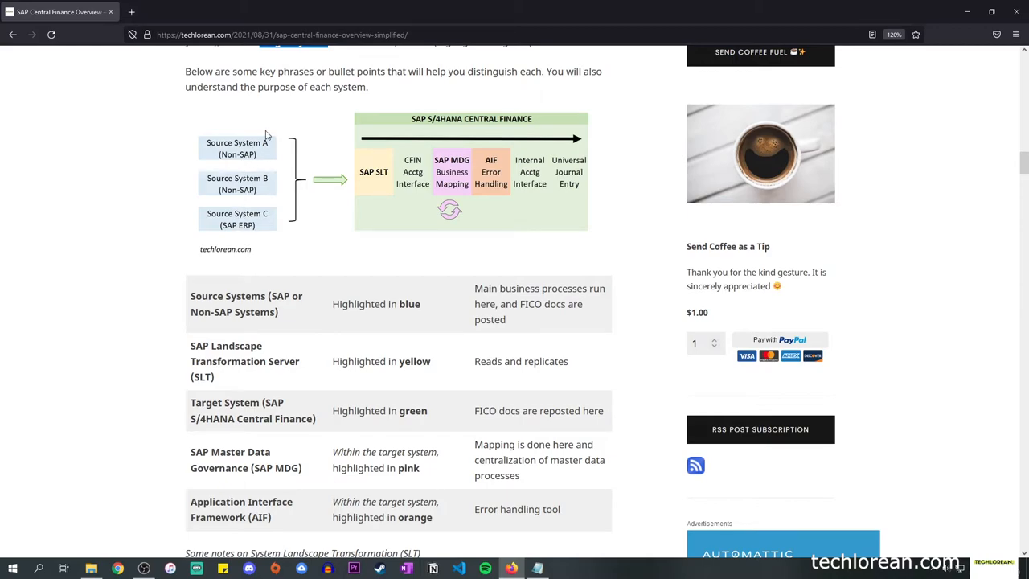
pyautogui.moveTo(478, 290)
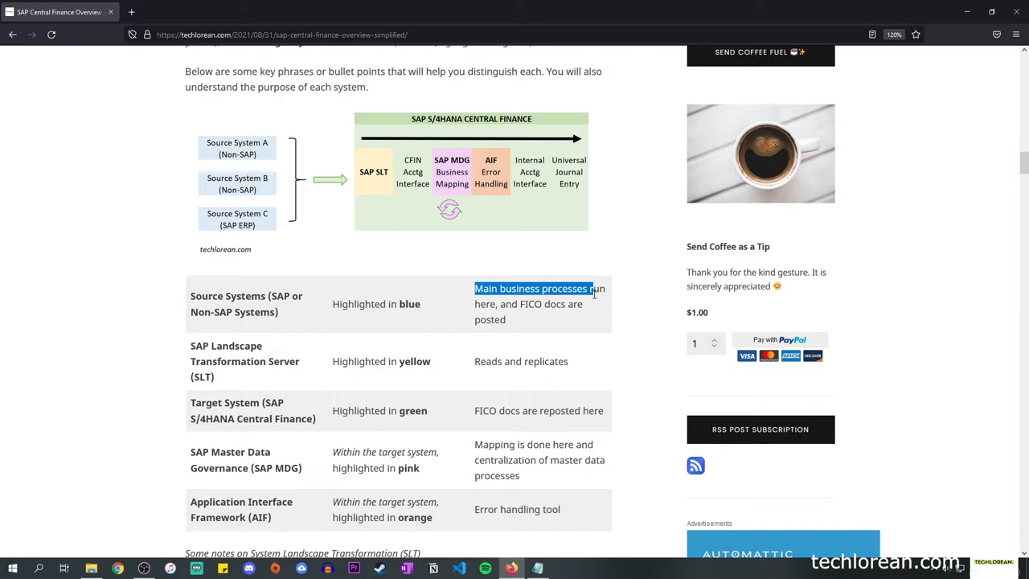
pyautogui.moveTo(595, 288); pyautogui.dragTo(506, 320)
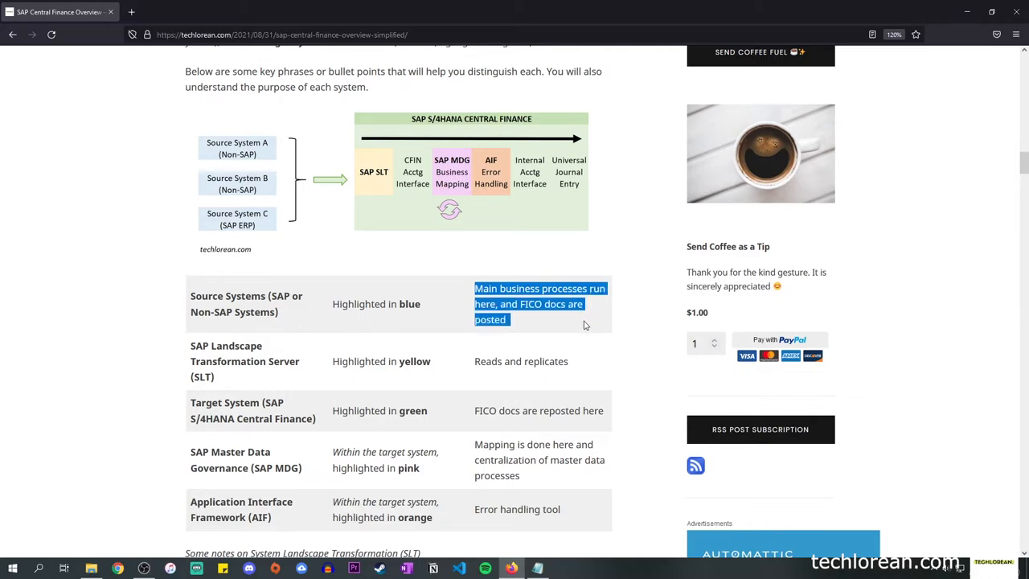
pyautogui.moveTo(585, 324)
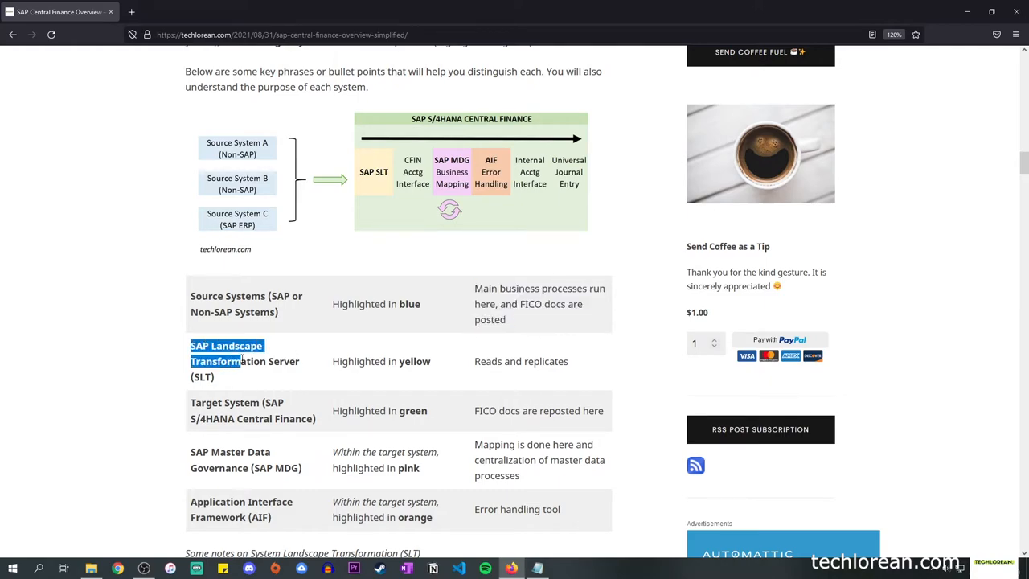
# - Highlight the SLT server name, then switch the highlight to its description 'Reads and replicates'
pyautogui.moveTo(190, 346); pyautogui.dragTo(215, 377)
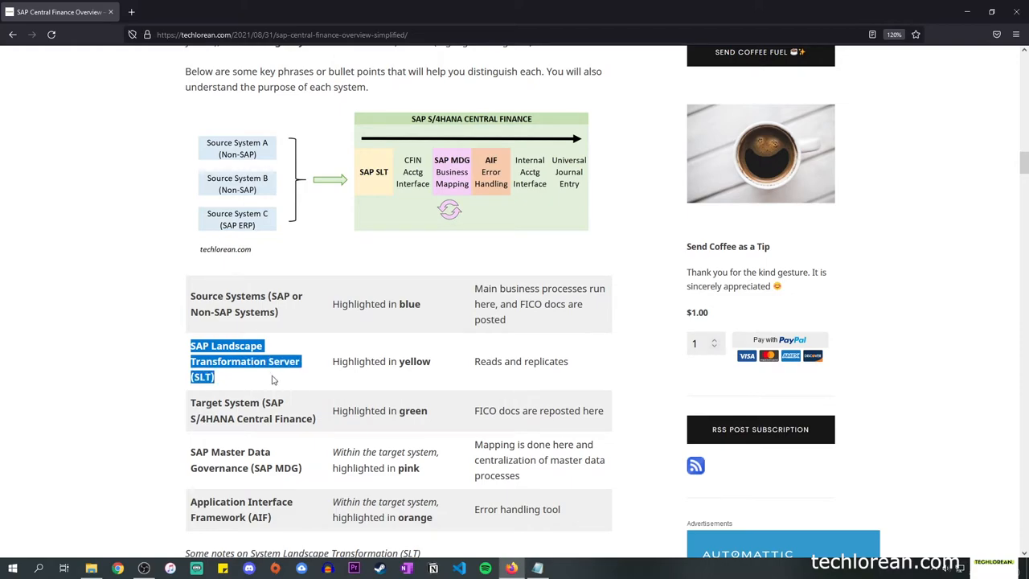
pyautogui.moveTo(374, 154)
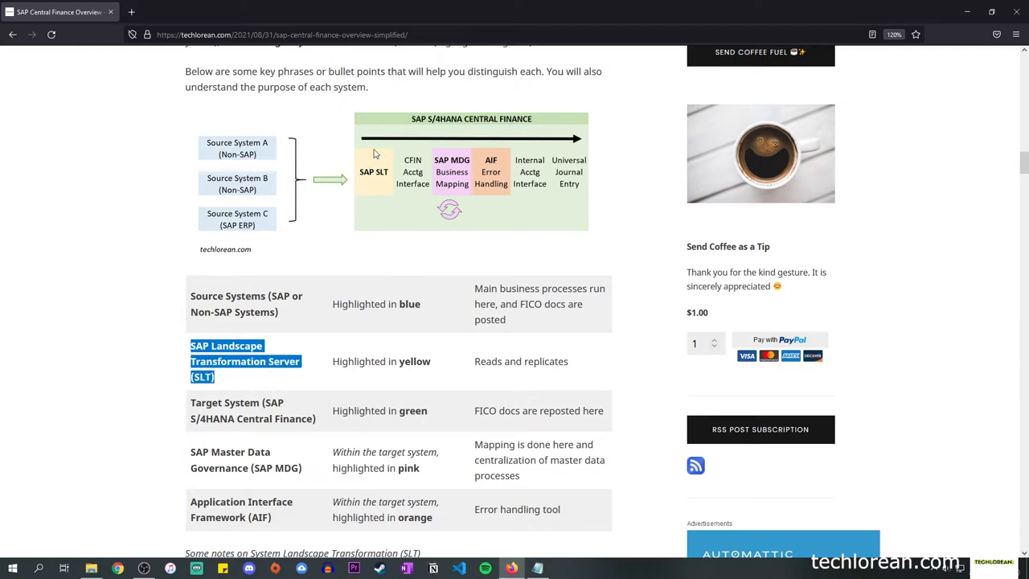
pyautogui.moveTo(345, 150)
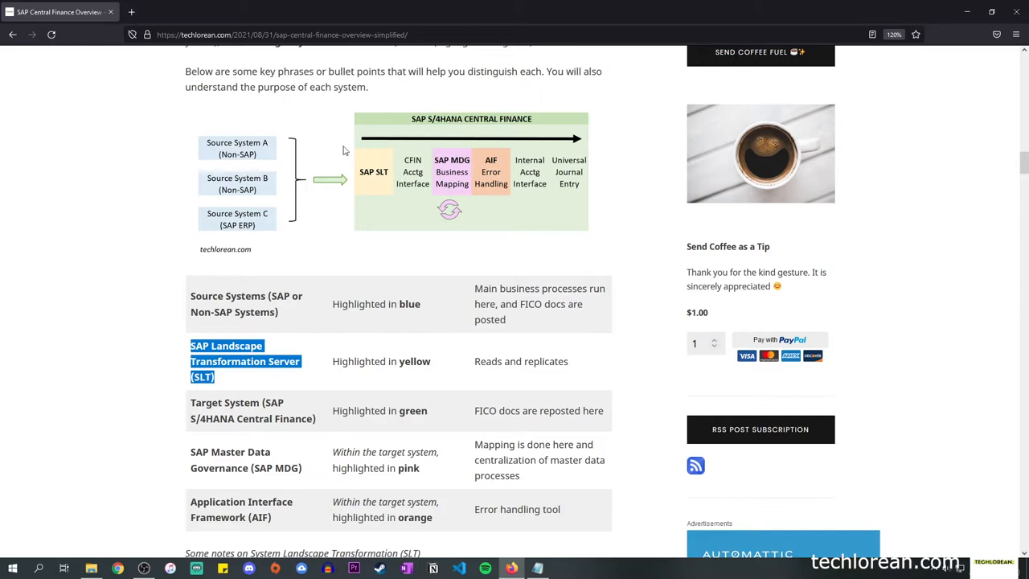
pyautogui.moveTo(433, 168)
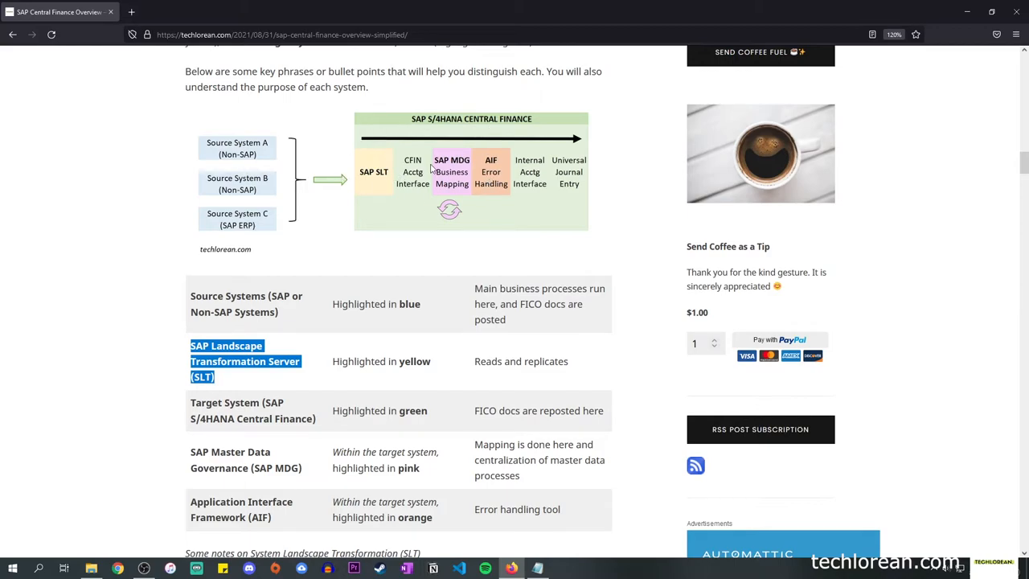
pyautogui.moveTo(473, 364)
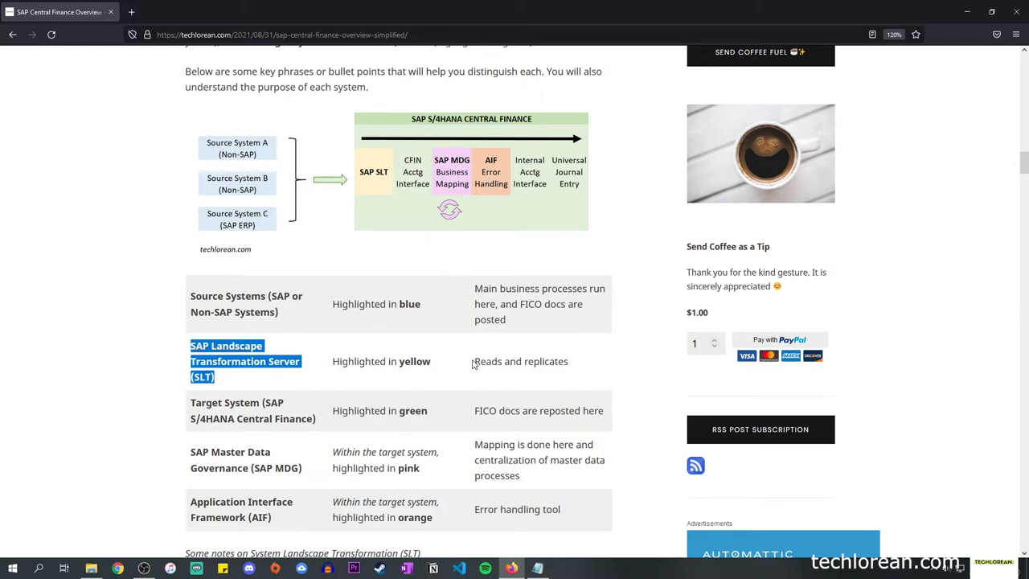
pyautogui.click(475, 364)
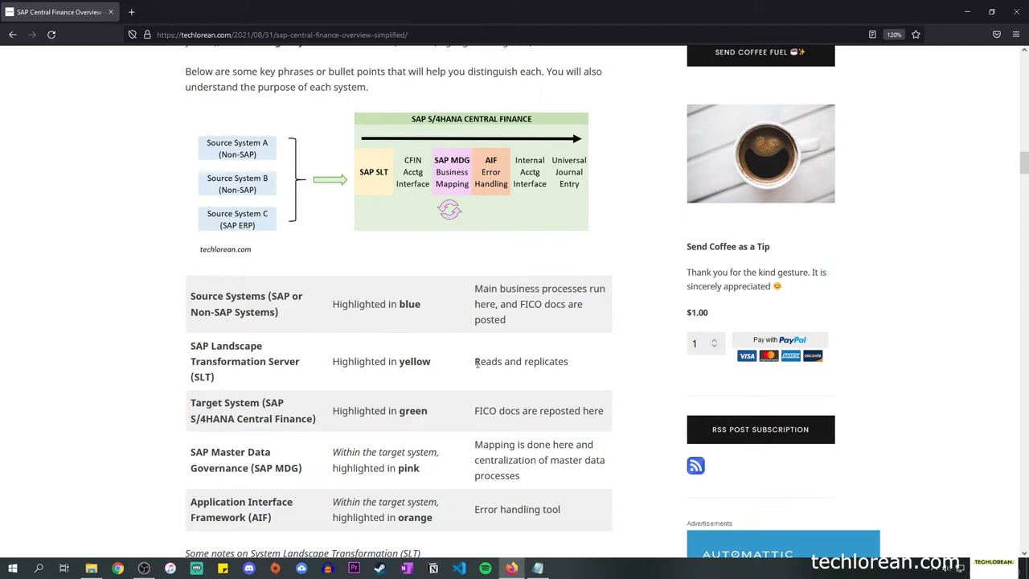
pyautogui.doubleClick(521, 361)
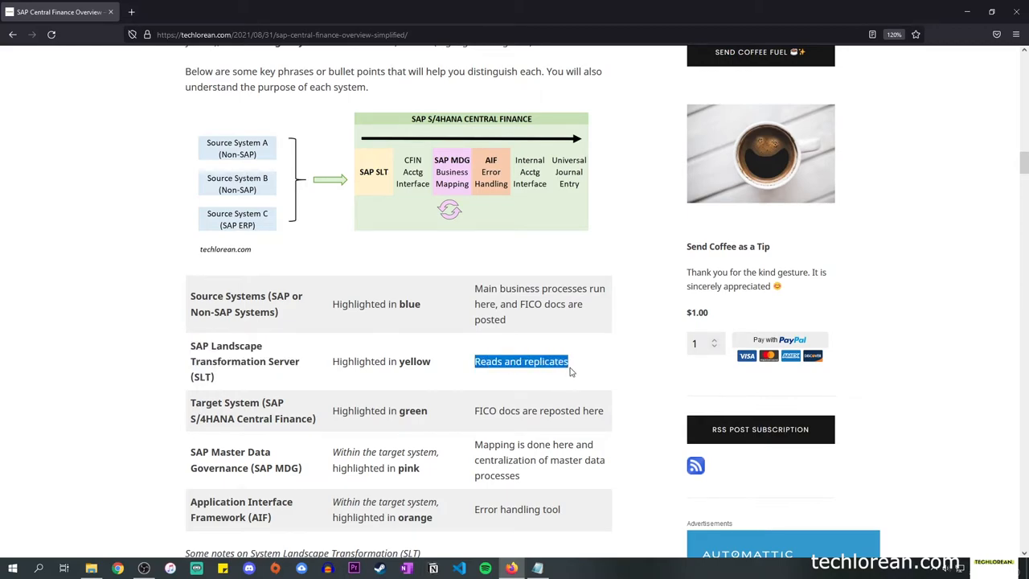
pyautogui.moveTo(494, 281)
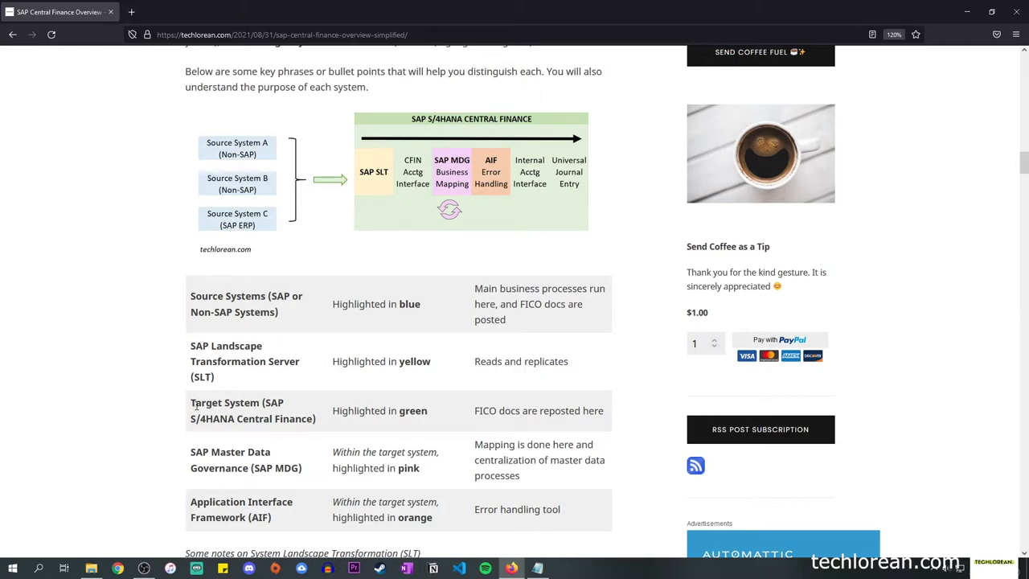
# - Highlight the words 'Target System' in the table's third row
pyautogui.doubleClick(225, 401)
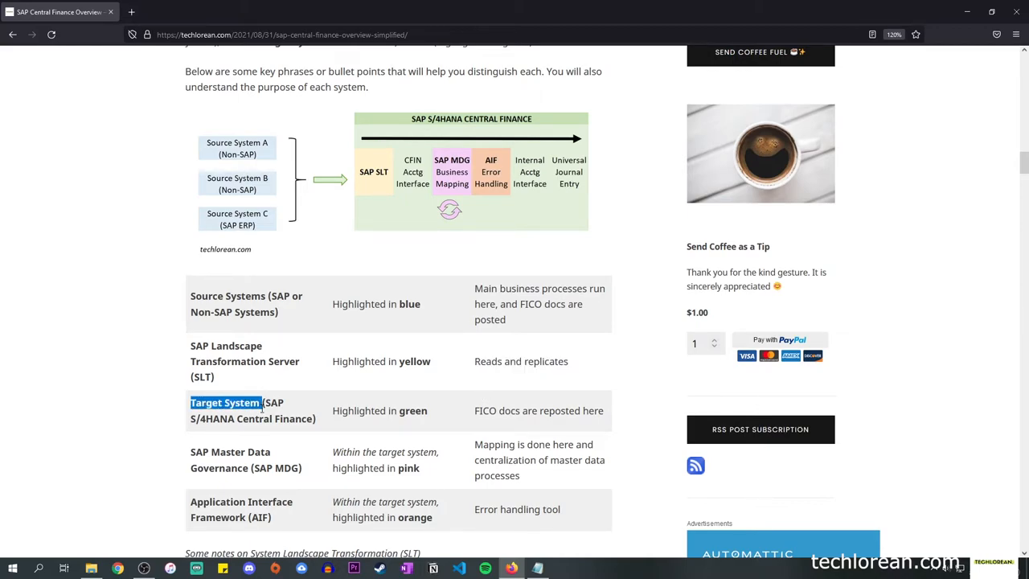
pyautogui.moveTo(390, 195)
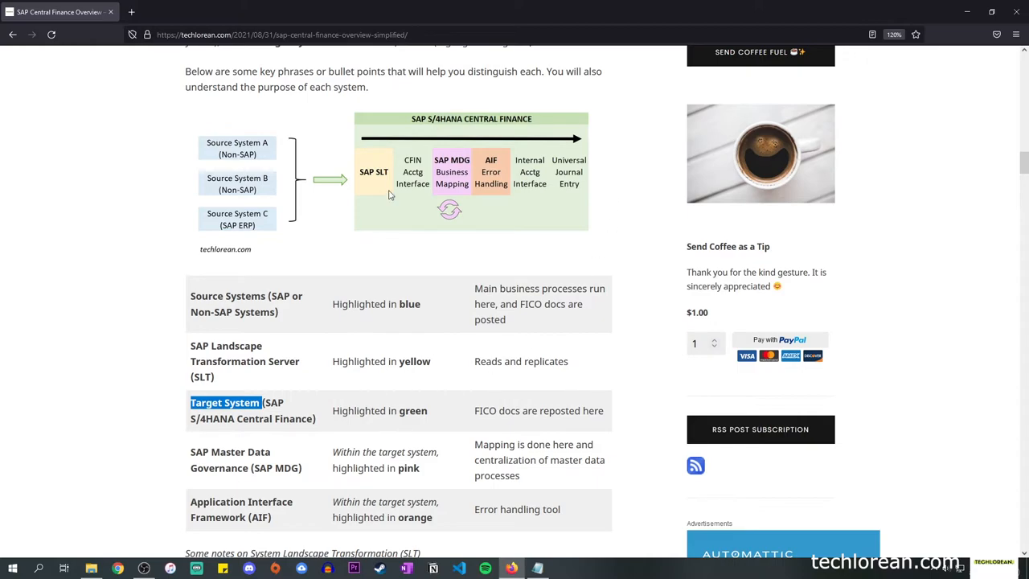
pyautogui.moveTo(553, 208)
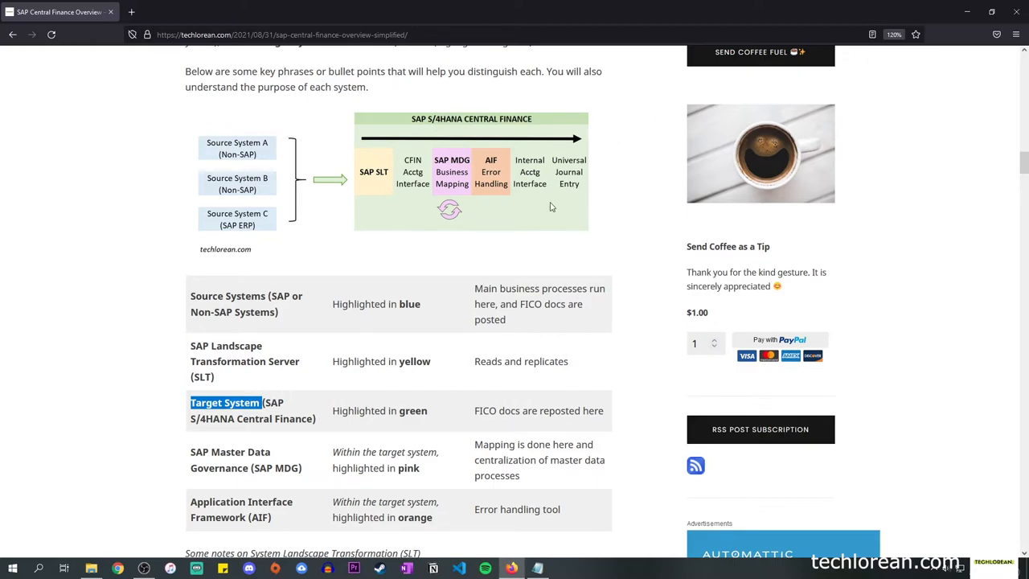
pyautogui.moveTo(479, 408)
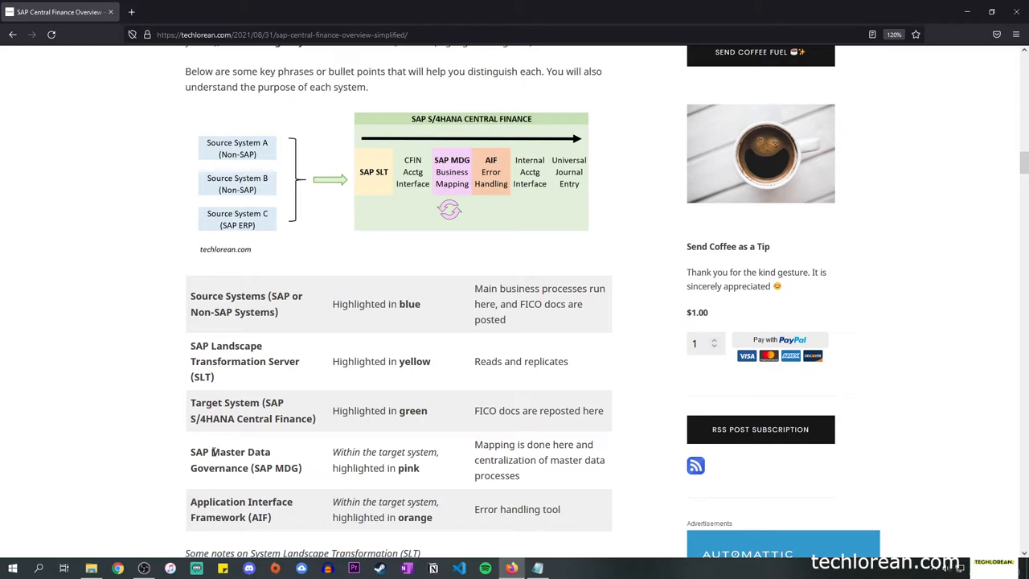
pyautogui.doubleClick(241, 451)
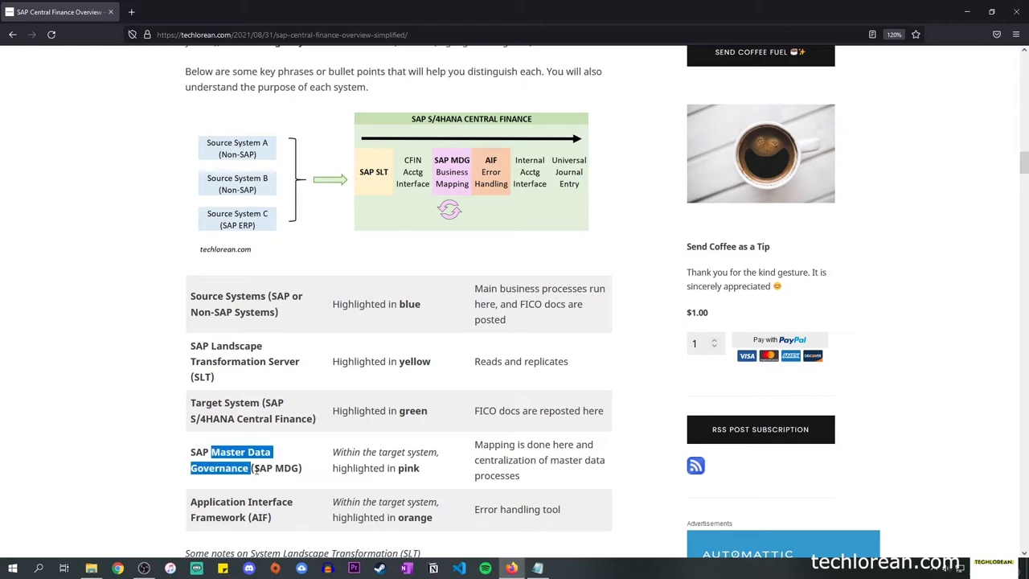
pyautogui.moveTo(459, 231)
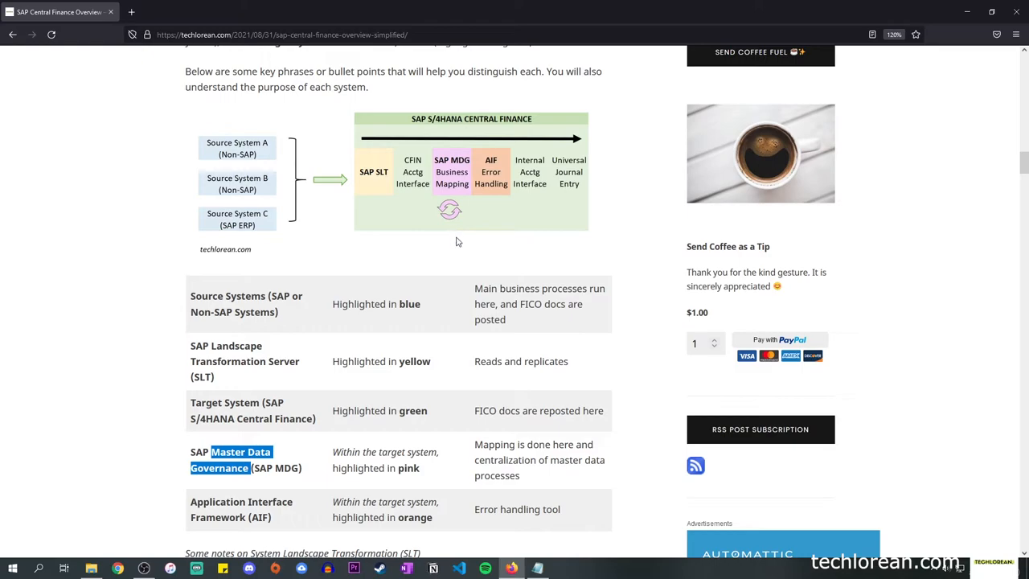
pyautogui.moveTo(448, 206)
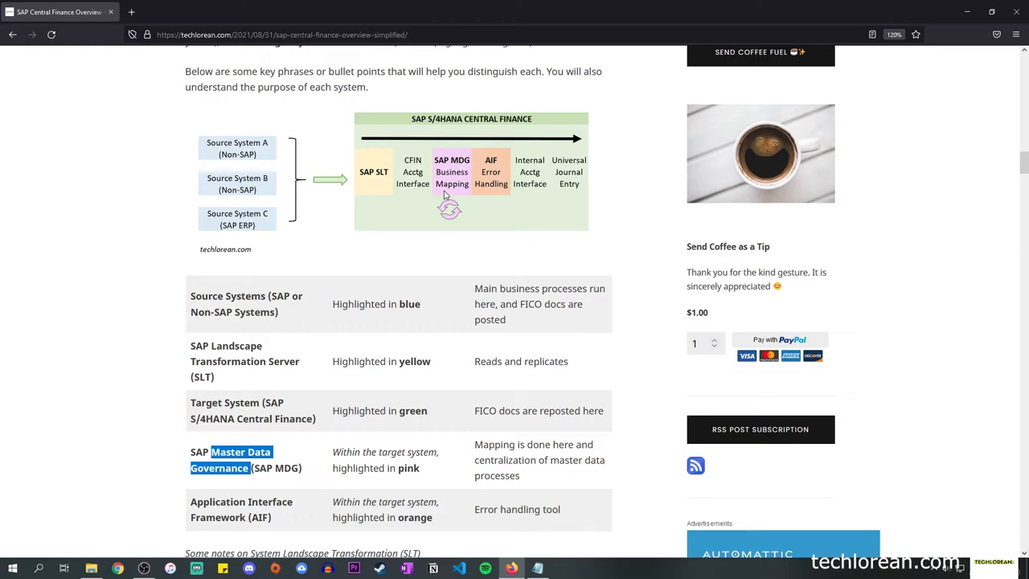
pyautogui.moveTo(538, 450)
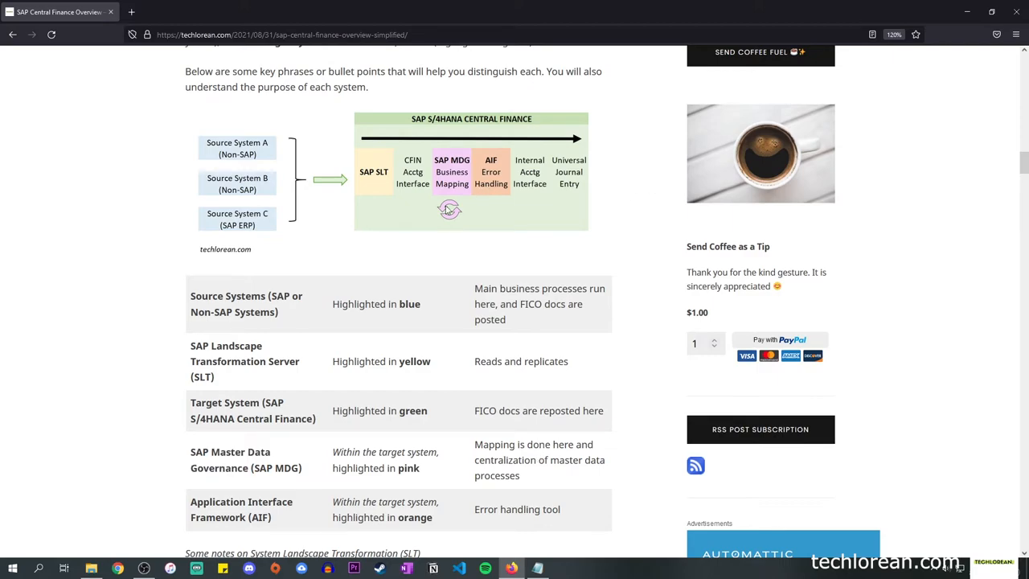
pyautogui.moveTo(450, 199)
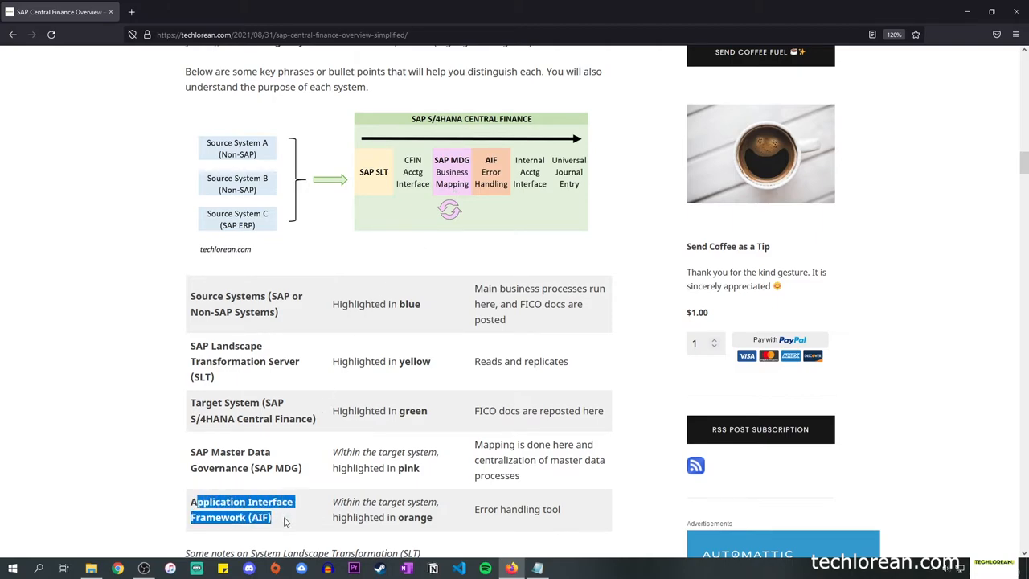
pyautogui.moveTo(499, 214)
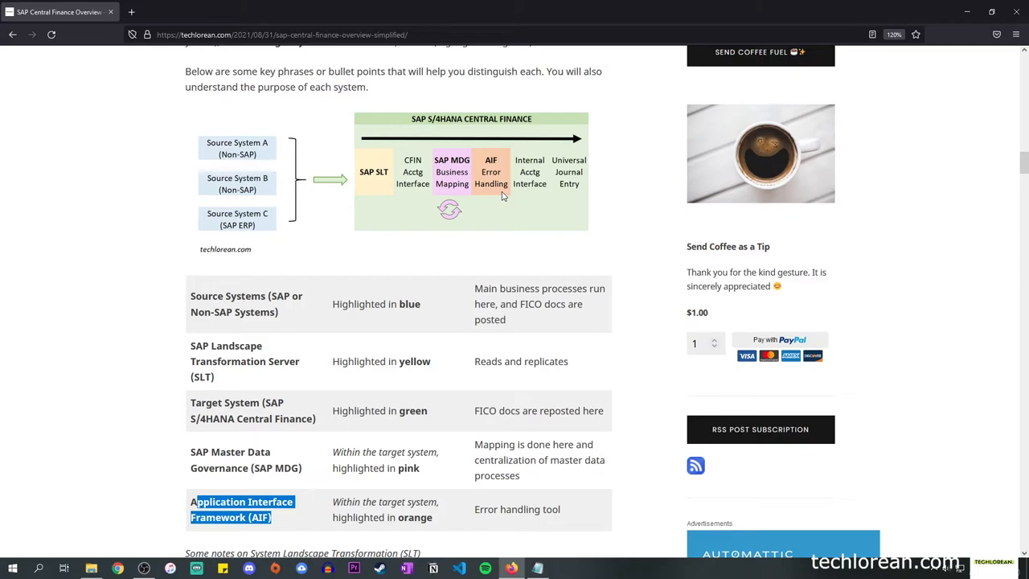
# - Scroll down to the SLT notes and the Expert Functions cockpit screenshot
pyautogui.scroll(-3)
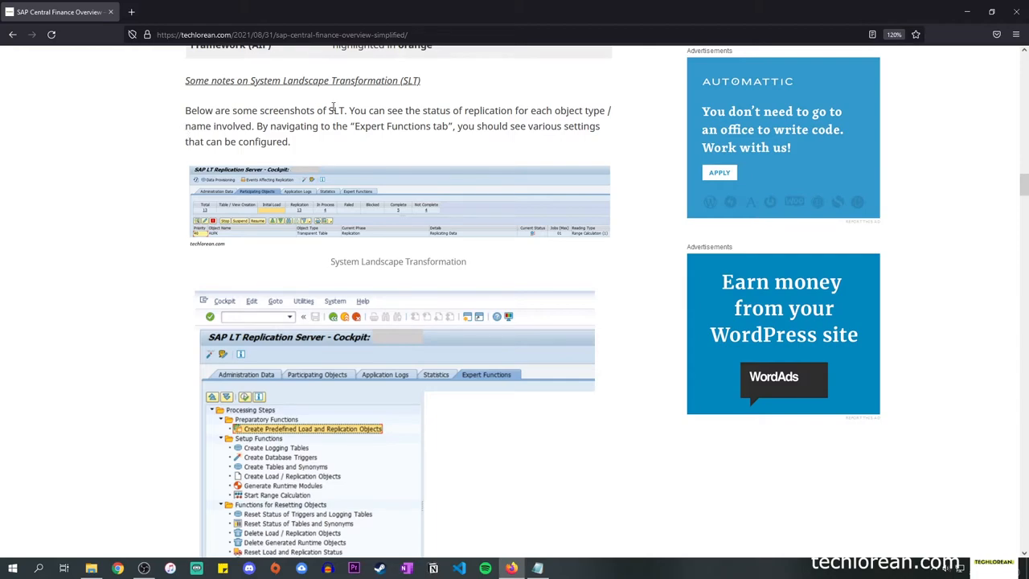
pyautogui.moveTo(353, 304)
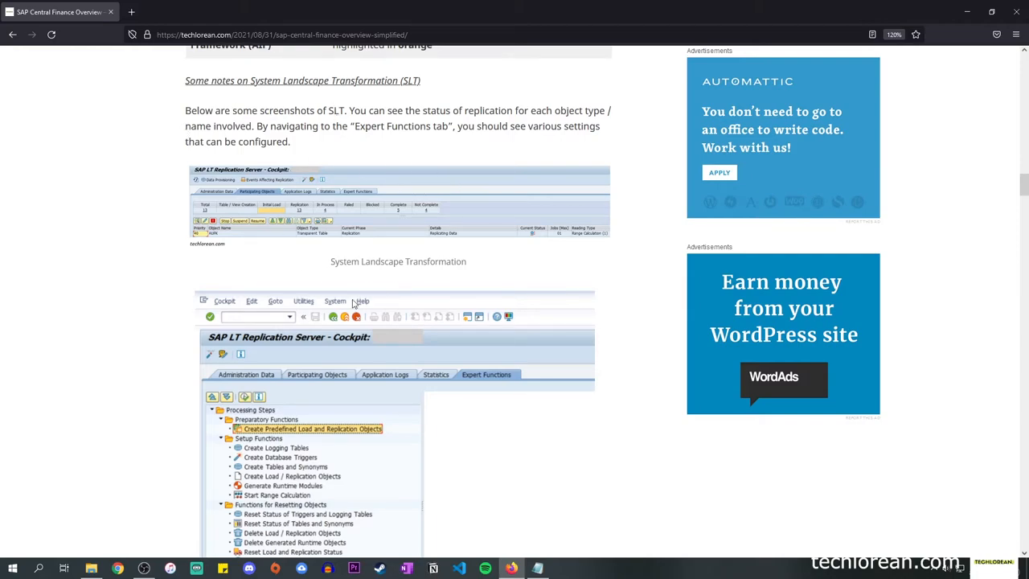
pyautogui.scroll(-3)
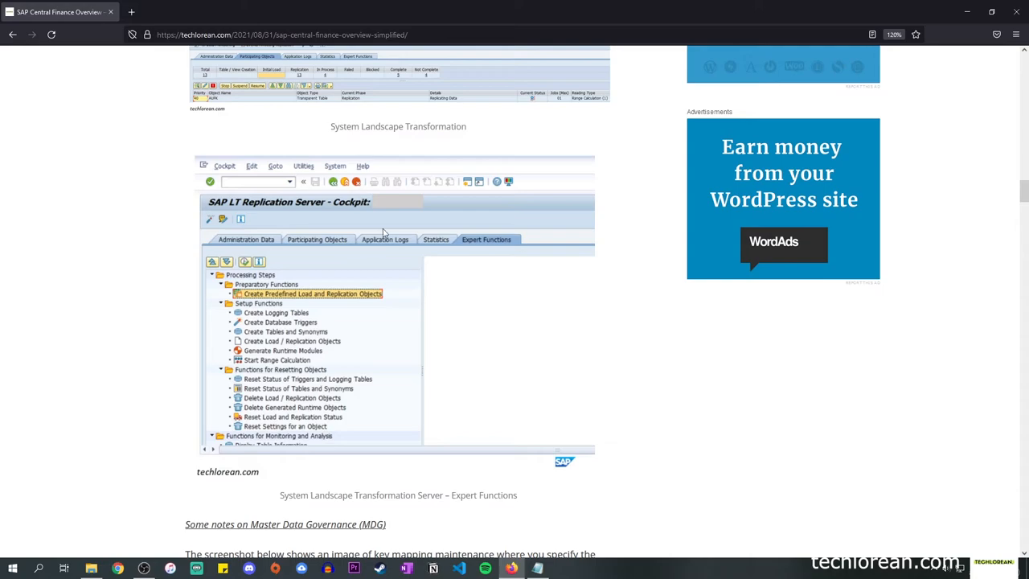
pyautogui.moveTo(305, 189)
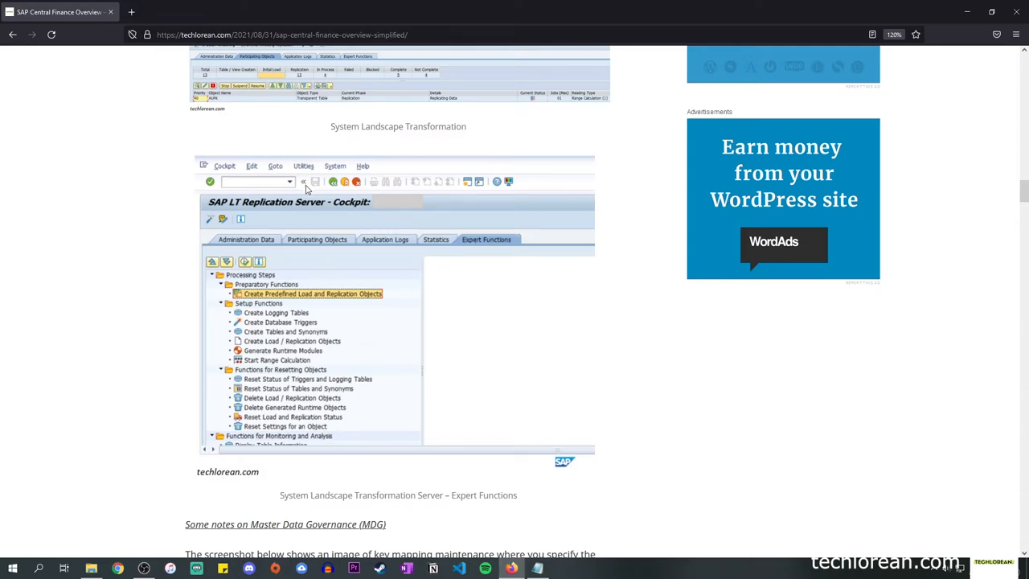
pyautogui.moveTo(333, 189)
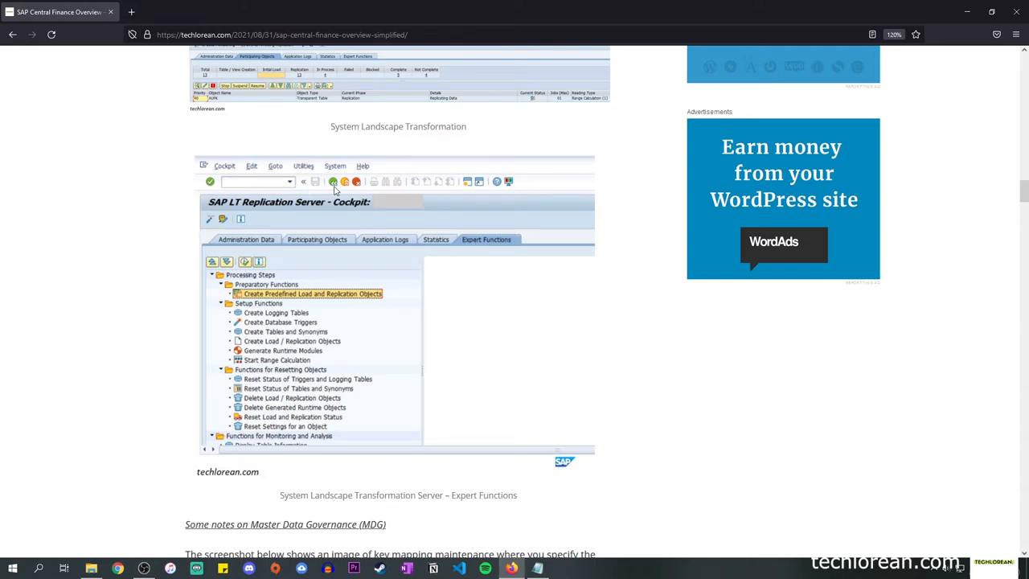
pyautogui.moveTo(498, 243)
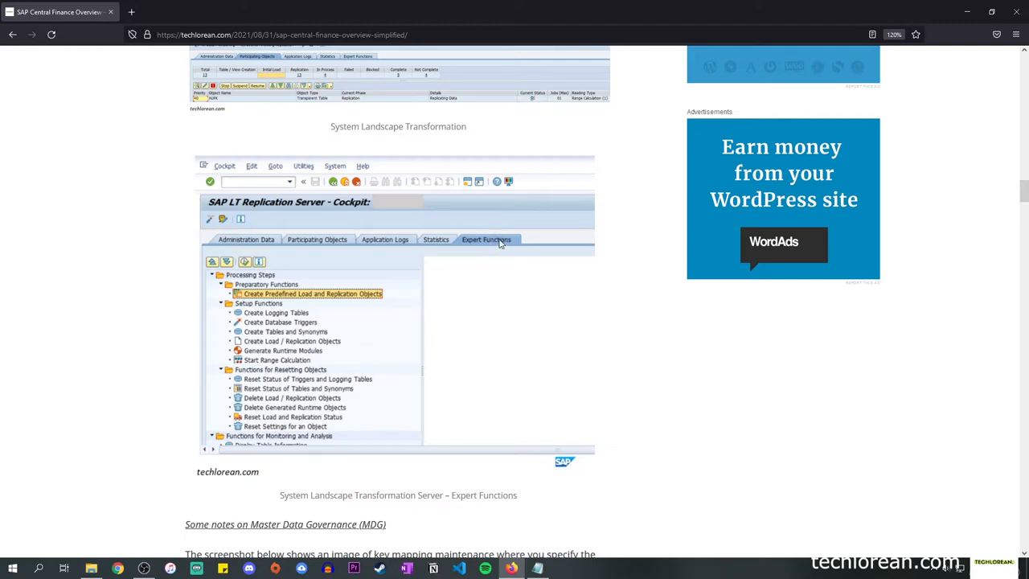
pyautogui.moveTo(269, 304)
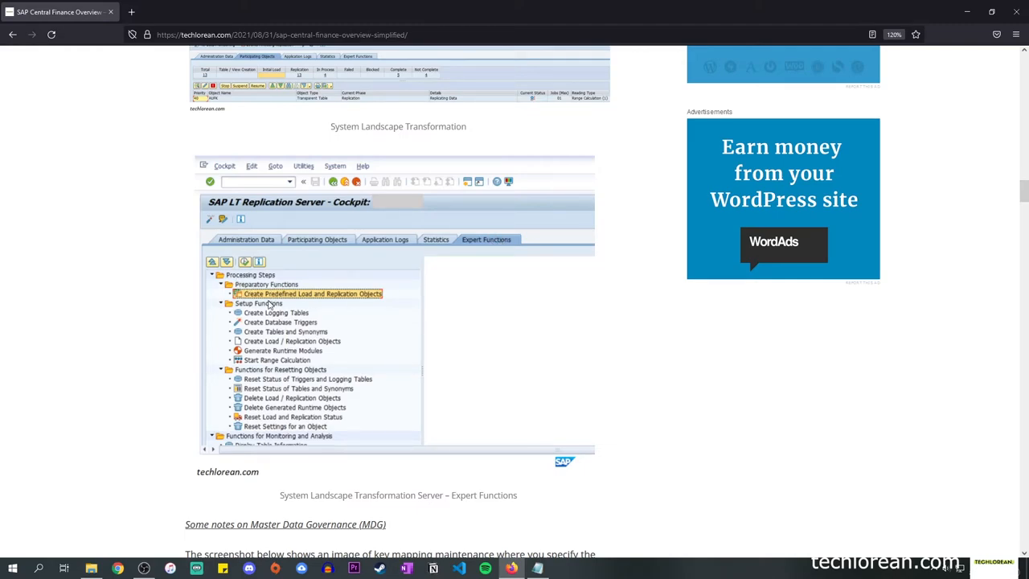
pyautogui.moveTo(293, 279)
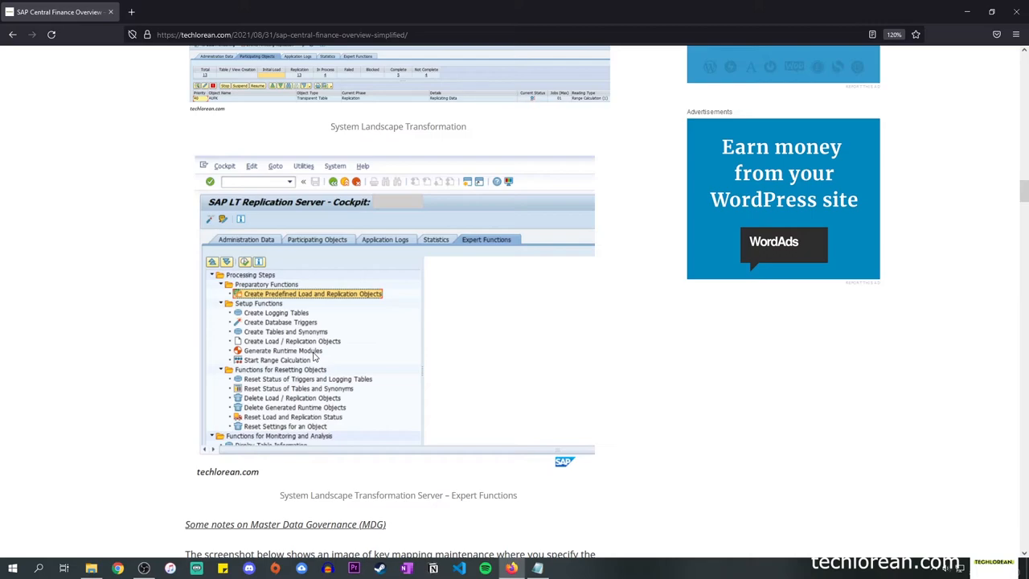
# - Scroll down to the Master Data Governance key mapping screenshot
pyautogui.scroll(-3)
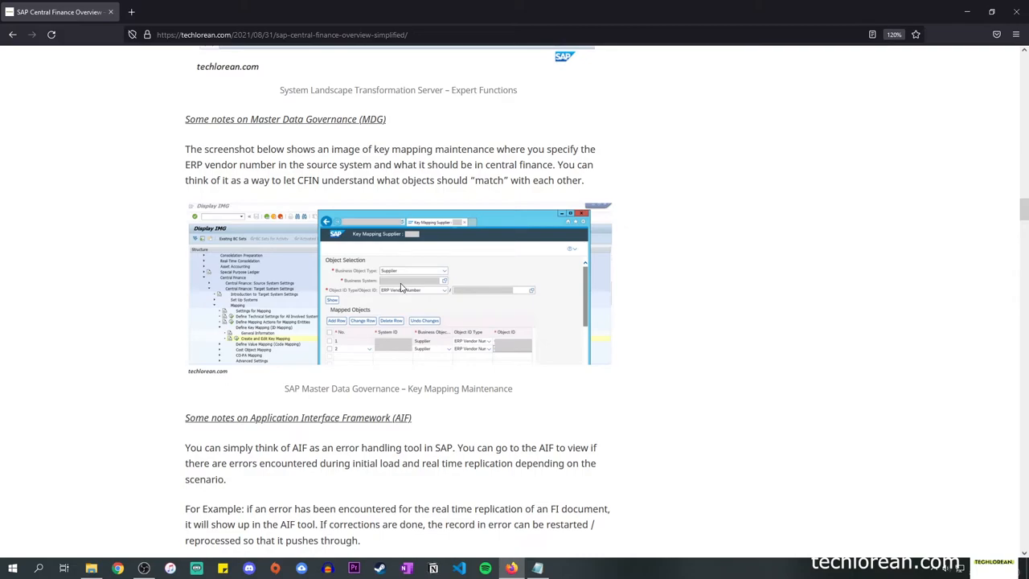
pyautogui.moveTo(496, 309)
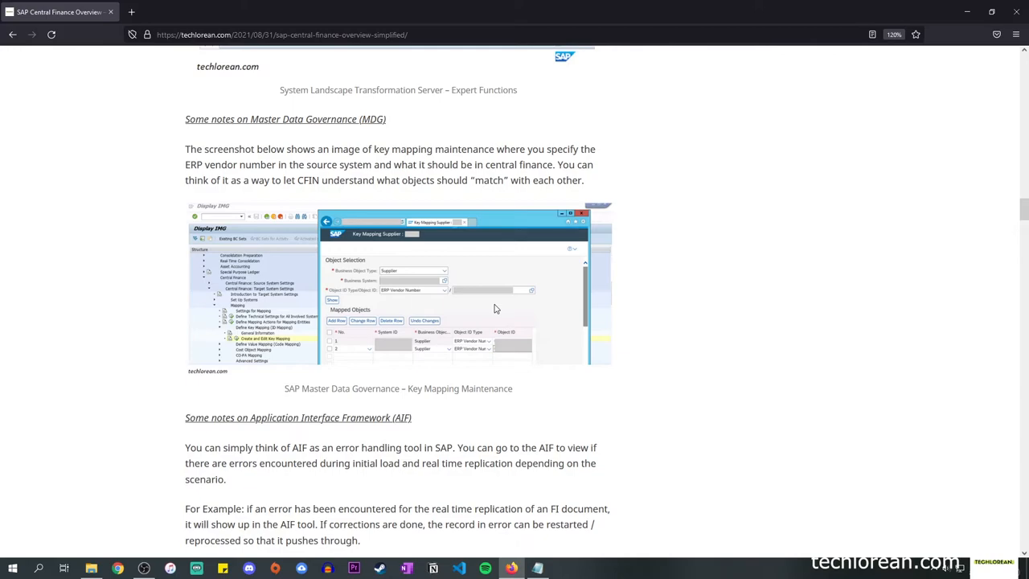
pyautogui.scroll(-3)
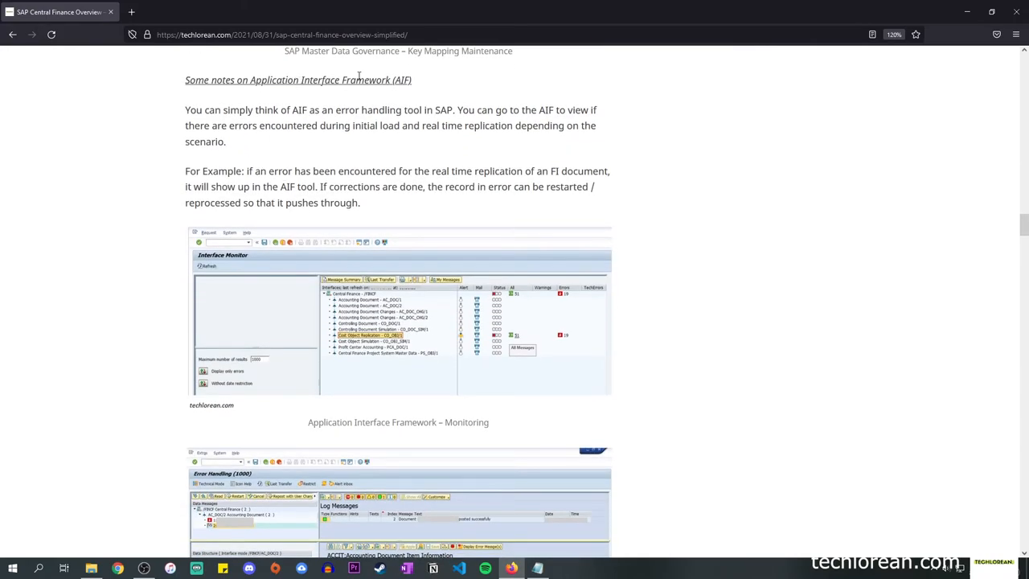
pyautogui.scroll(-3)
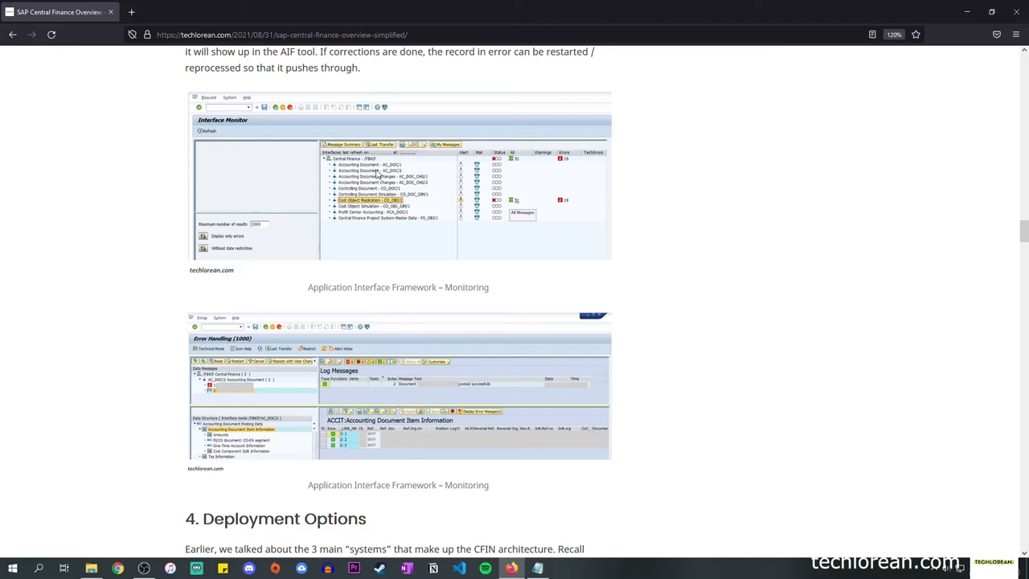
pyautogui.moveTo(360, 169)
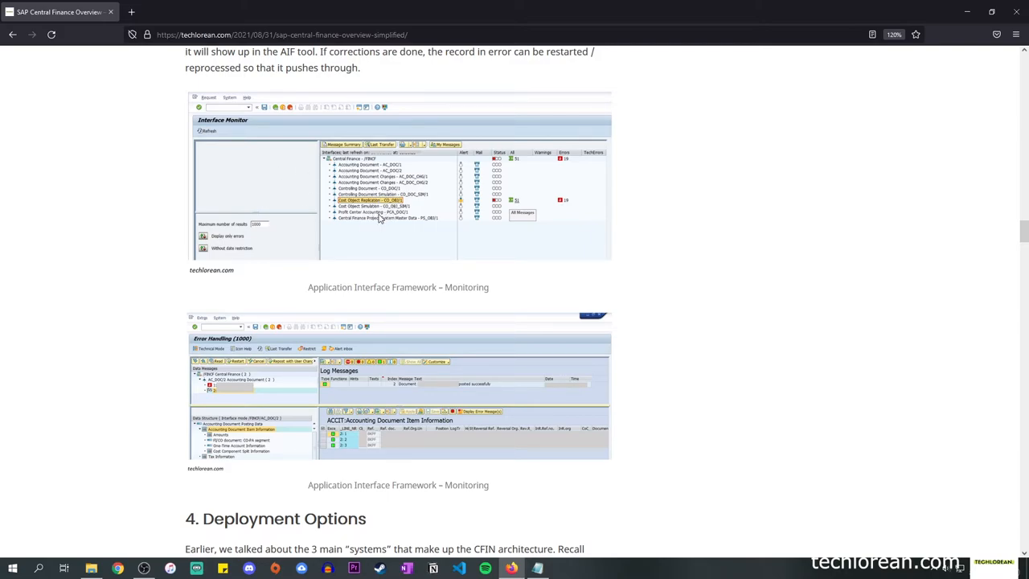
pyautogui.moveTo(398, 219)
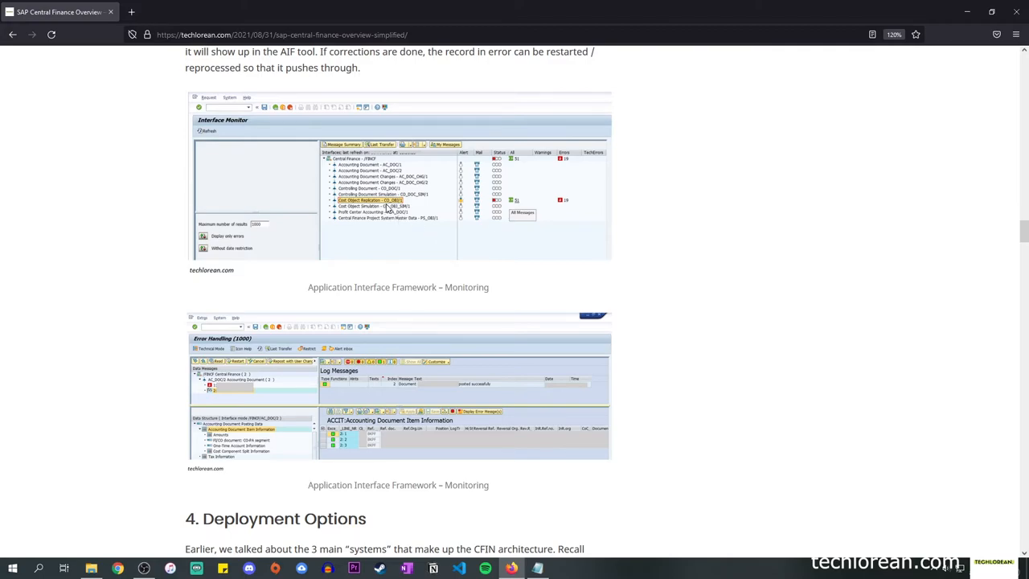
pyautogui.moveTo(420, 203)
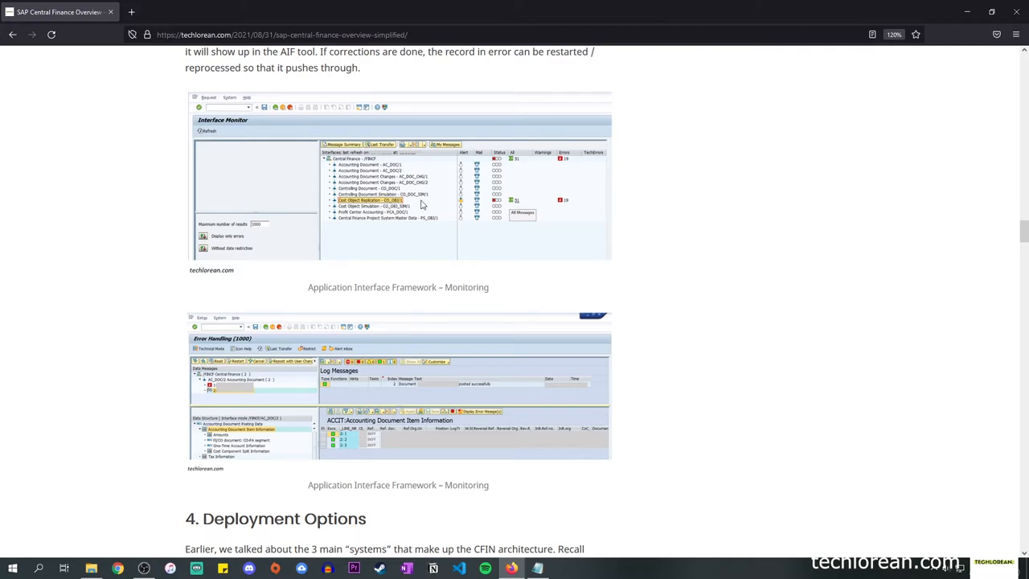
pyautogui.moveTo(519, 206)
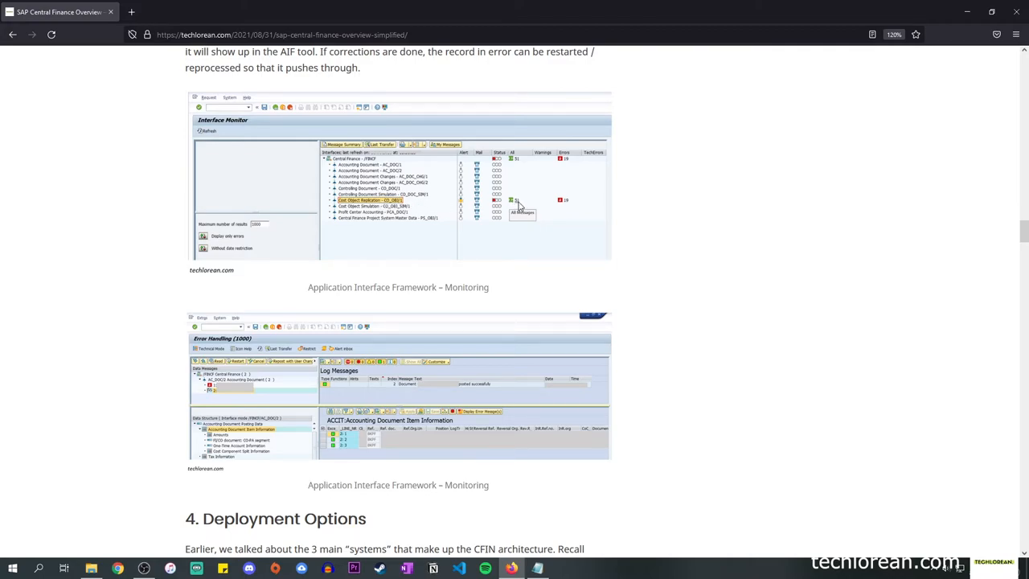
pyautogui.moveTo(568, 204)
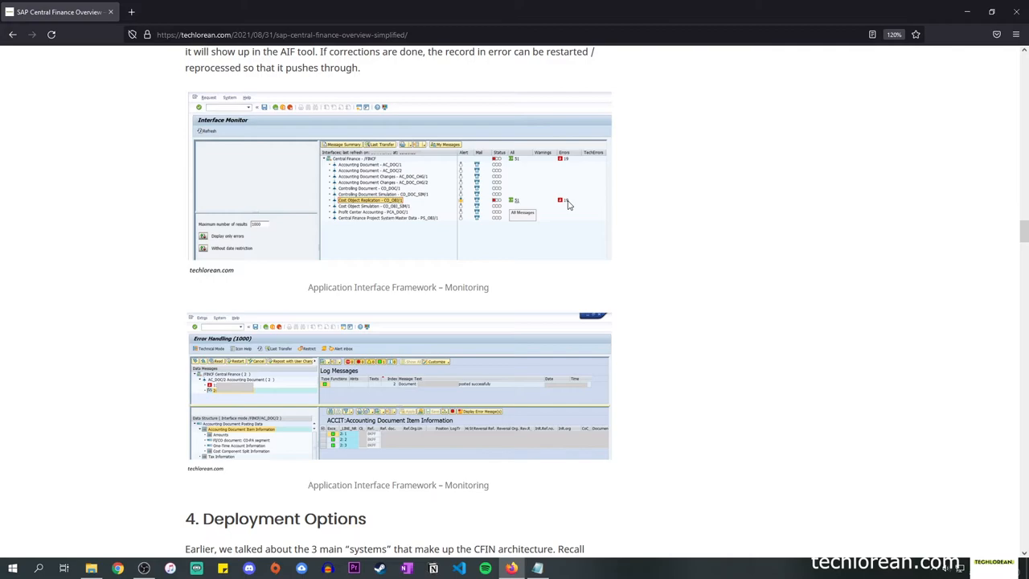
pyautogui.moveTo(451, 234)
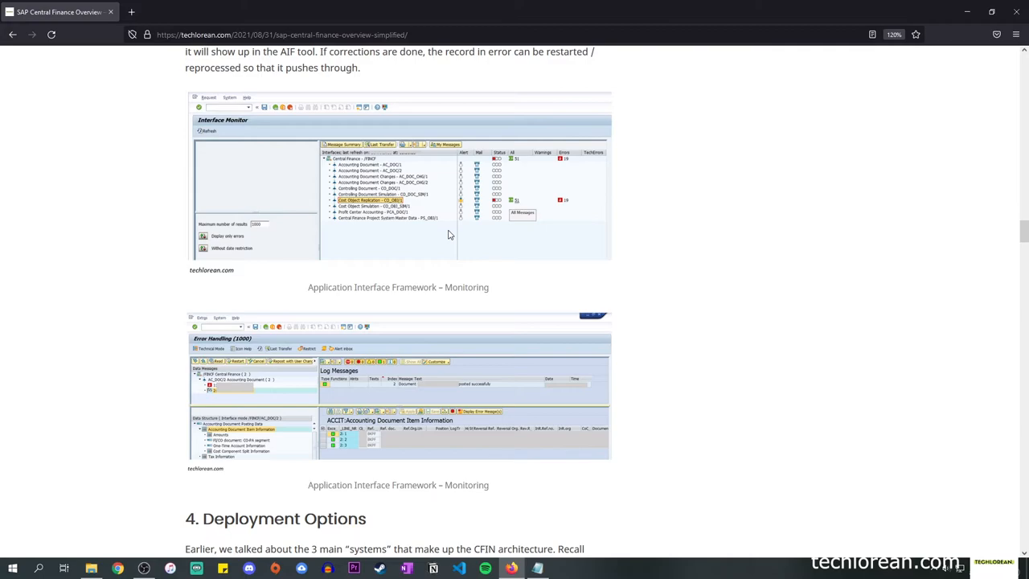
pyautogui.scroll(-3)
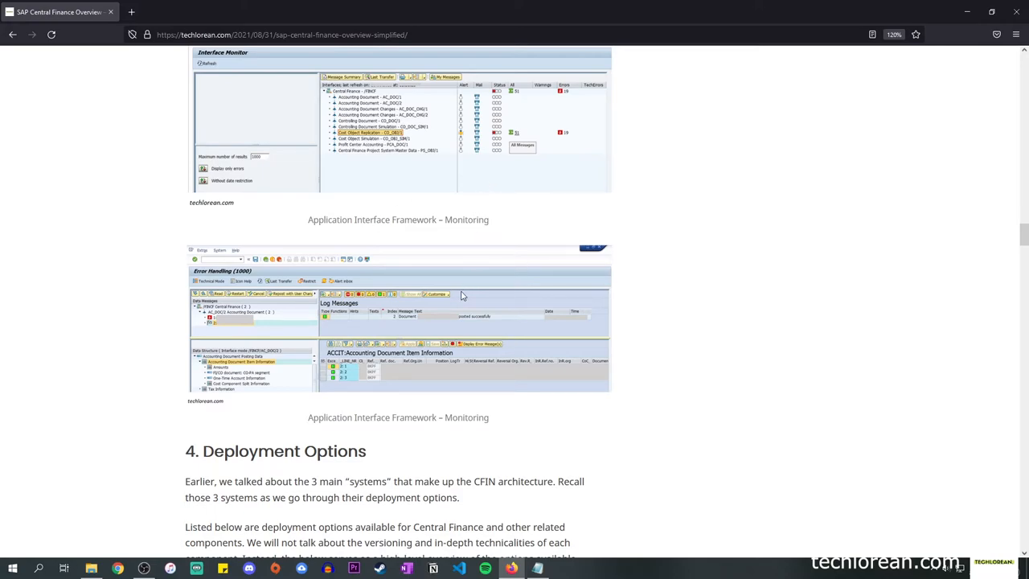
pyautogui.moveTo(306, 319)
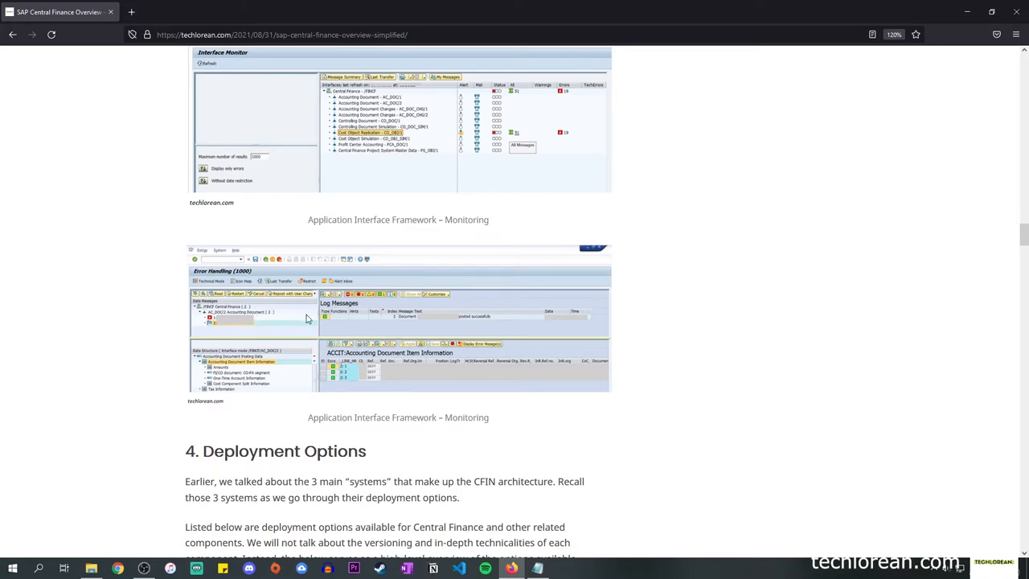
pyautogui.moveTo(448, 338)
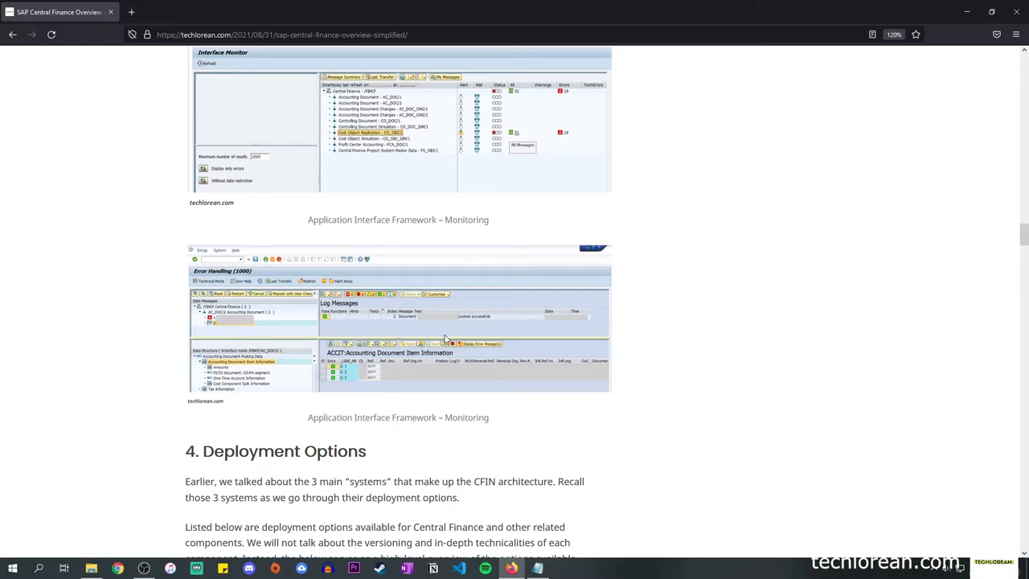
# - Highlight 'deployment options available' in section 4's second paragraph
pyautogui.scroll(-3)
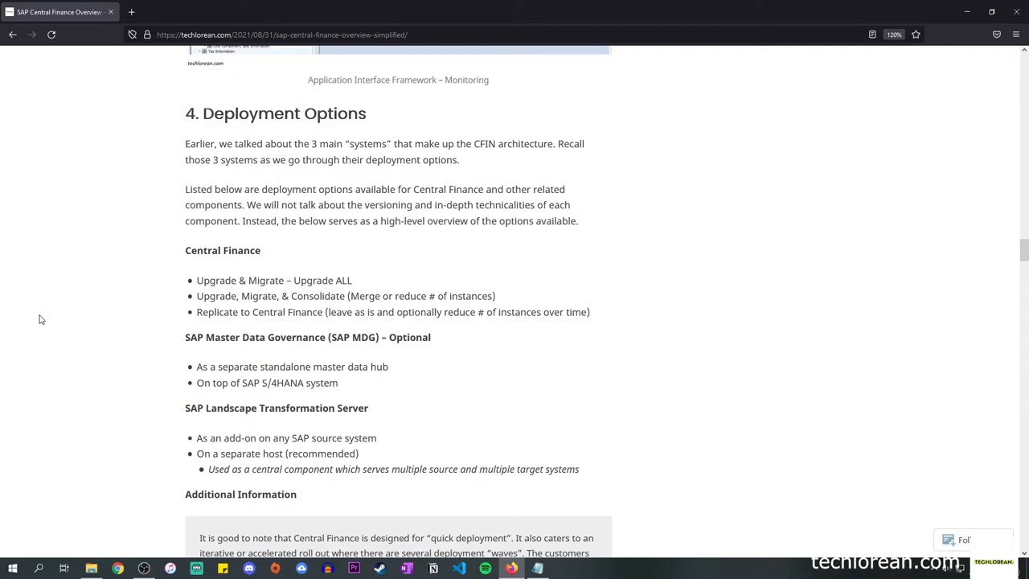
pyautogui.moveTo(268, 147)
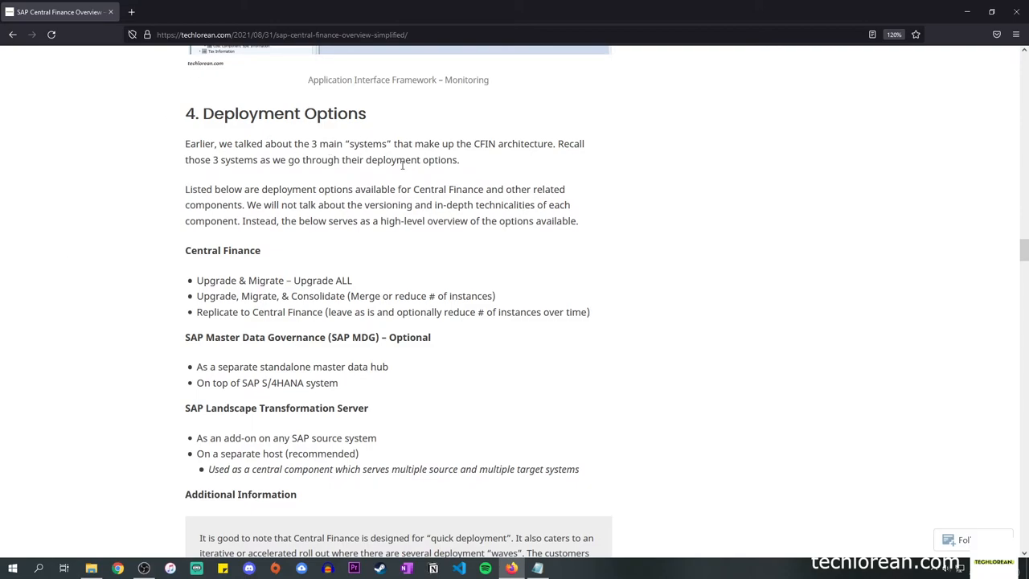
pyautogui.moveTo(379, 261)
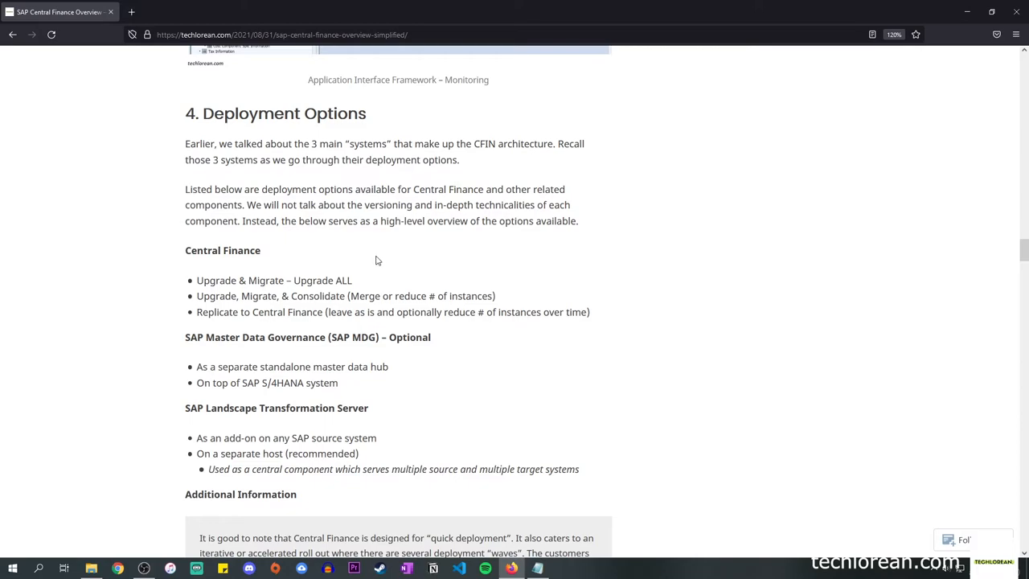
pyautogui.moveTo(267, 190)
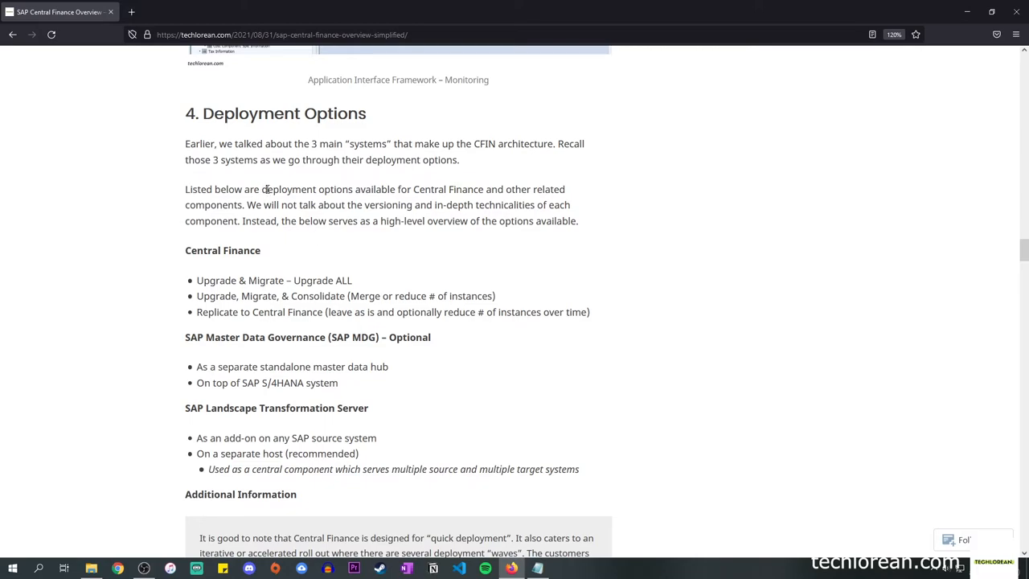
pyautogui.moveTo(262, 189); pyautogui.dragTo(397, 188)
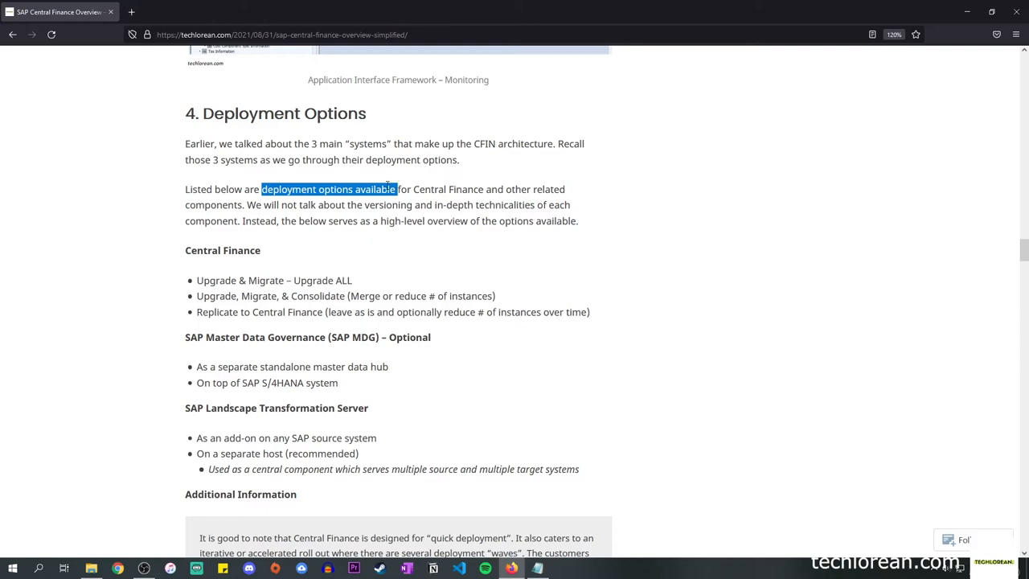
# - Highlight each Central Finance bullet in turn, then all three from 'Upgrade & Migrate' to 'Replicate to Central Finance'
pyautogui.scroll(-3)
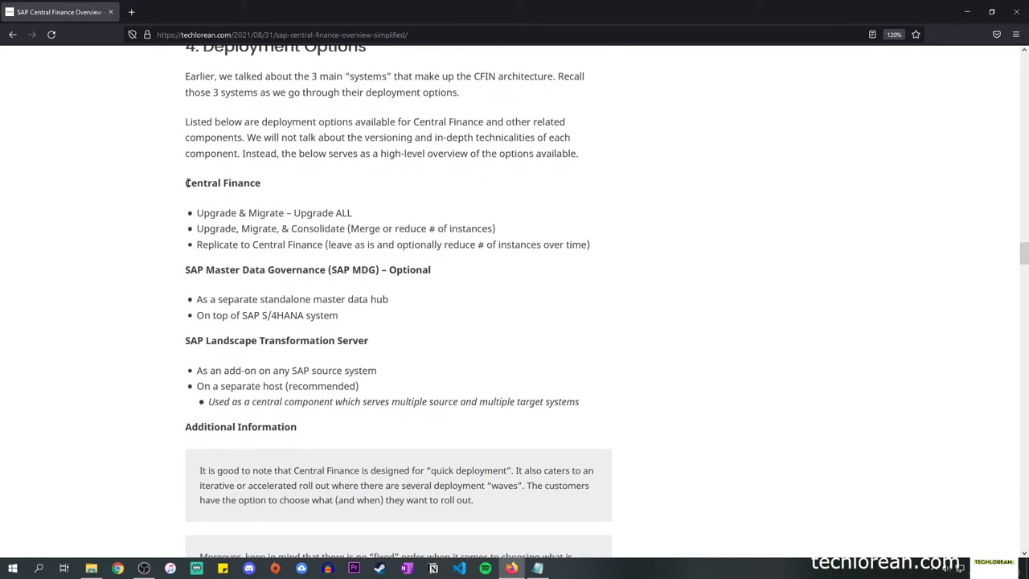
pyautogui.doubleClick(222, 183)
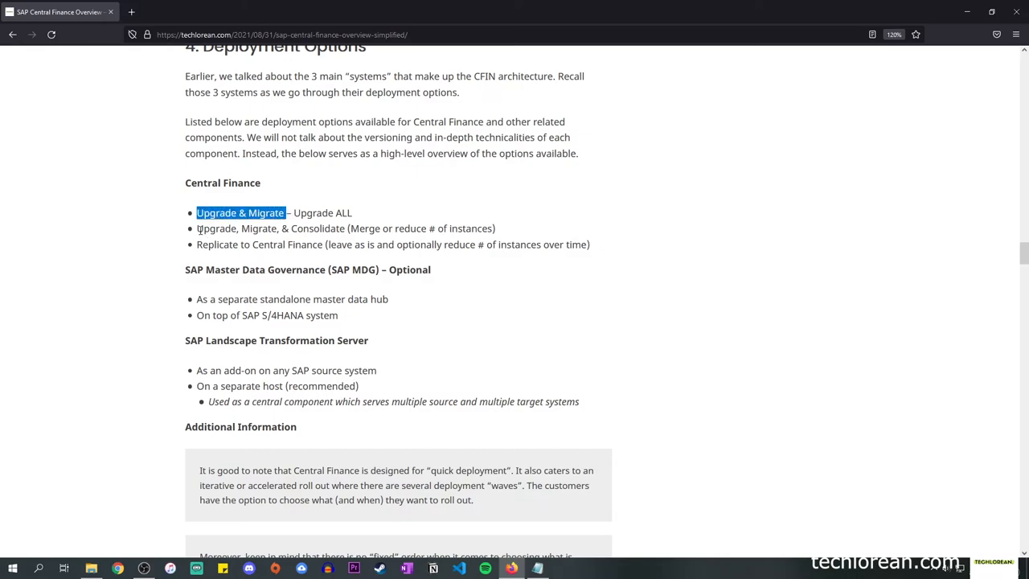
pyautogui.doubleClick(270, 229)
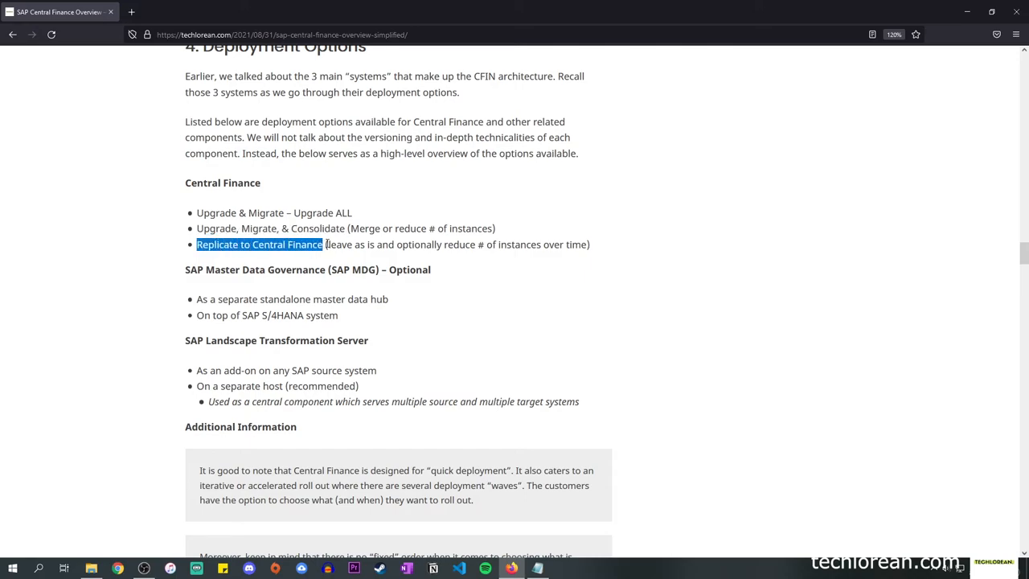
pyautogui.doubleClick(350, 244)
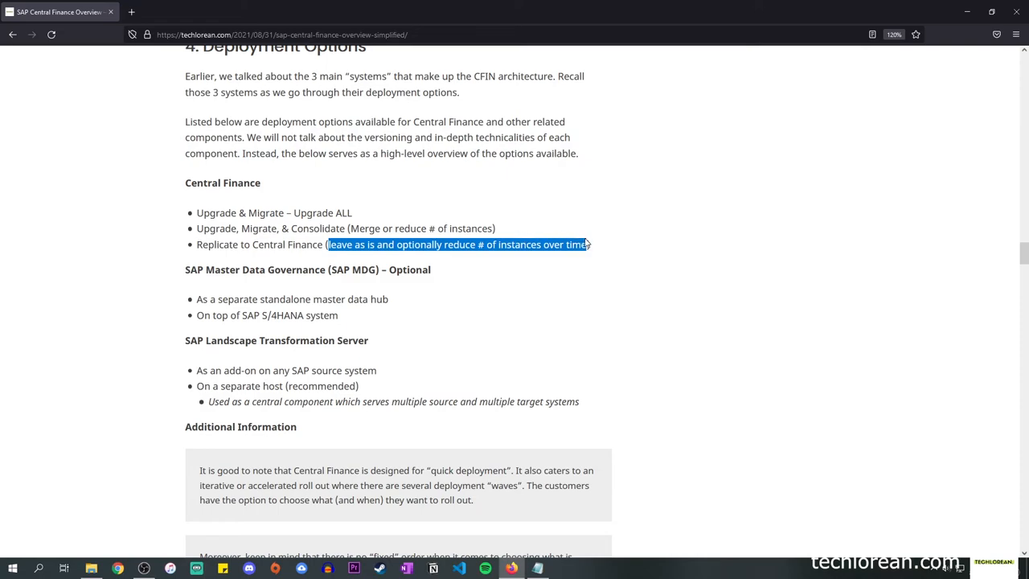
pyautogui.moveTo(587, 245); pyautogui.dragTo(197, 213)
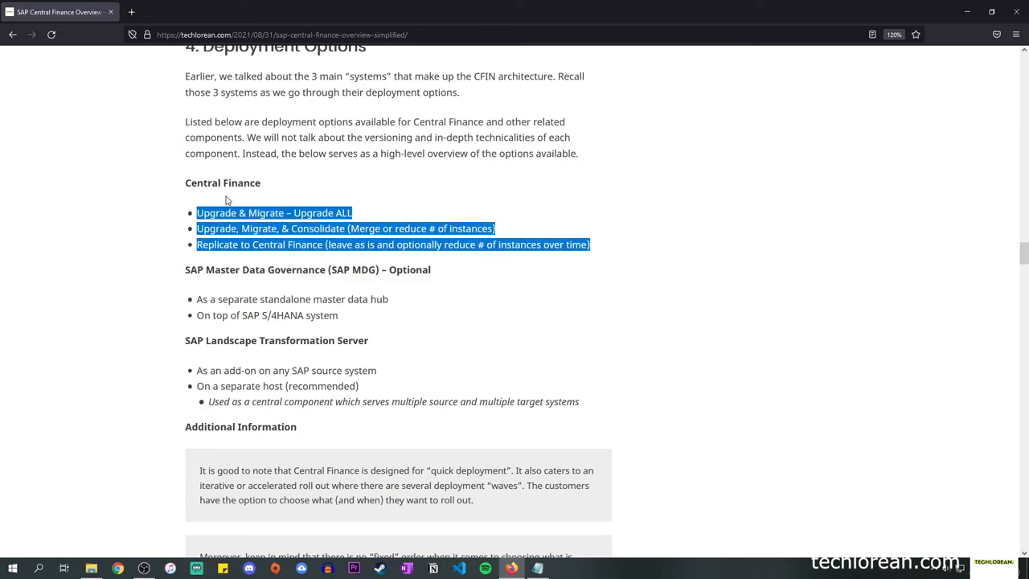
pyautogui.moveTo(695, 184)
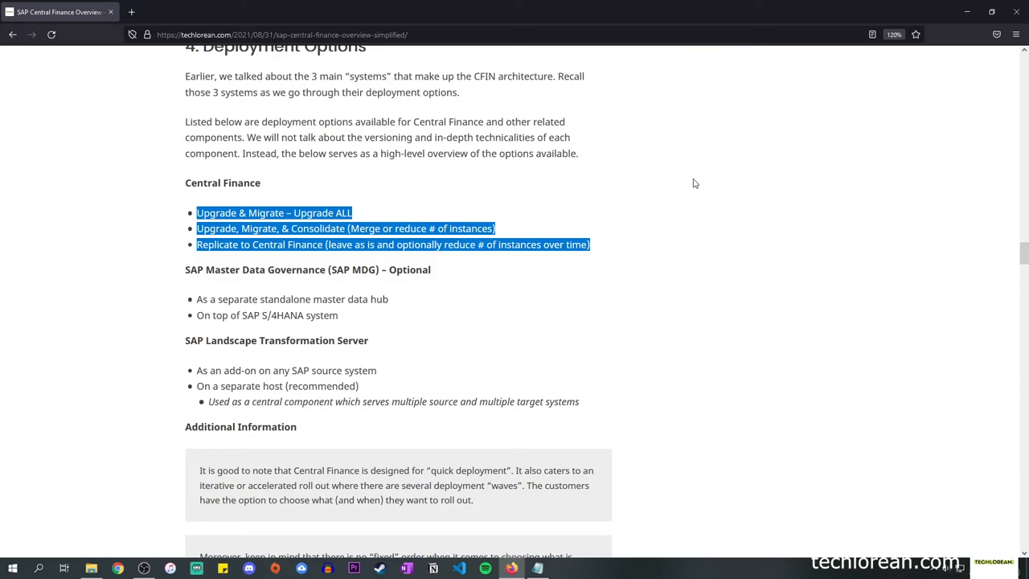
# - Highlight the SAP MDG heading, the standalone master data hub option, then 'On top of SAP S/4HANA system'
pyautogui.click(177, 273)
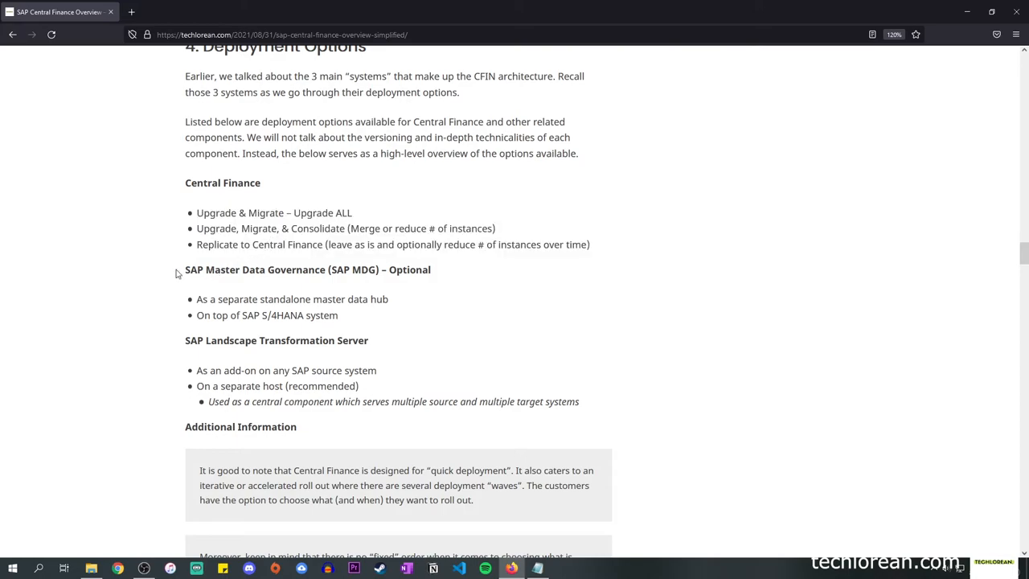
pyautogui.tripleClick(307, 270)
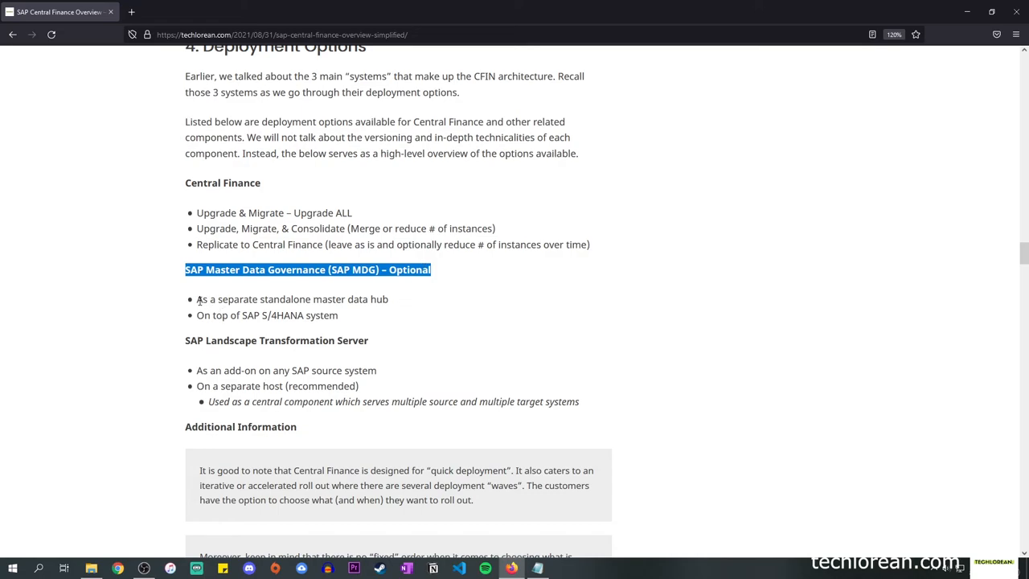
pyautogui.moveTo(196, 299); pyautogui.dragTo(340, 299)
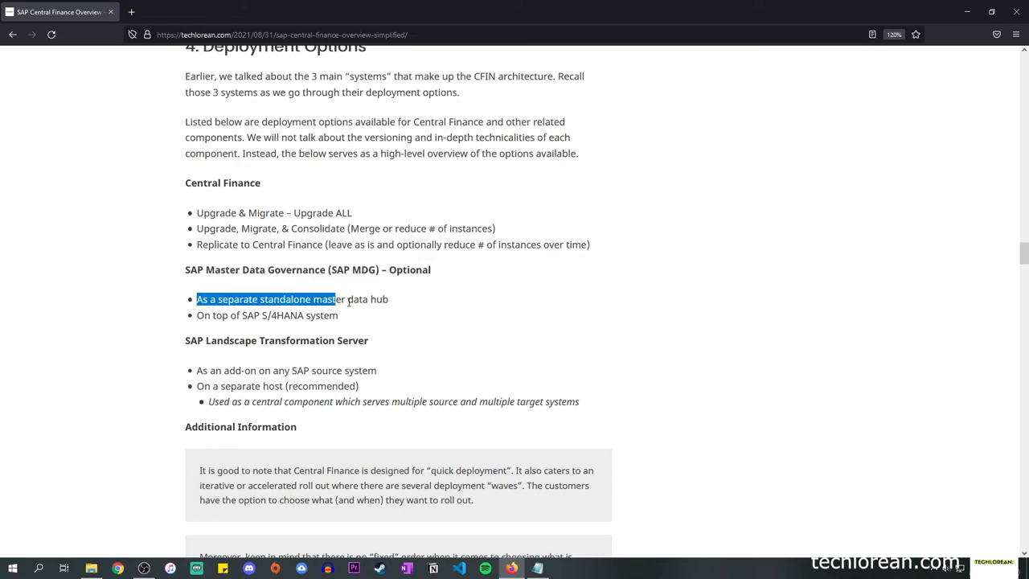
pyautogui.moveTo(336, 299); pyautogui.dragTo(388, 299)
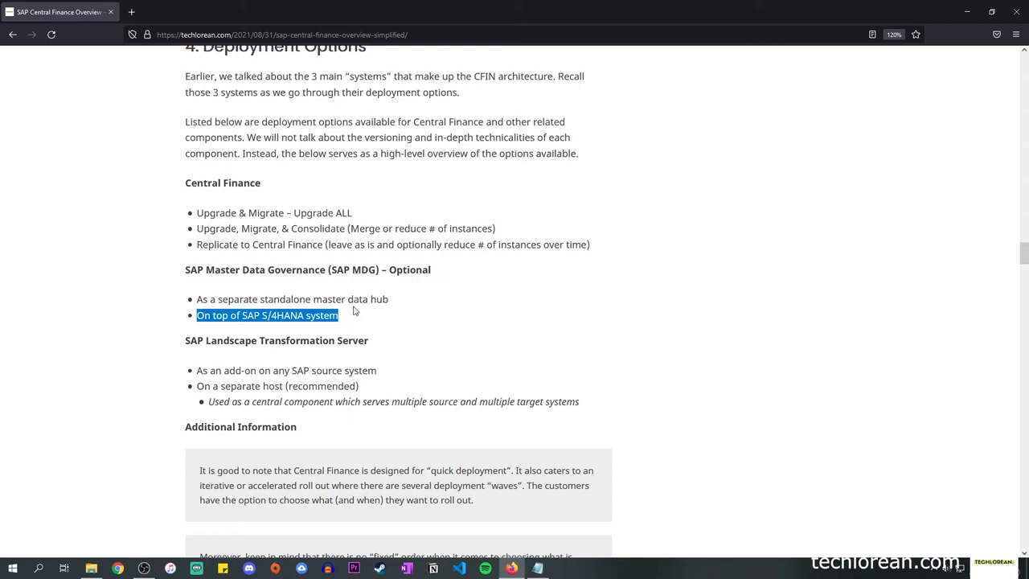
pyautogui.moveTo(322, 357)
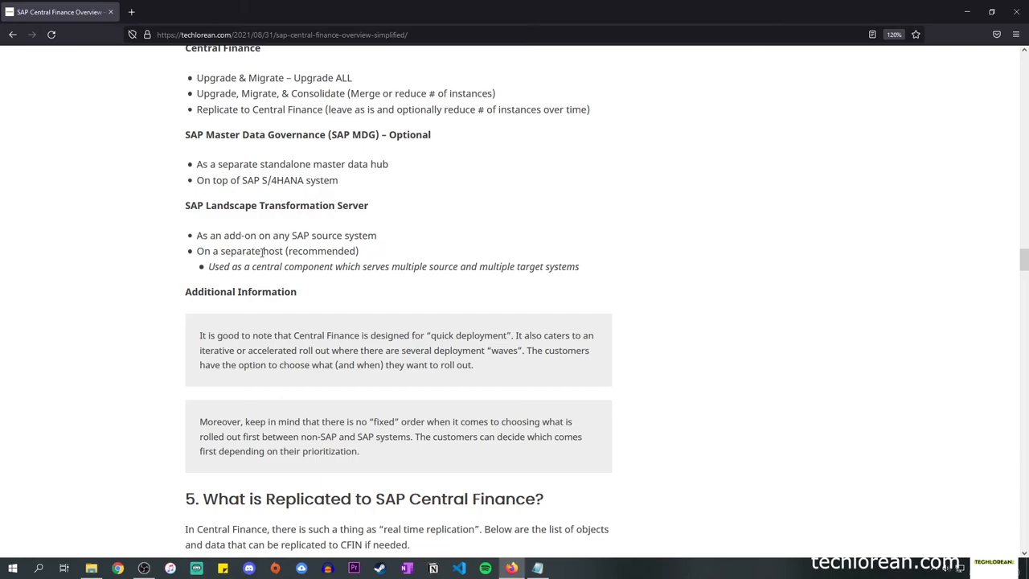
# - Highlight the SLT 'As an add-on on any SAP source system' option, then scroll to Additional Information
pyautogui.doubleClick(323, 251)
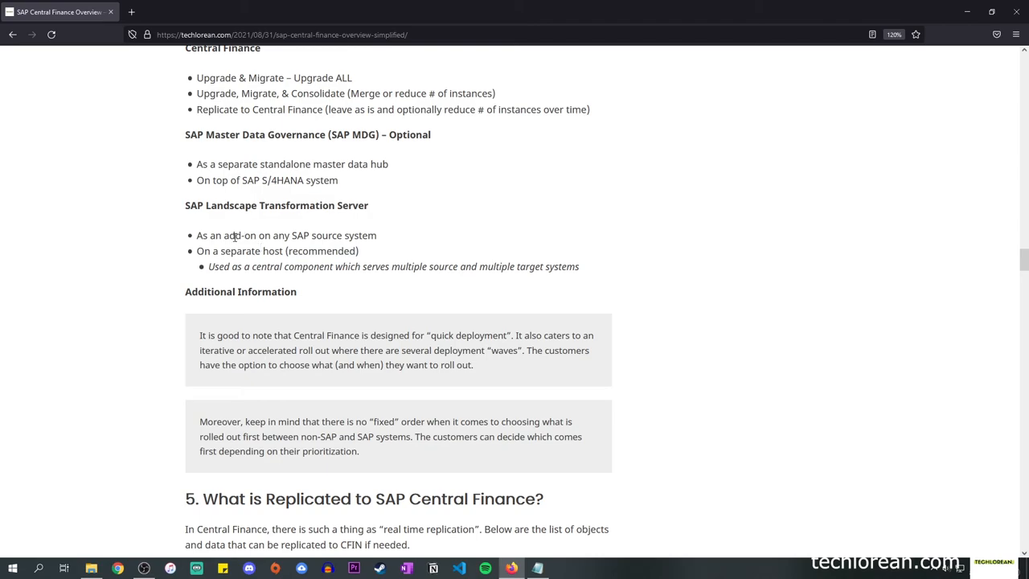
pyautogui.doubleClick(286, 234)
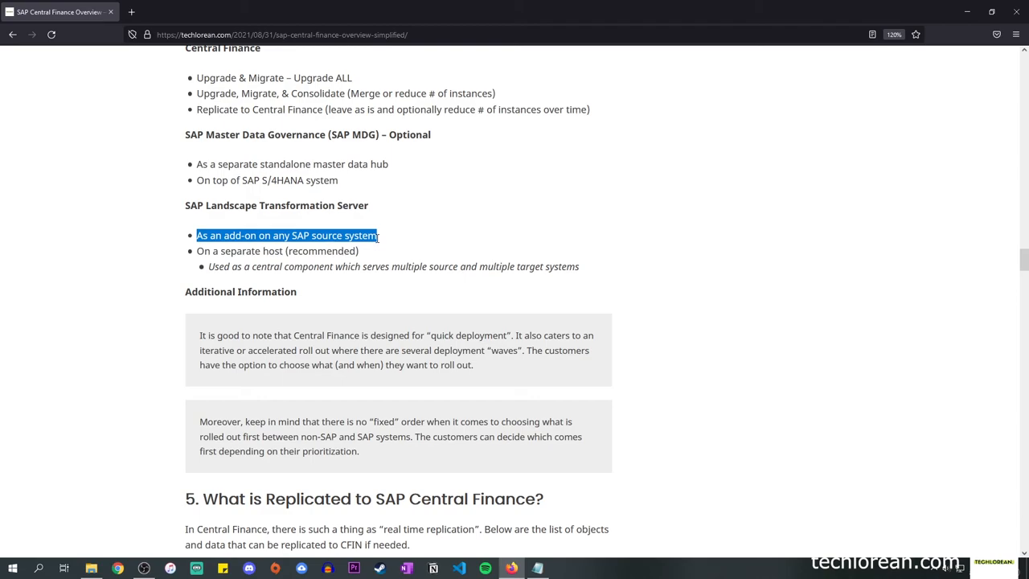
pyautogui.scroll(-3)
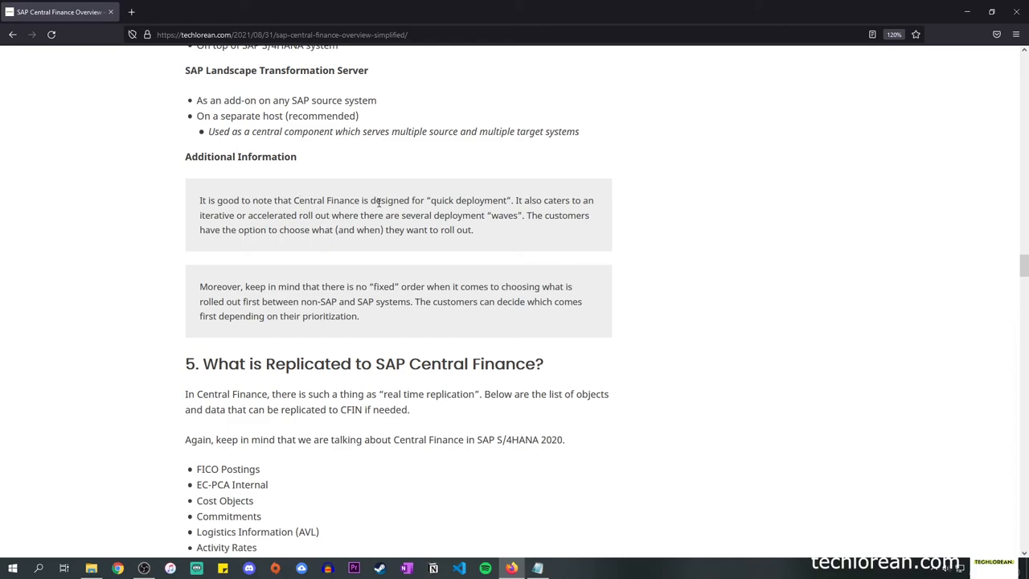
# - Highlight the 'iterative or accelerated roll out' phrase, then bring the Notepad CFIN outline to the front
pyautogui.doubleClick(467, 201)
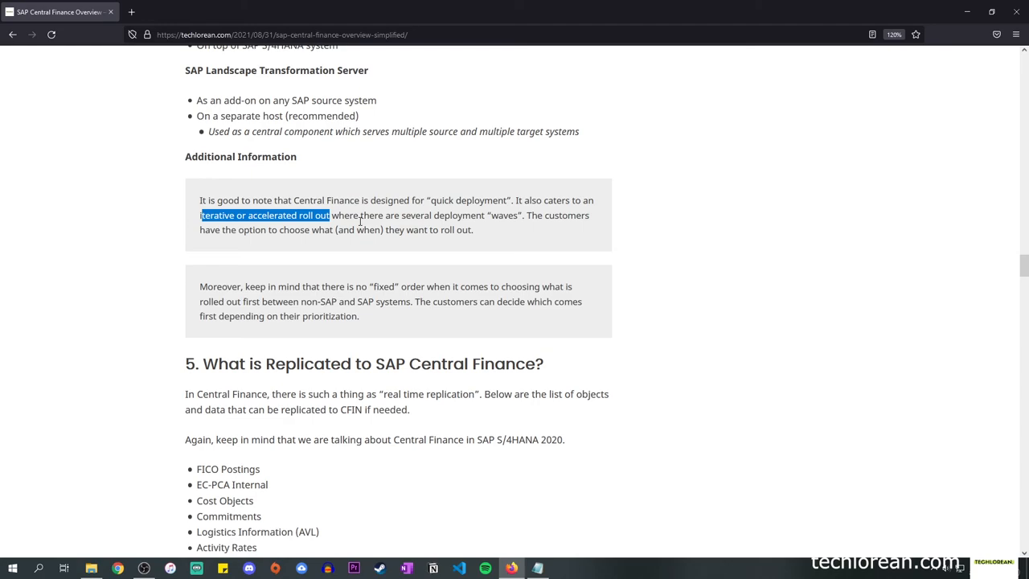
pyautogui.moveTo(553, 221)
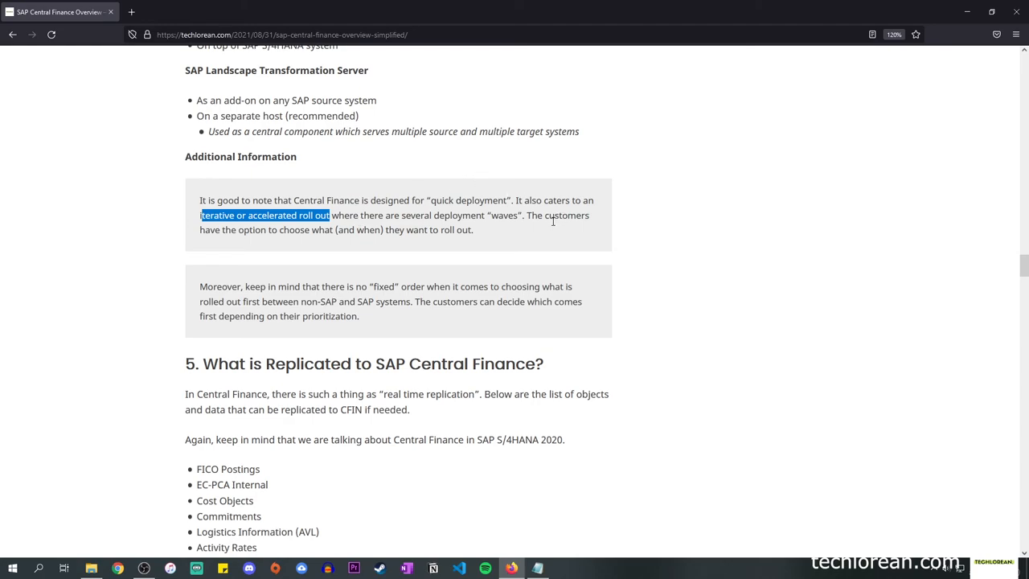
pyautogui.moveTo(410, 233)
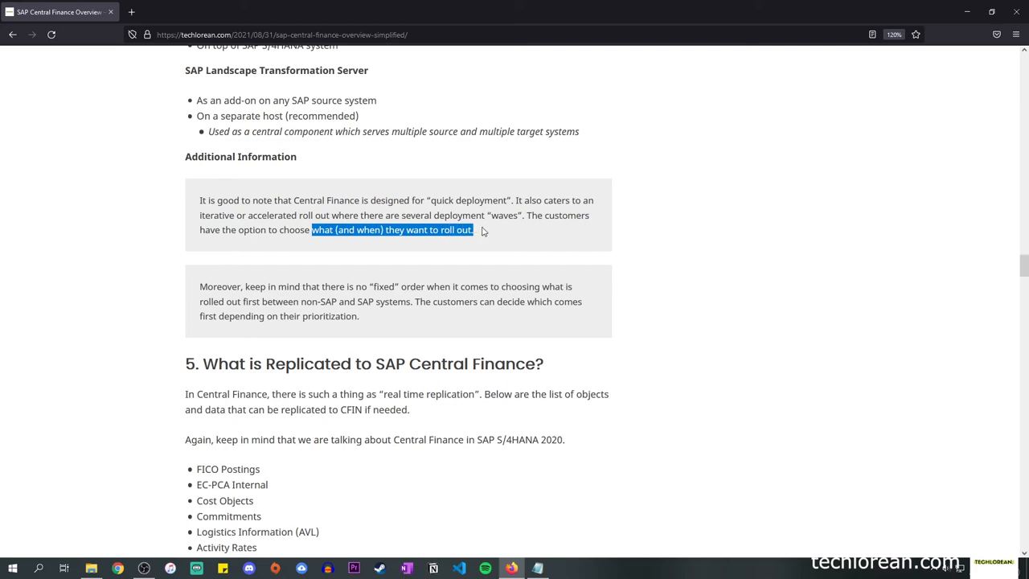
pyautogui.moveTo(264, 293)
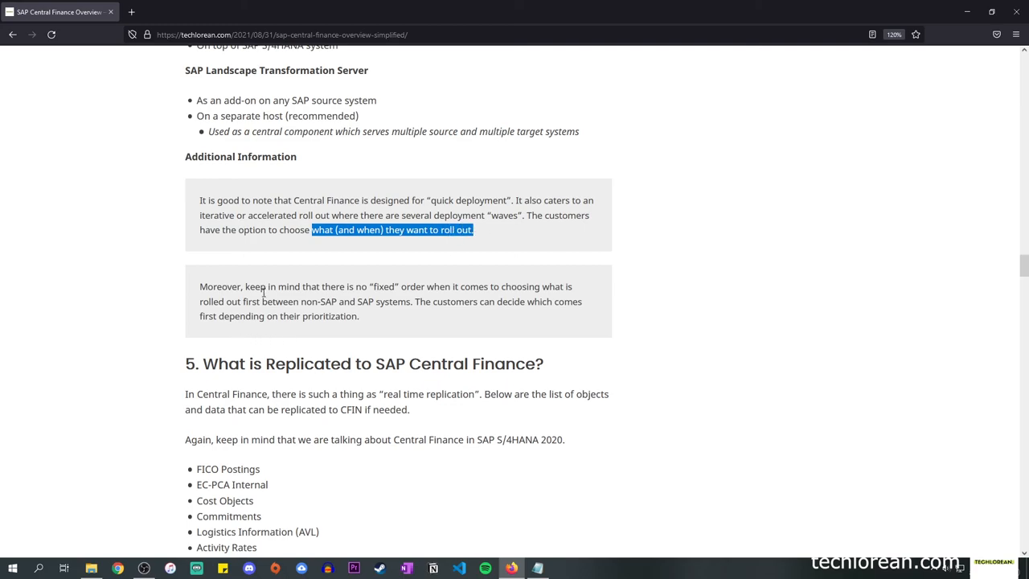
pyautogui.click(323, 292)
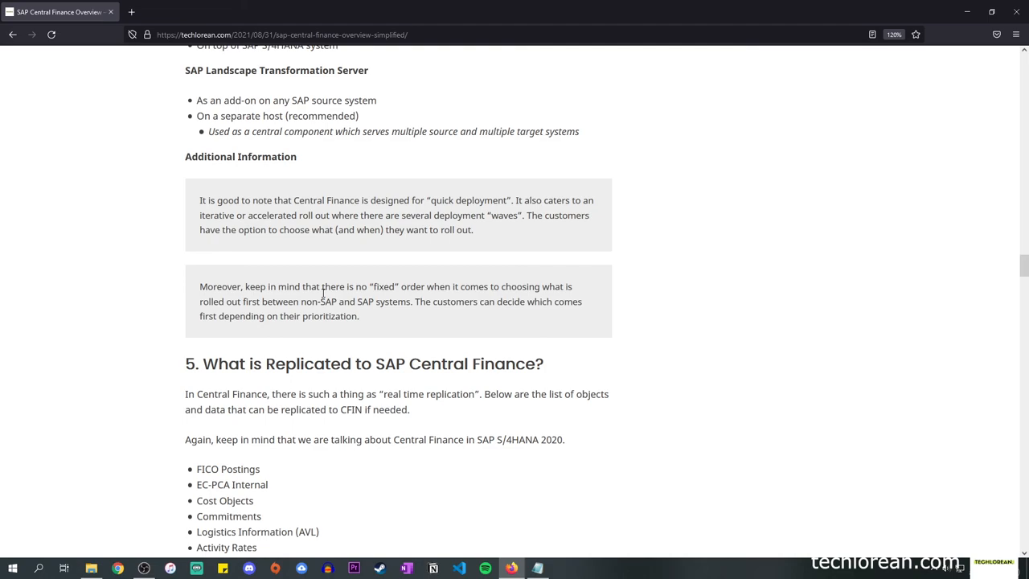
pyautogui.scroll(3)
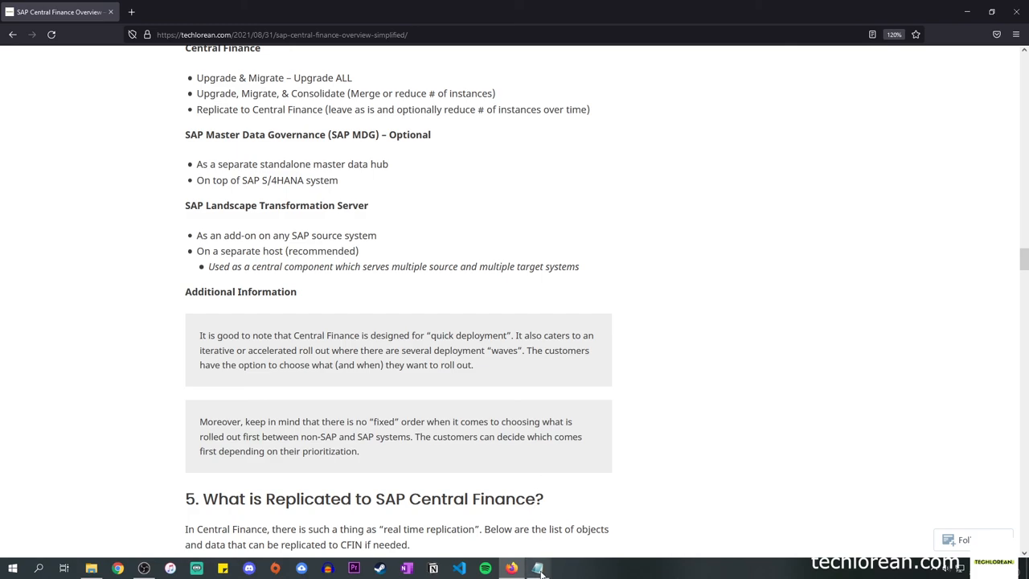
pyautogui.click(537, 568)
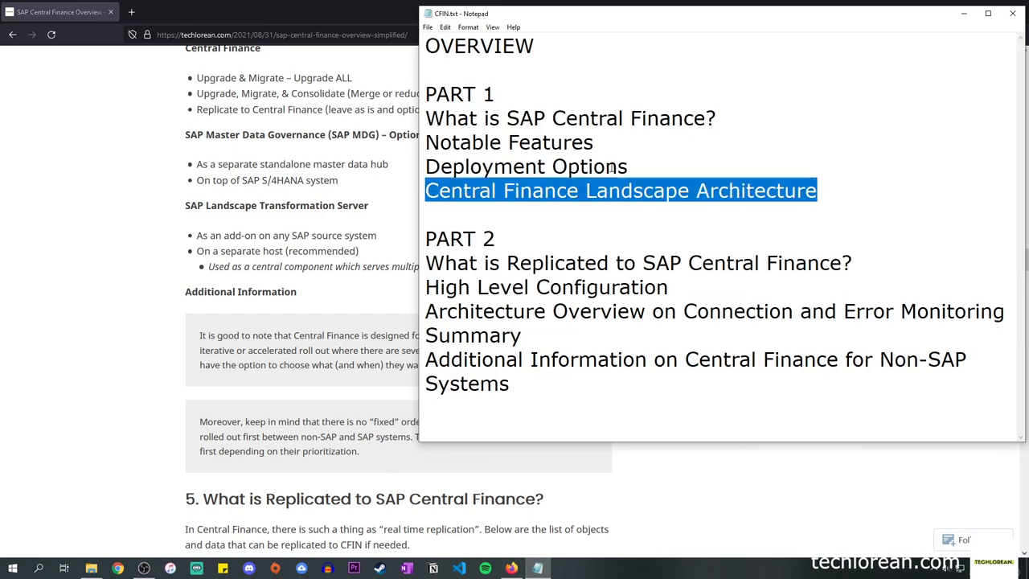